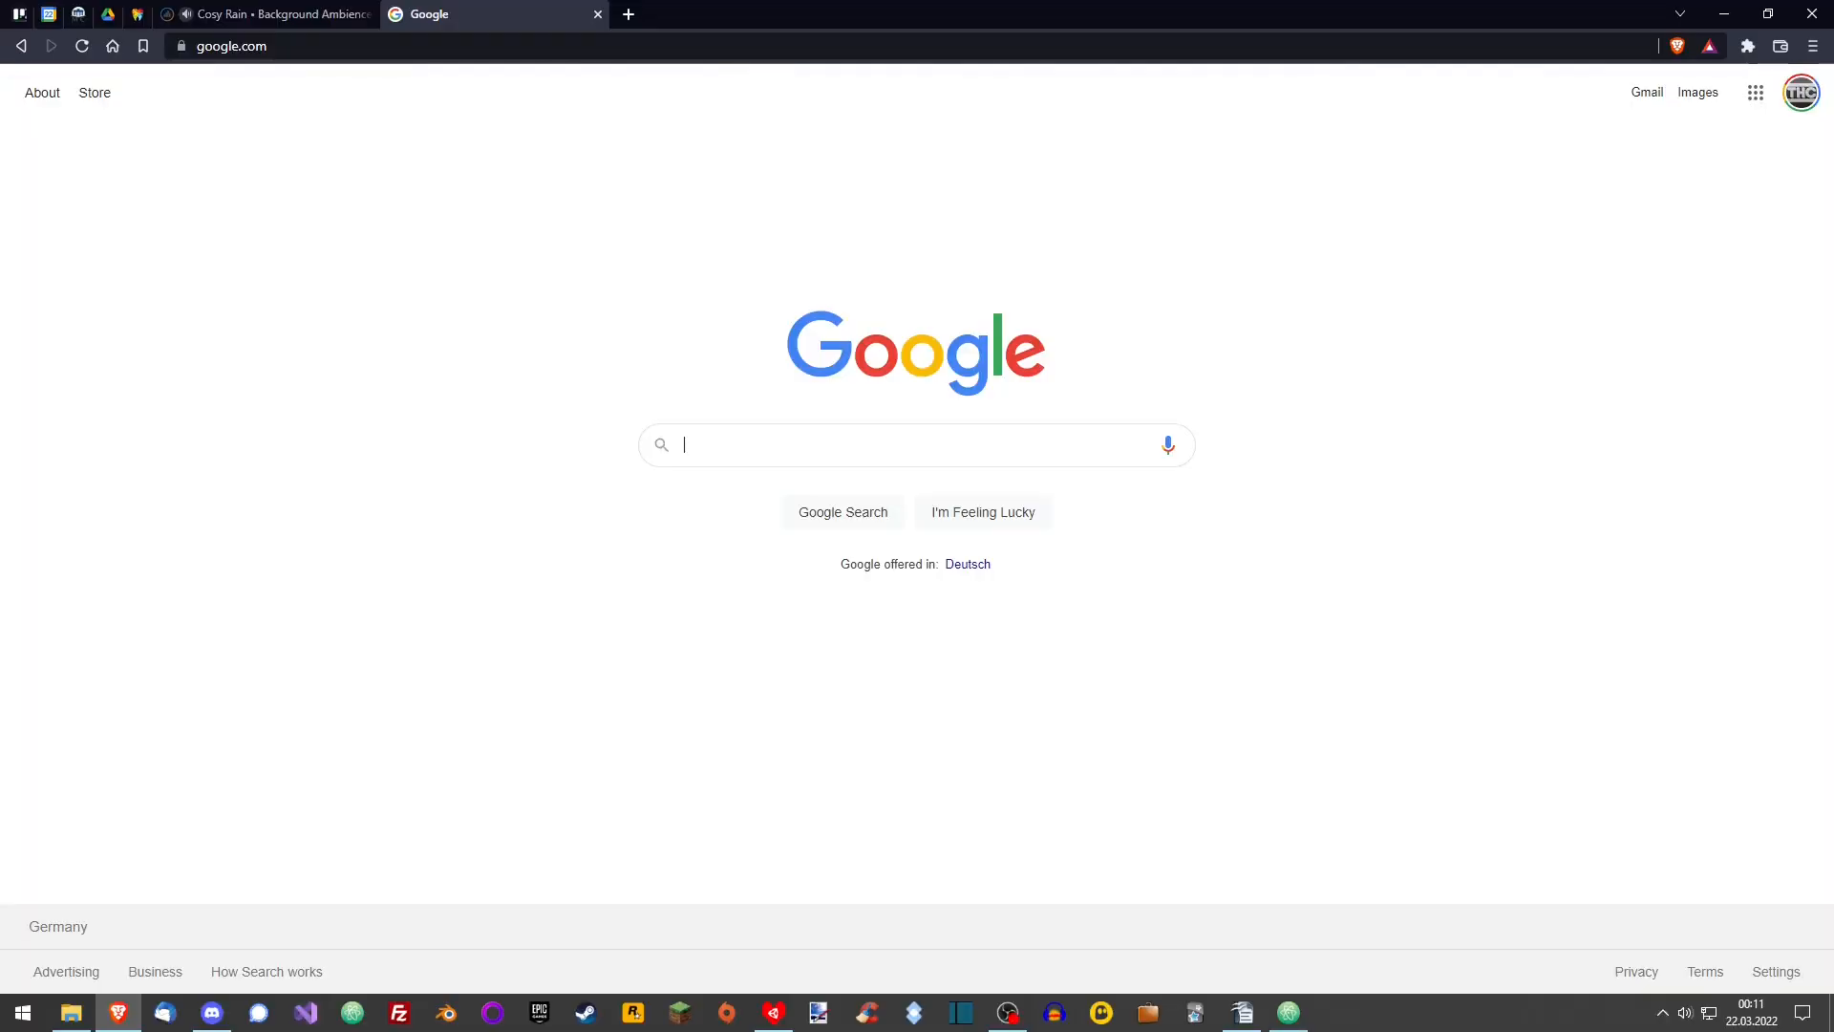
- Search Google for 'end expected near eof lua'
{"action": "type", "text": "e"}
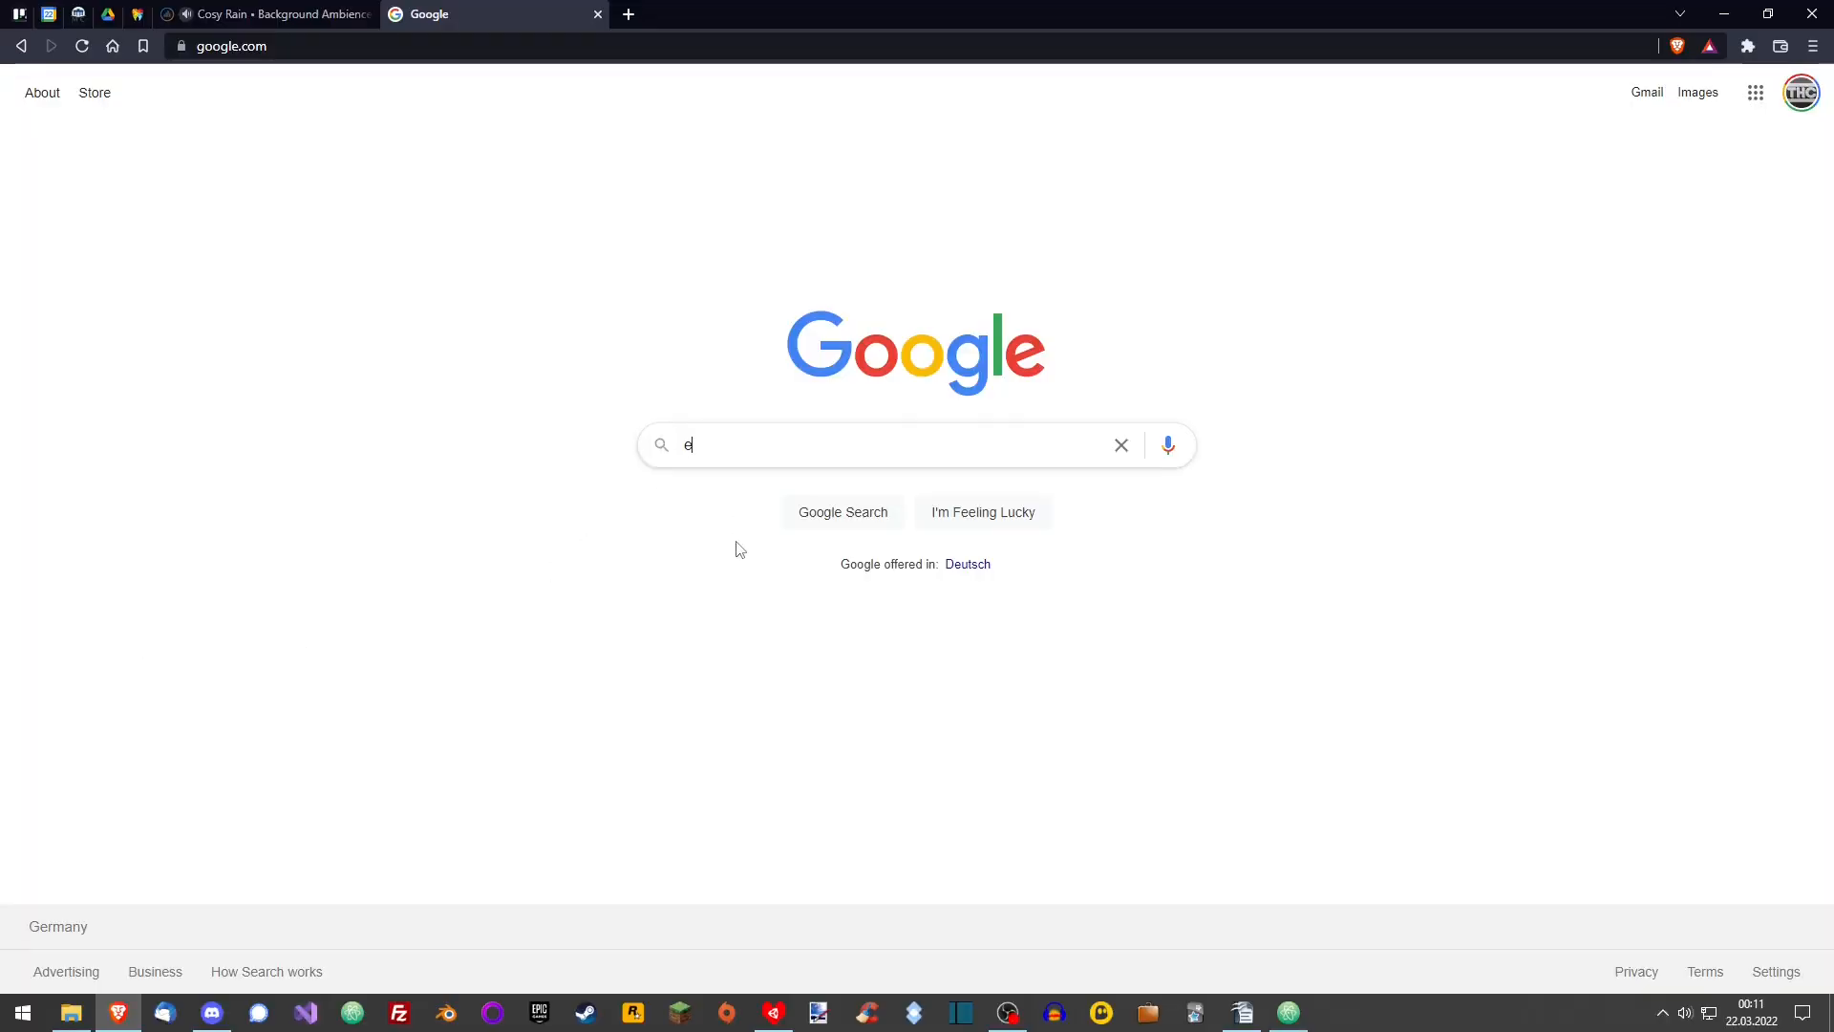
{"action": "type", "text": "nd expected"}
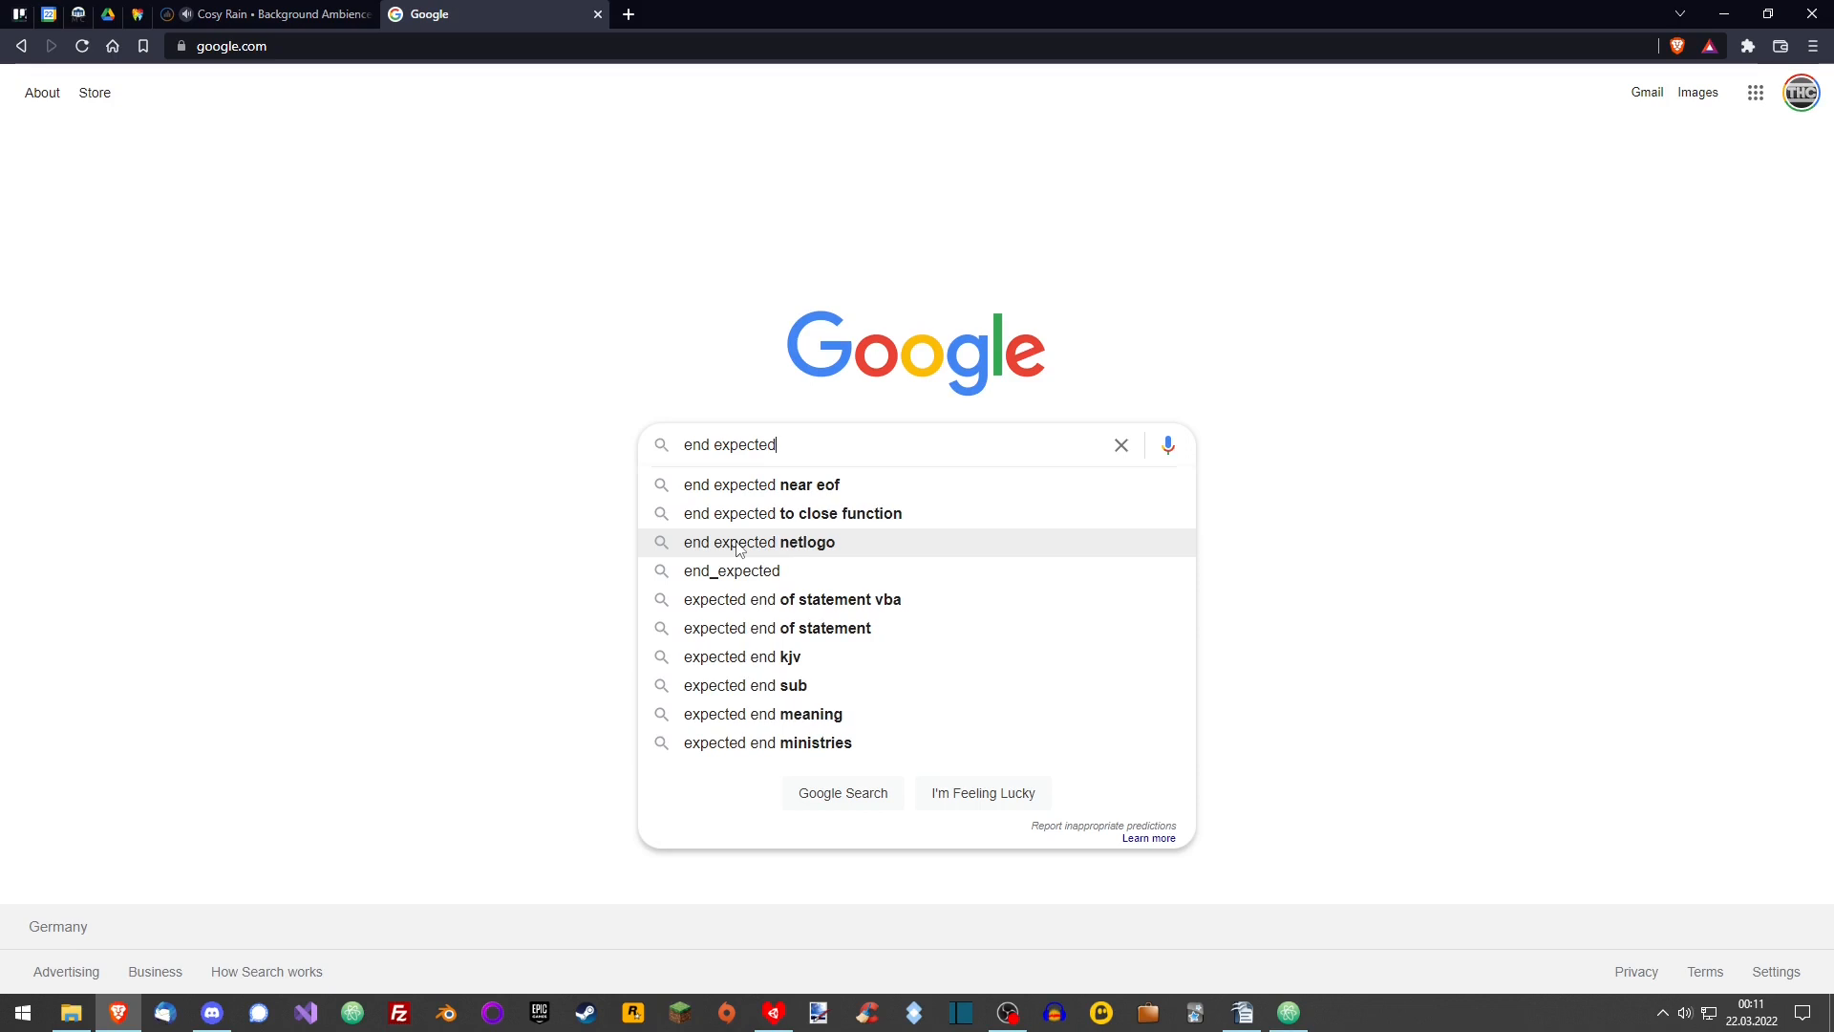
{"action": "left_click", "coordinate": [760, 484]}
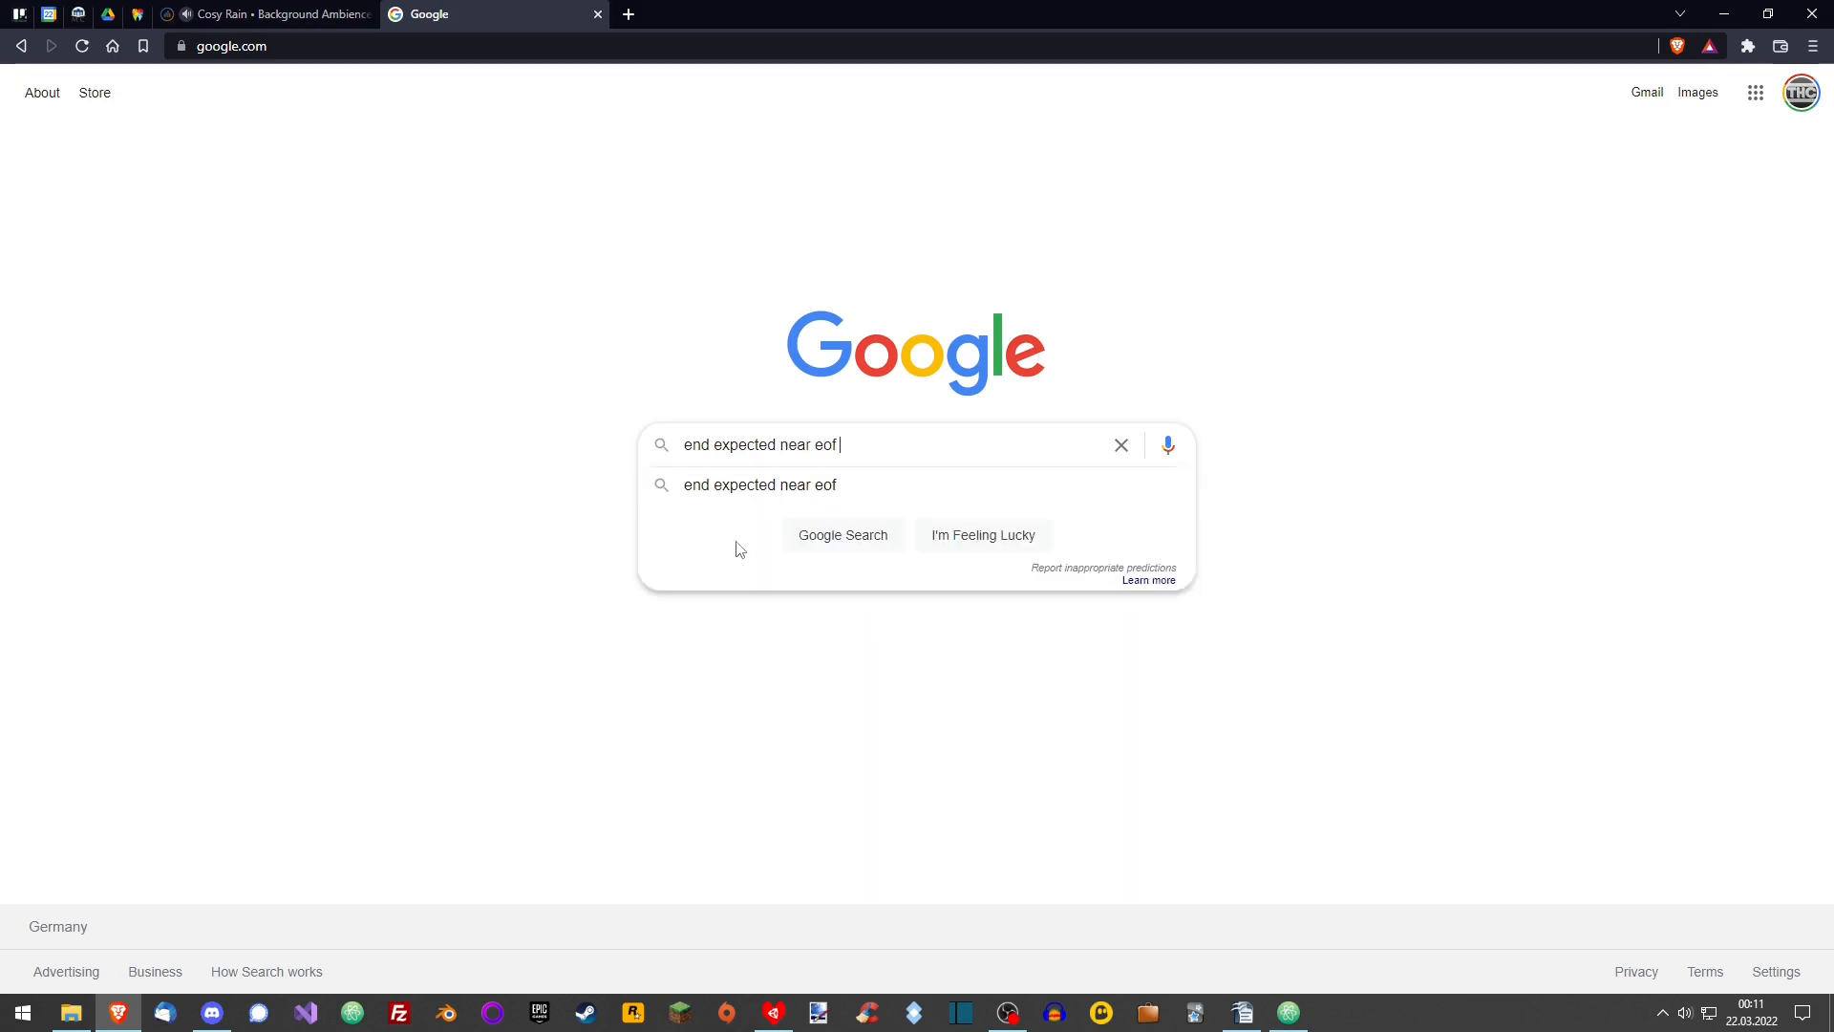
{"action": "type", "text": "lua"}
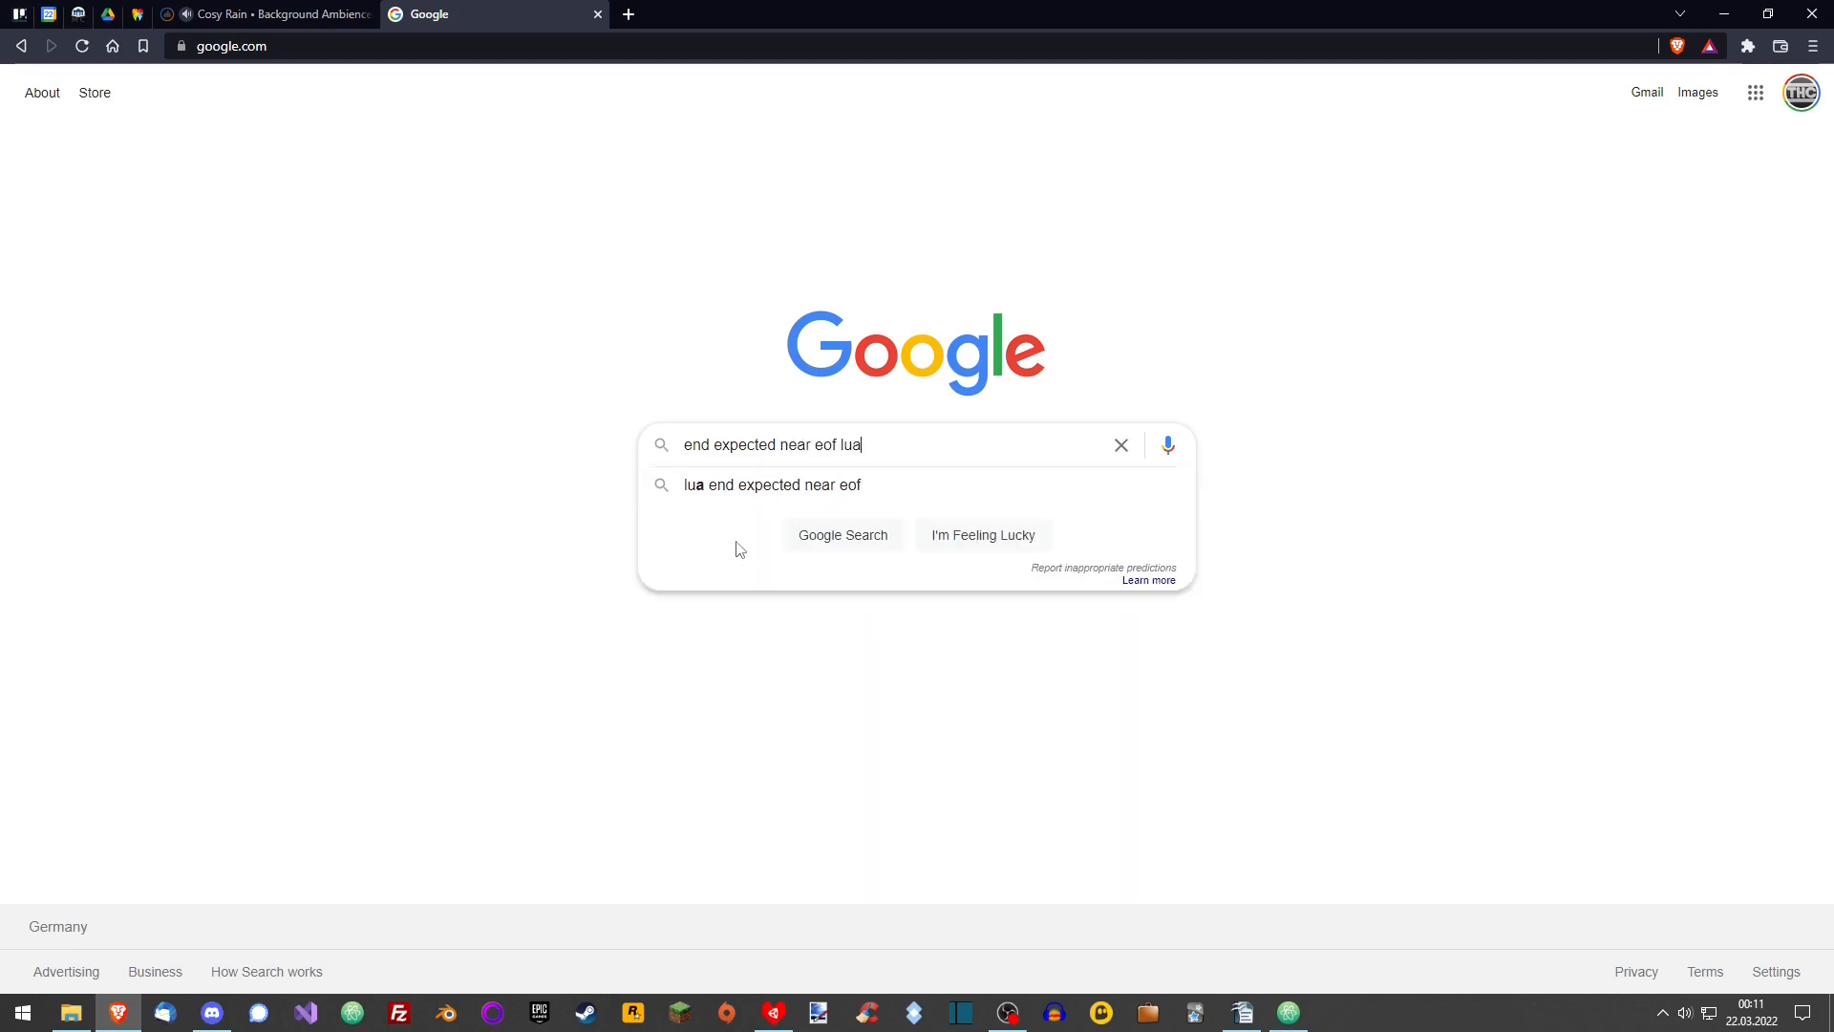
{"action": "key", "text": "Return"}
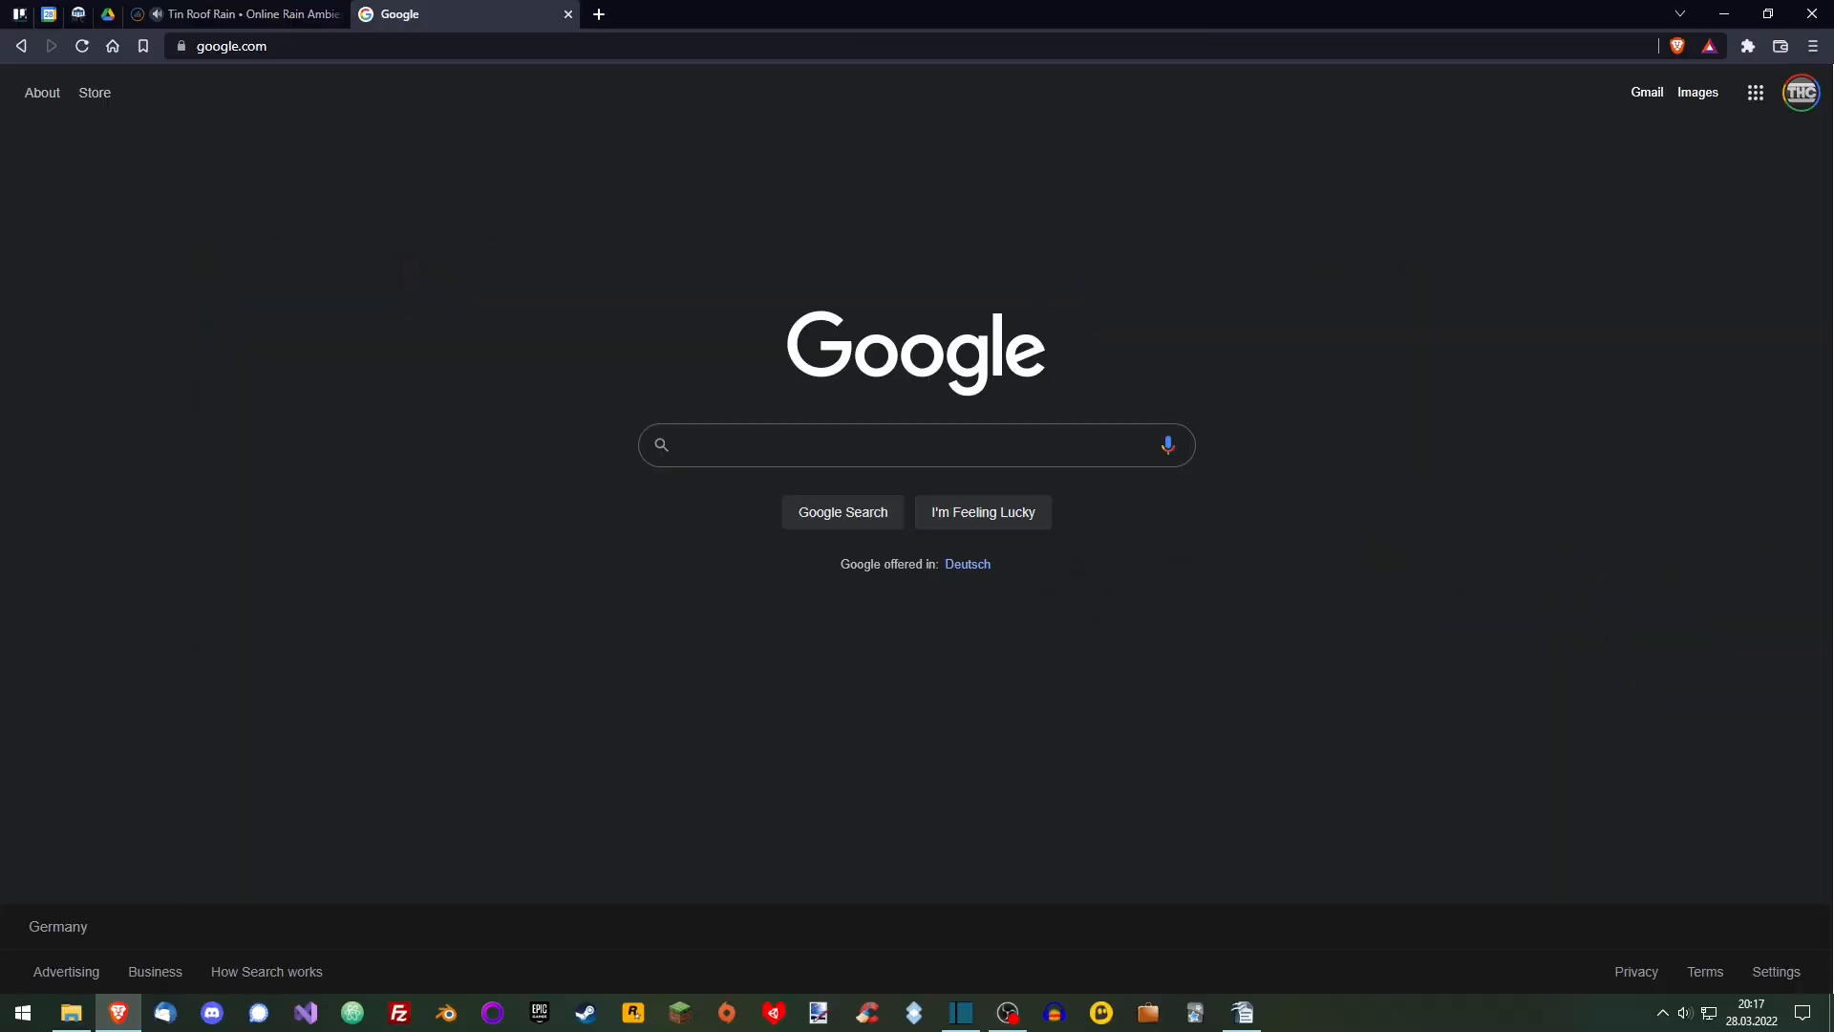
- Run queries 'help with cyf' and 'i has error', reaching the Unitale troubleshooting wiki
{"action": "type", "text": "helppppp i need"}
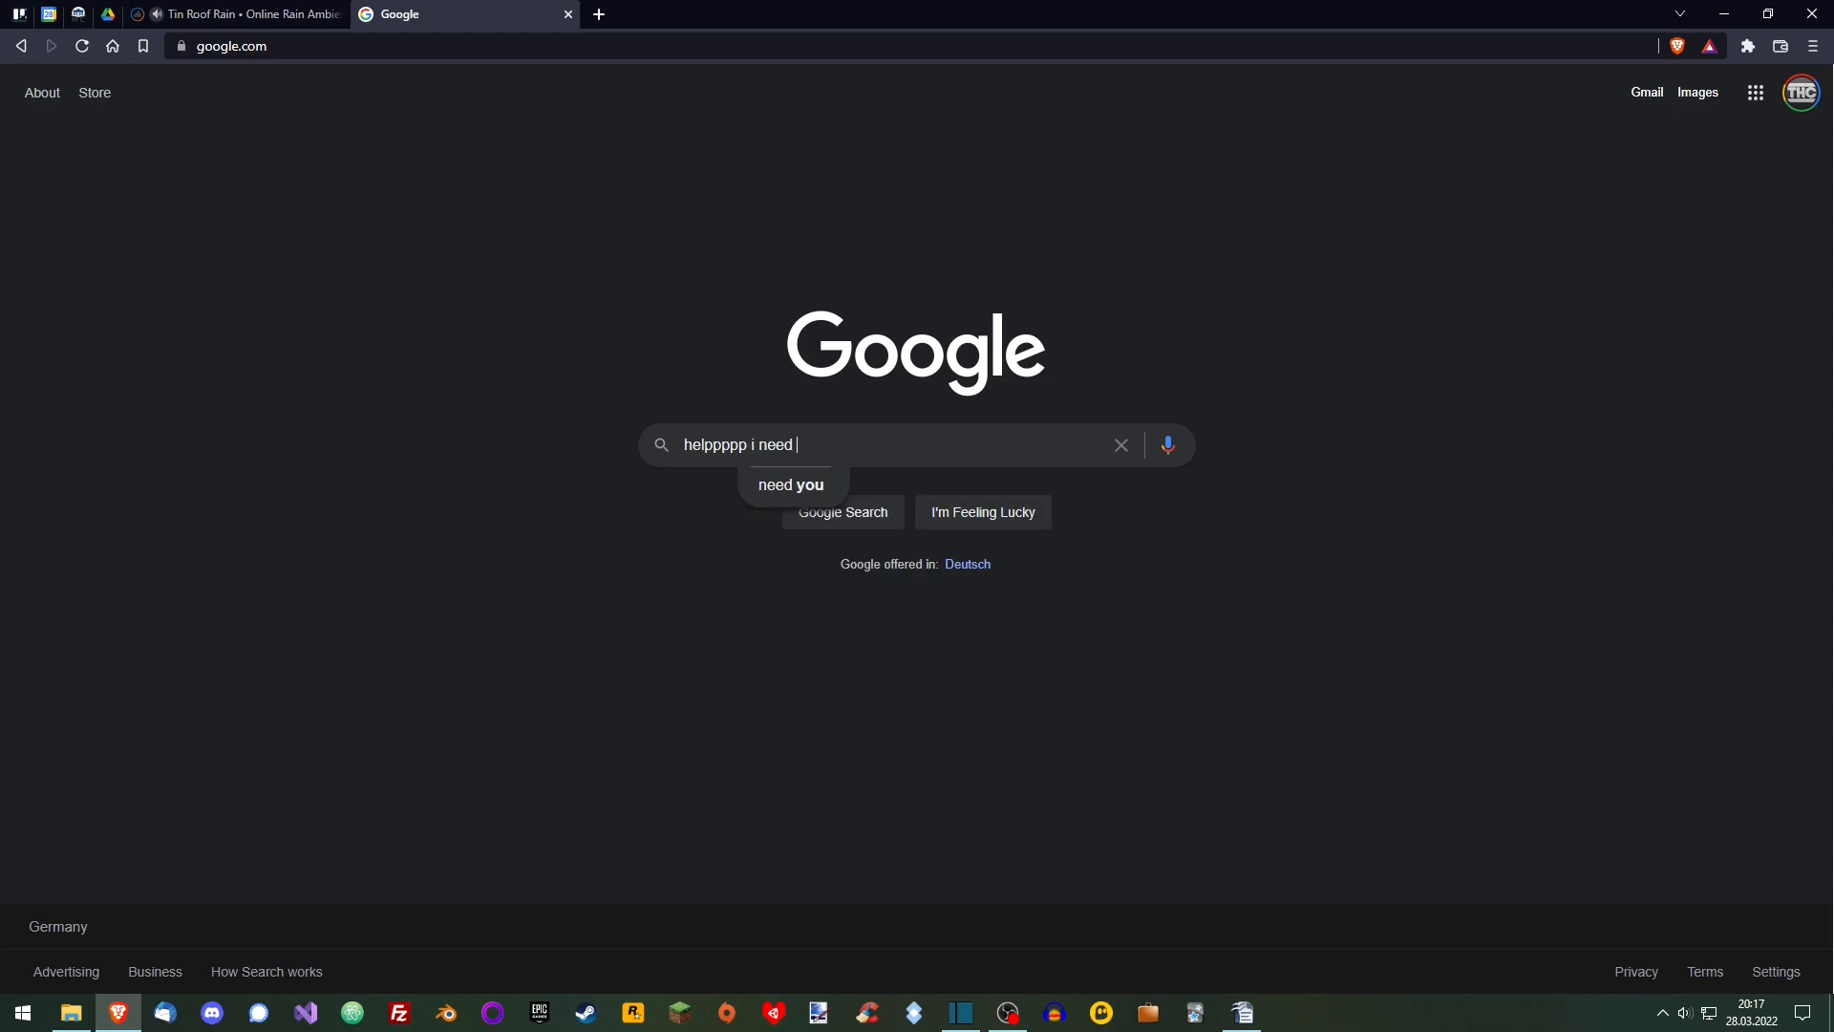
{"action": "type", "text": "help with cyf"}
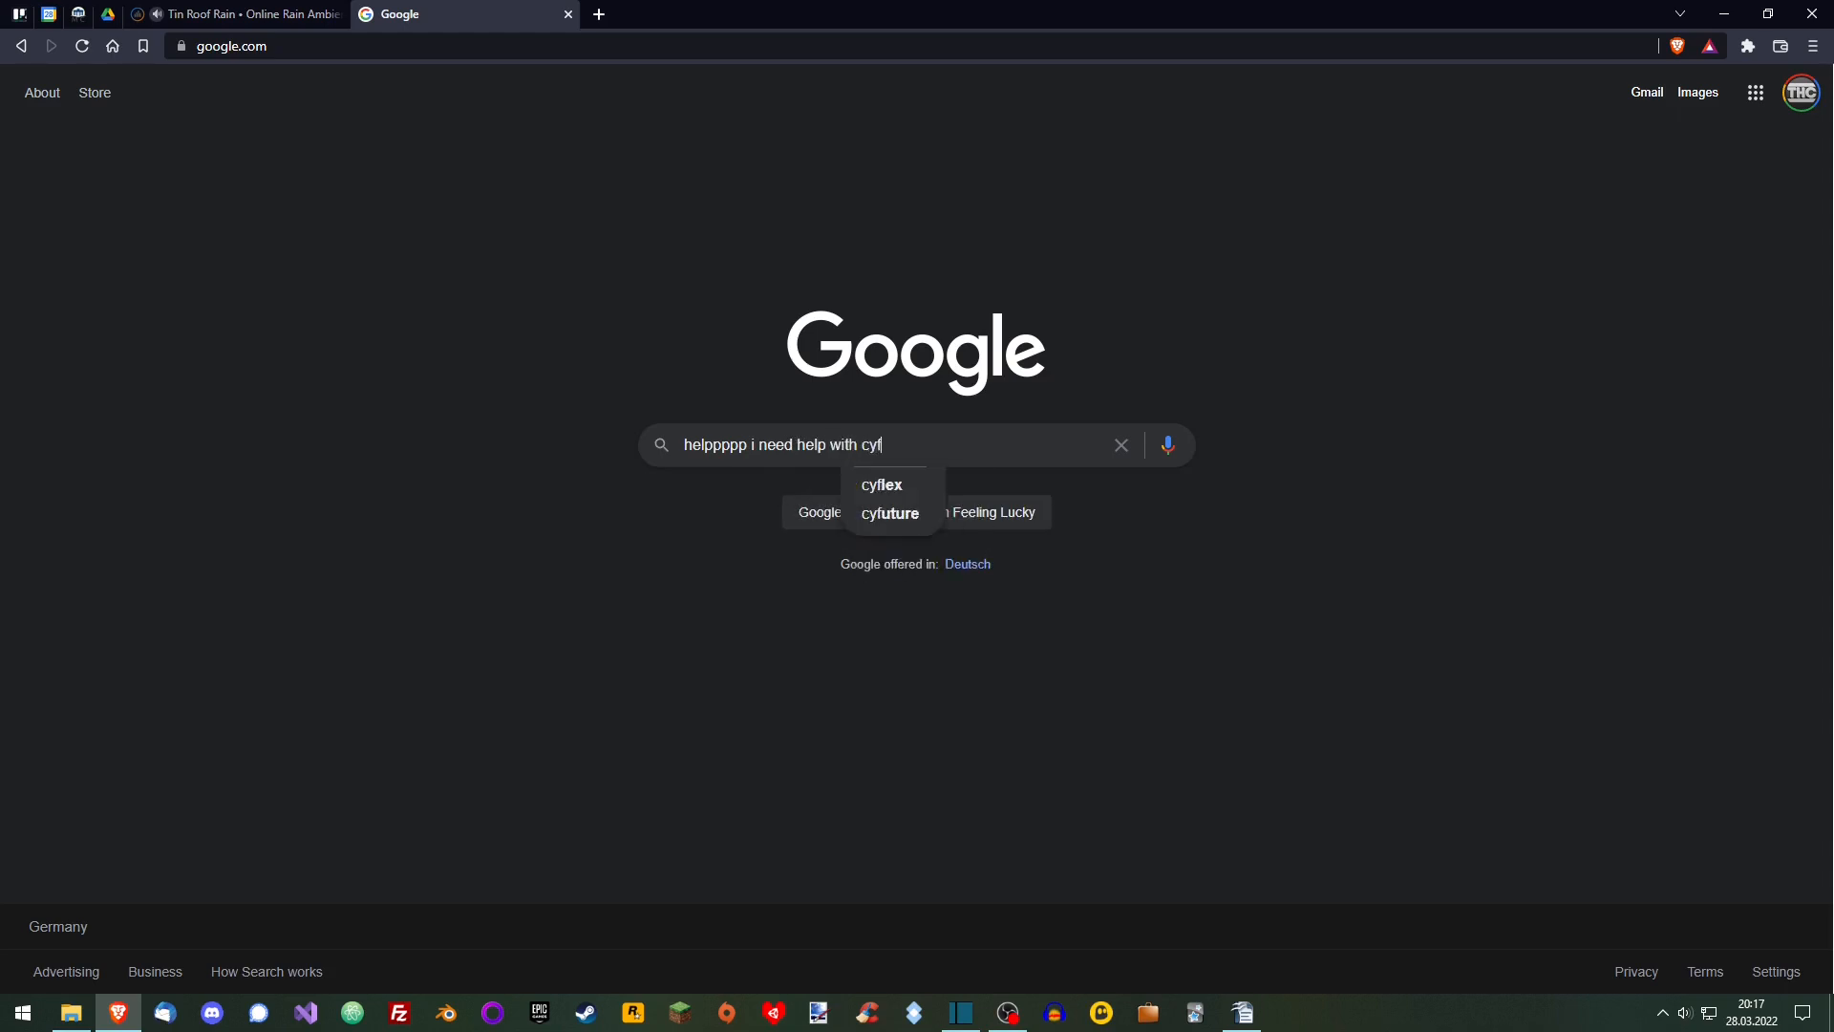
{"action": "type", "text": "i has error"}
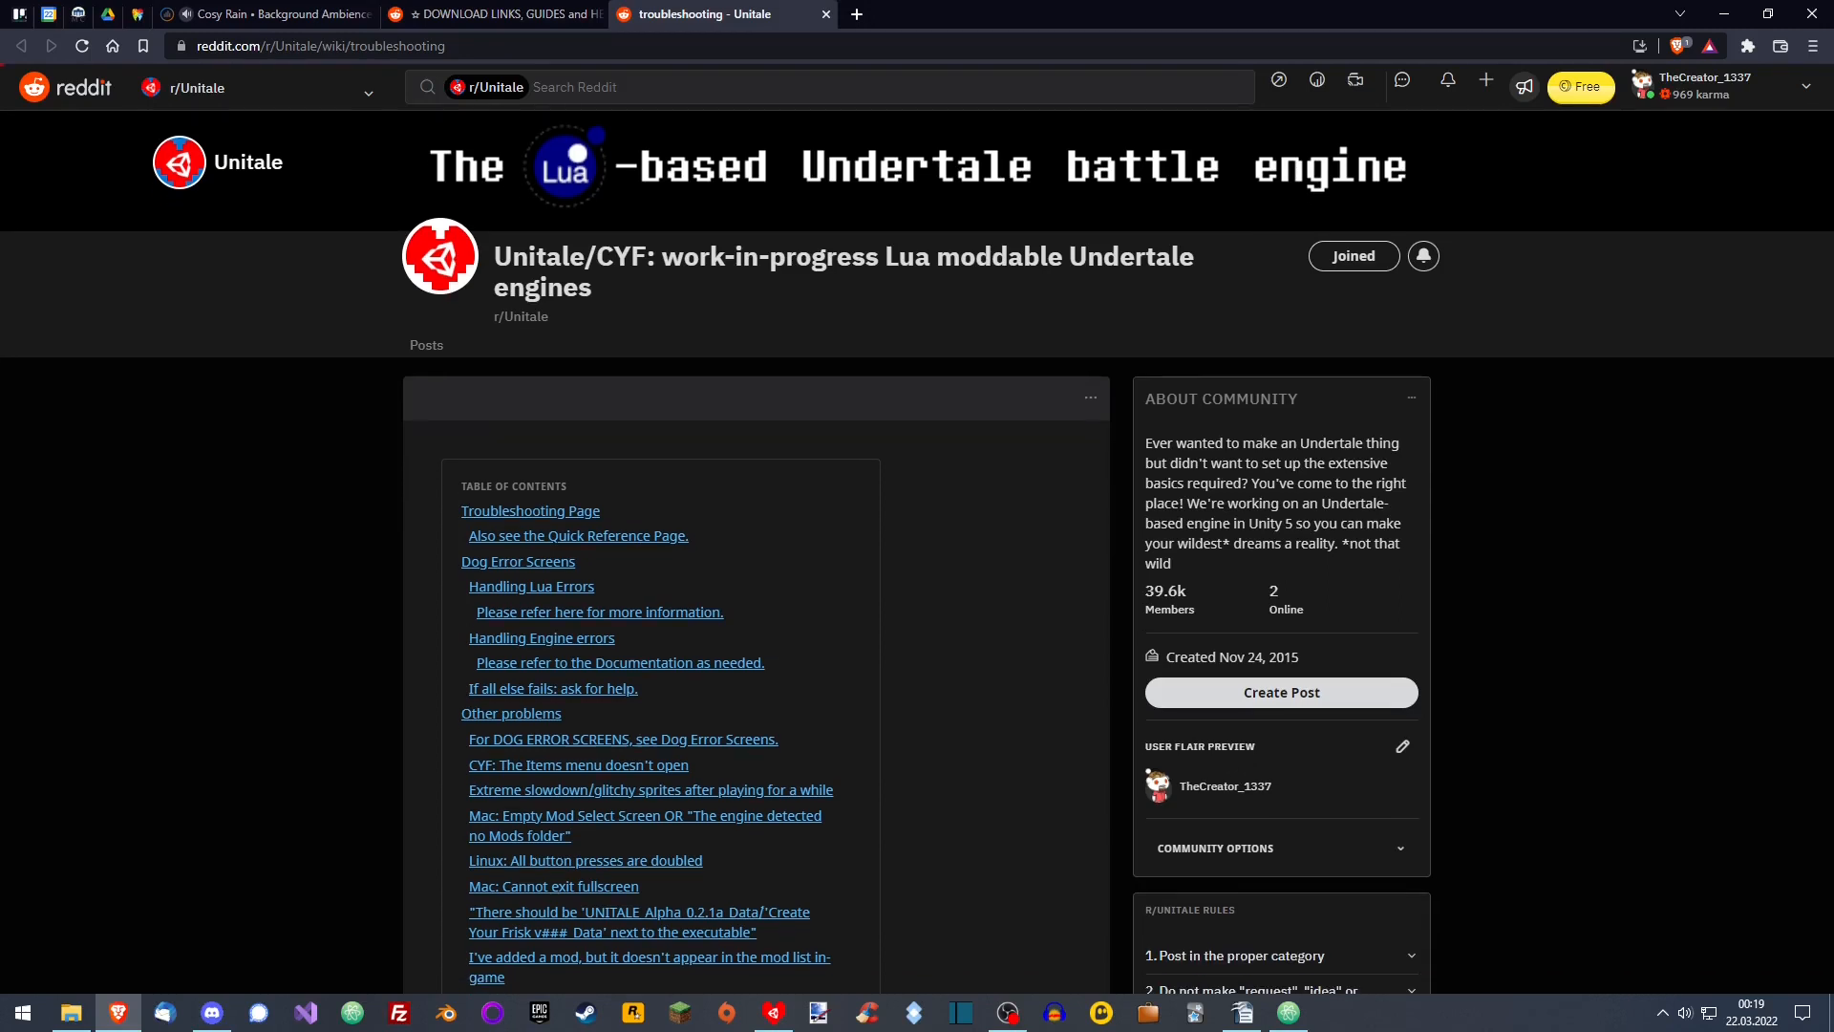
- Scroll down through the r/Unitale troubleshooting wiki's table of contents
{"action": "scroll", "scroll_direction": "down", "scroll_amount": 3}
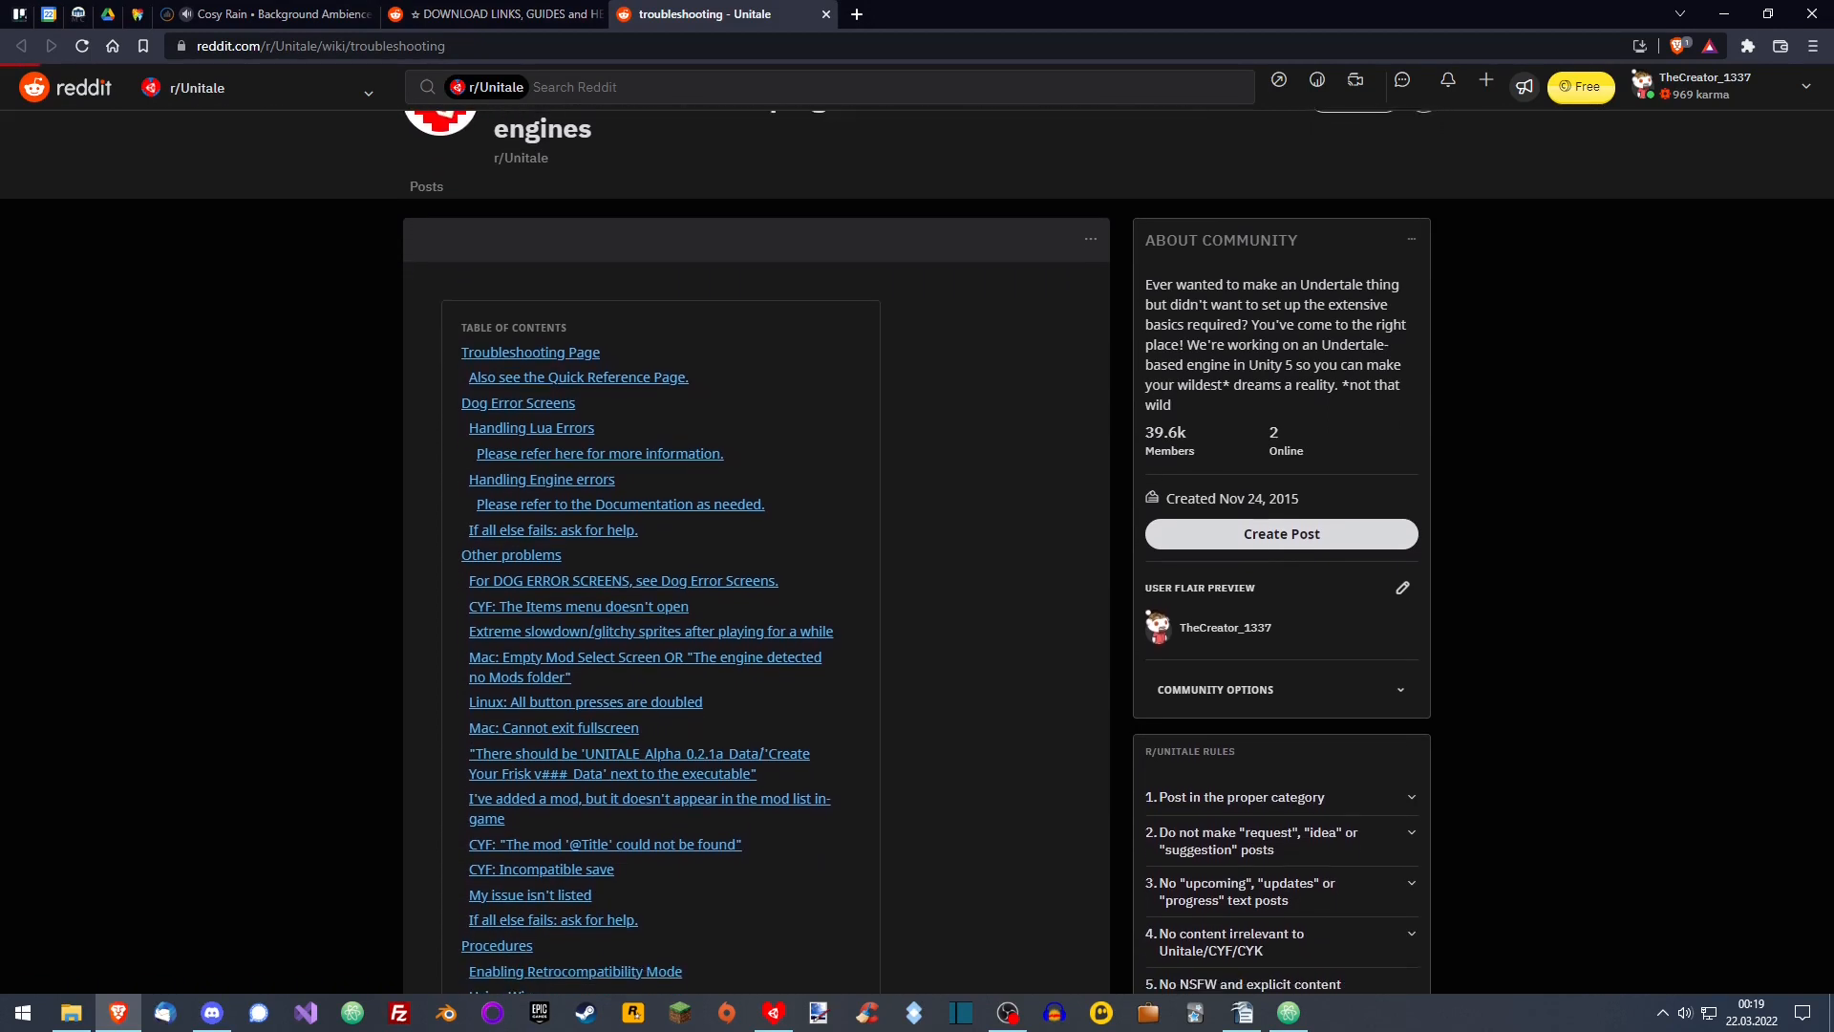
{"action": "scroll", "scroll_direction": "down", "scroll_amount": 3}
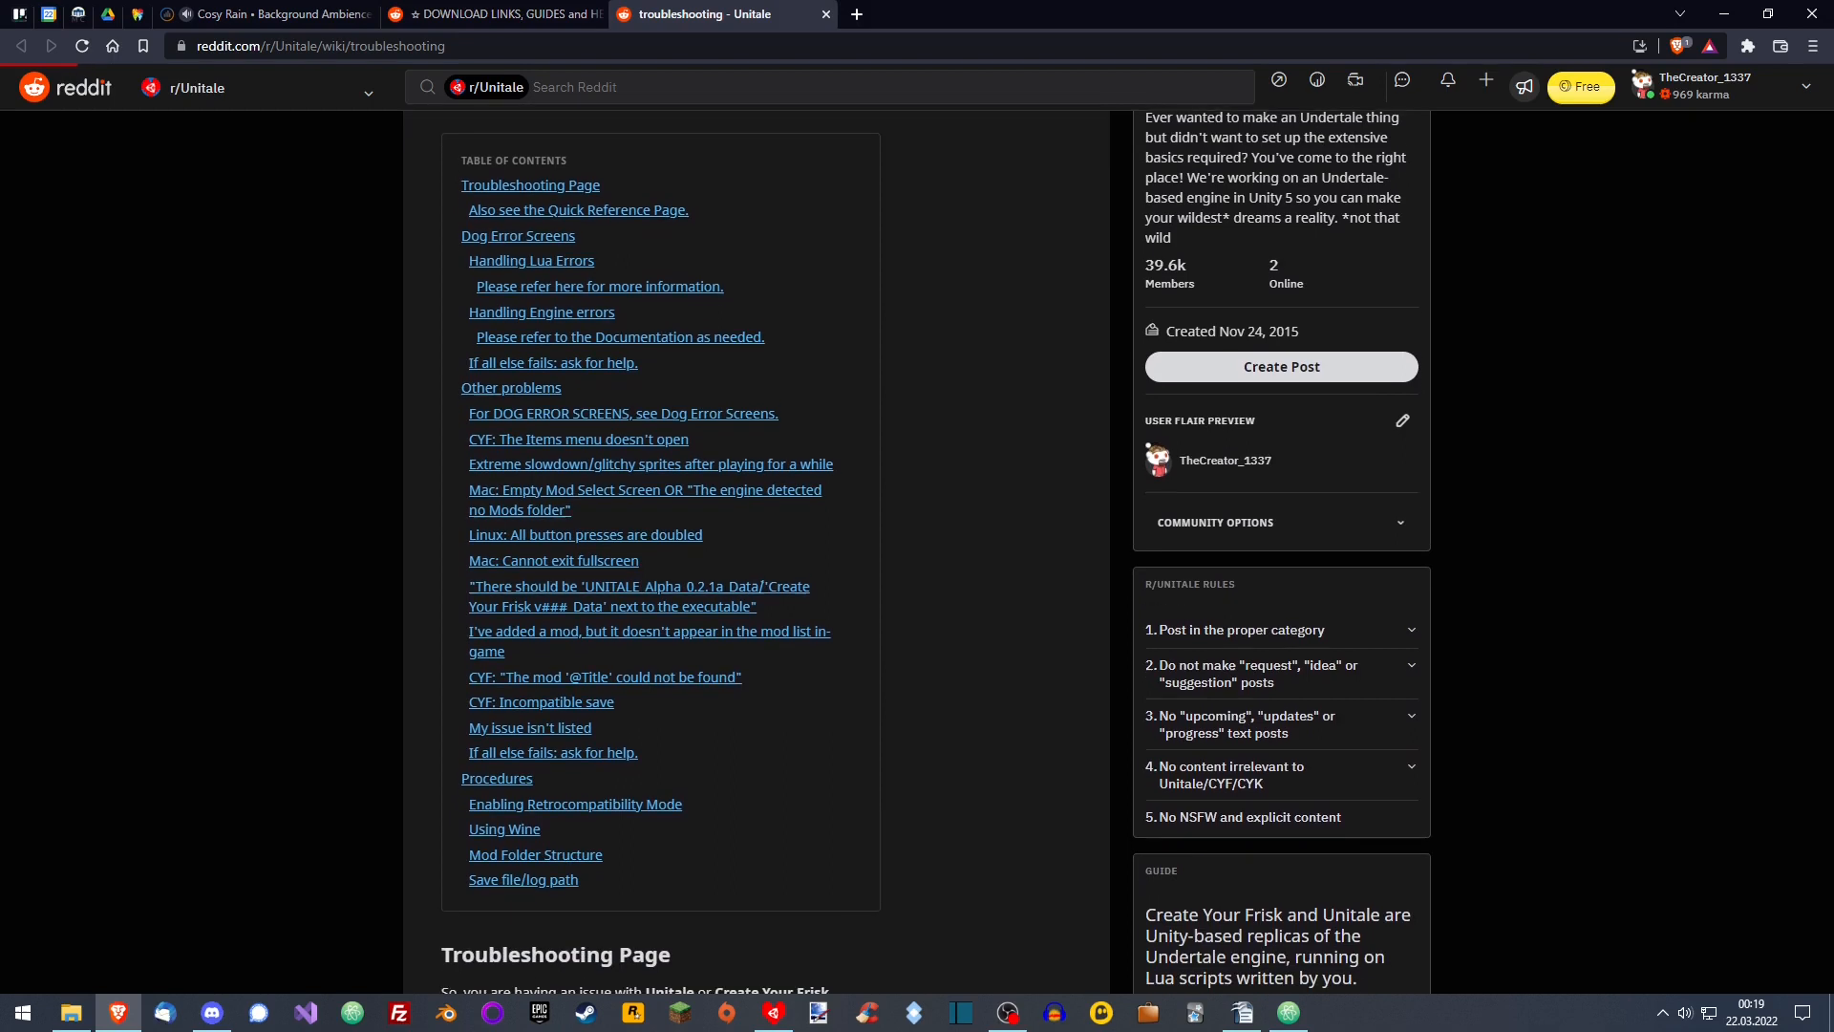
{"action": "scroll", "scroll_direction": "down", "scroll_amount": 3}
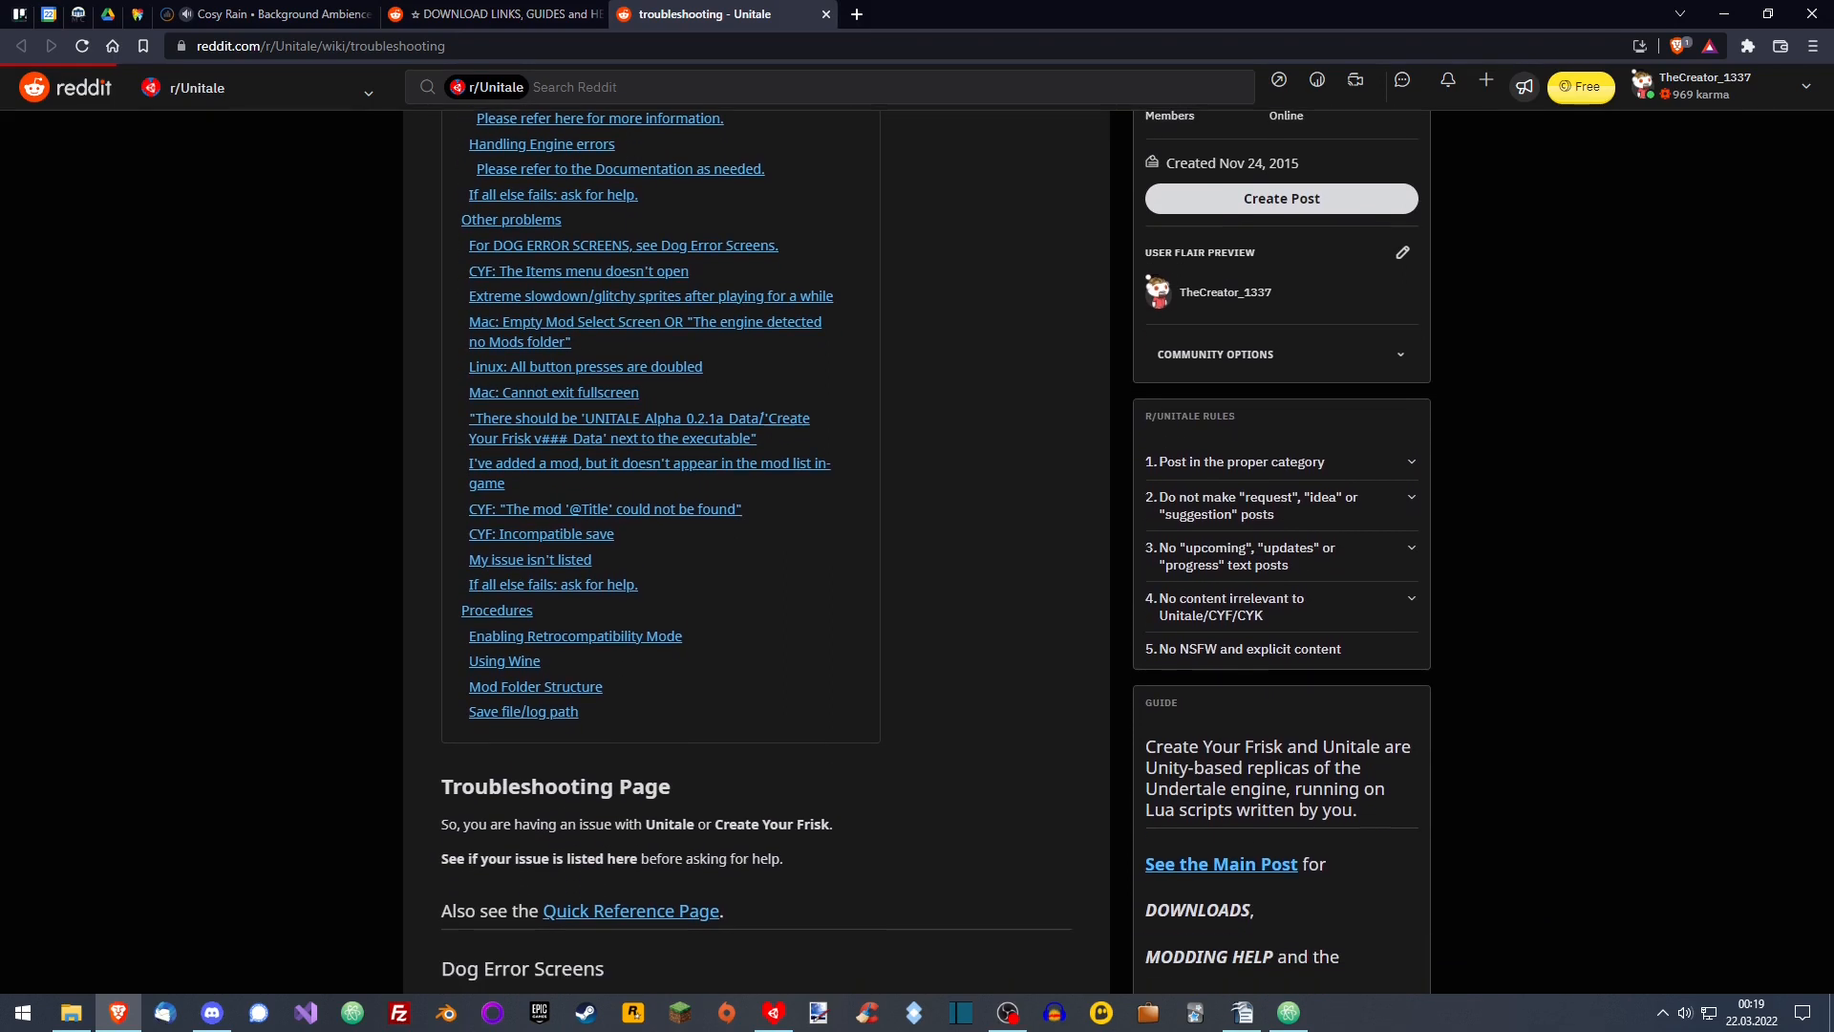
{"action": "scroll", "scroll_direction": "down", "scroll_amount": 3}
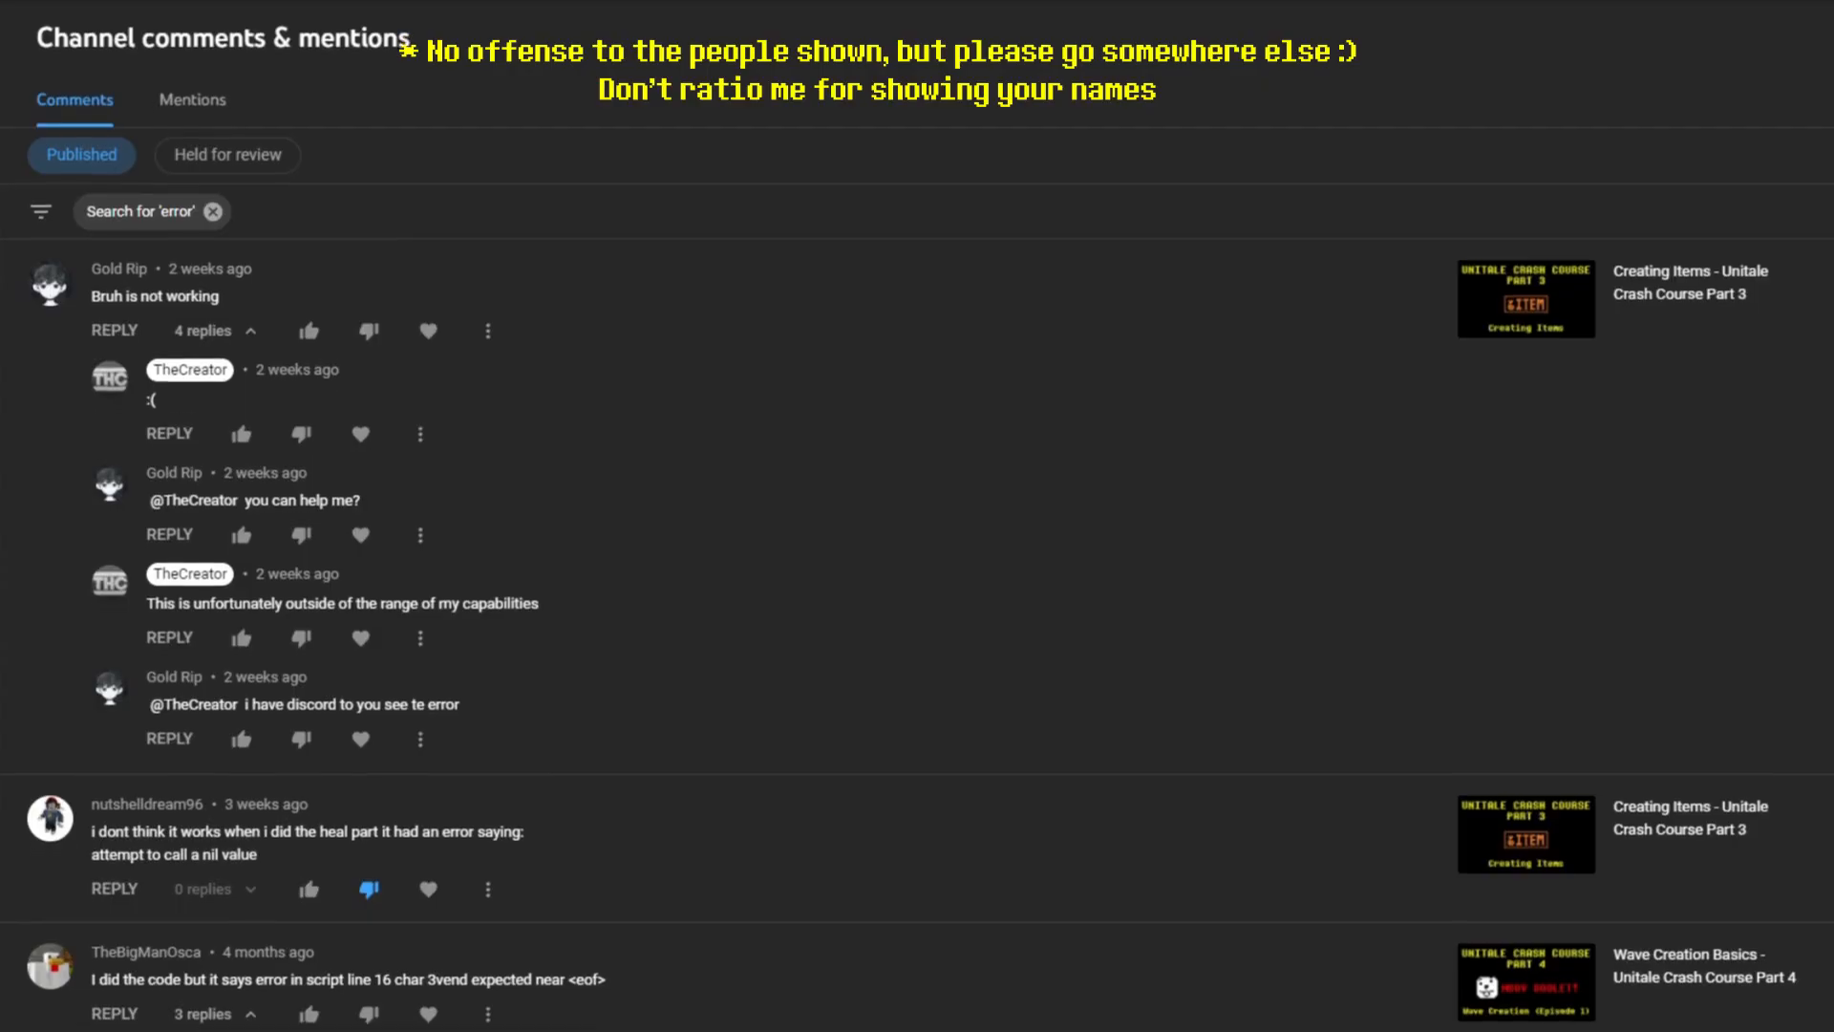
- Scroll through the YouTube Studio comments repeatedly reporting Lua errors
{"action": "scroll", "scroll_direction": "down", "scroll_amount": 3}
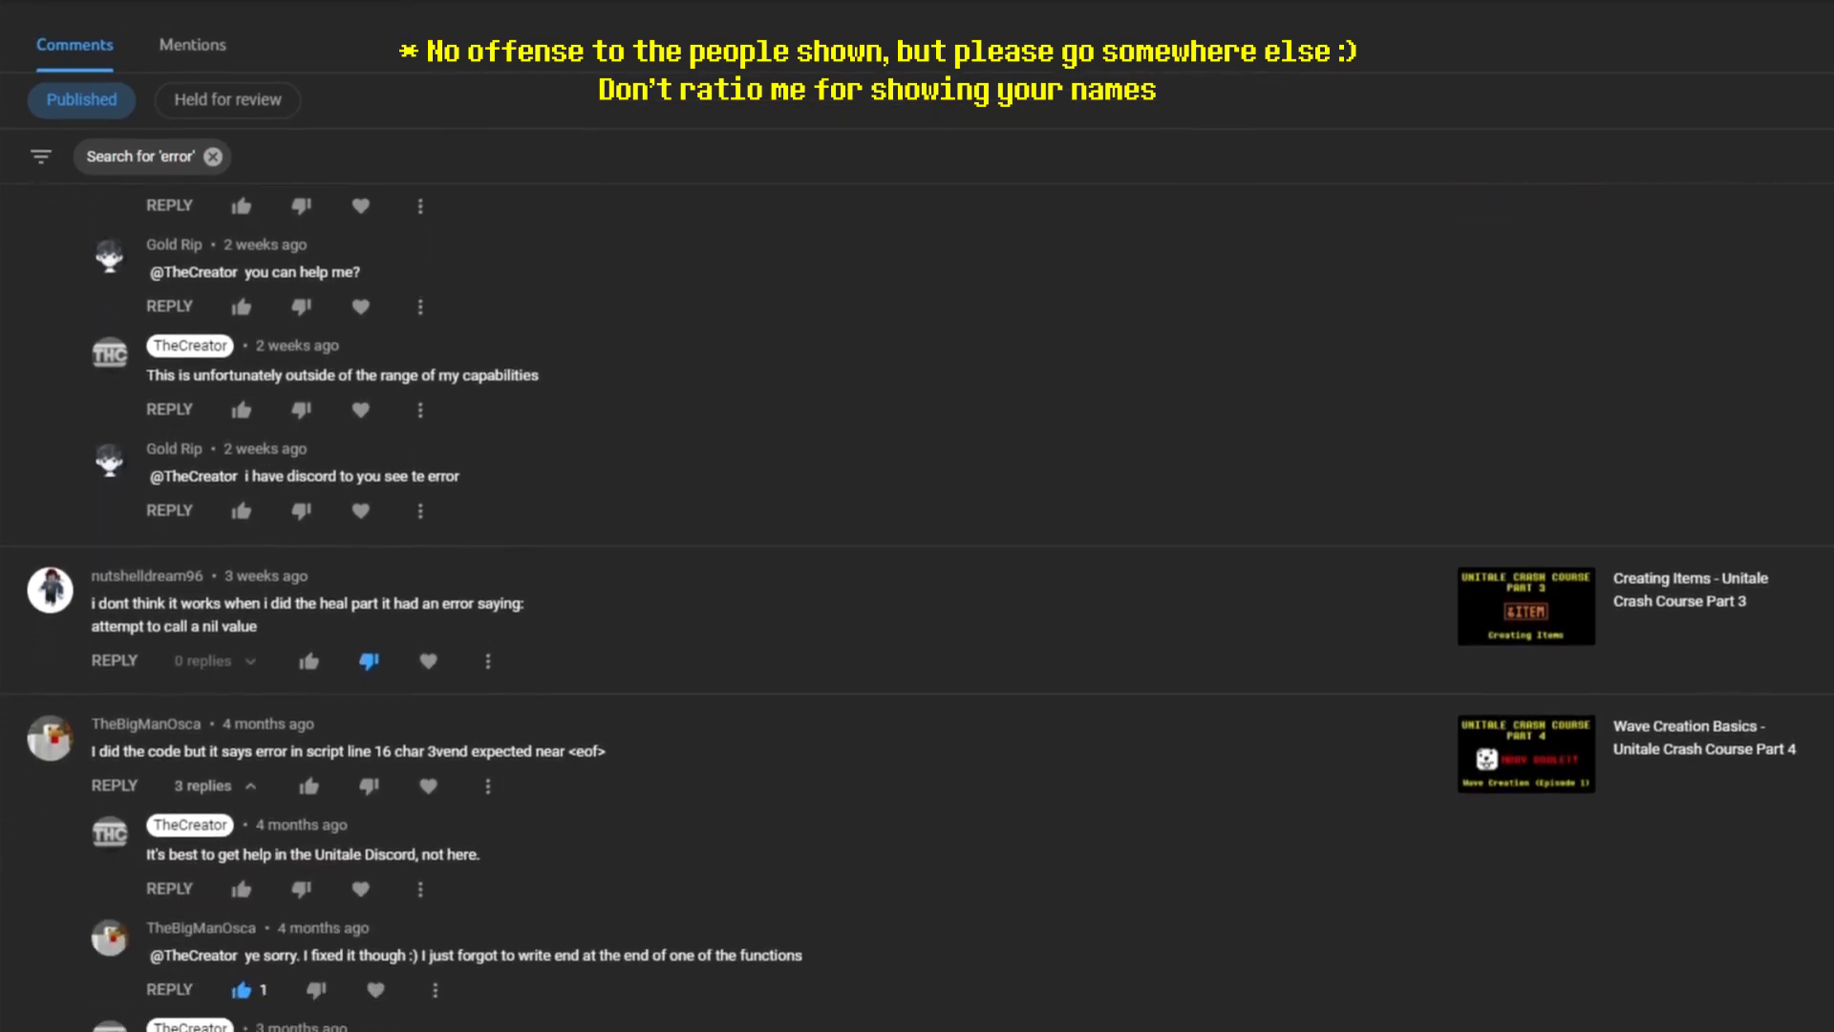
{"action": "scroll", "scroll_direction": "down", "scroll_amount": 3}
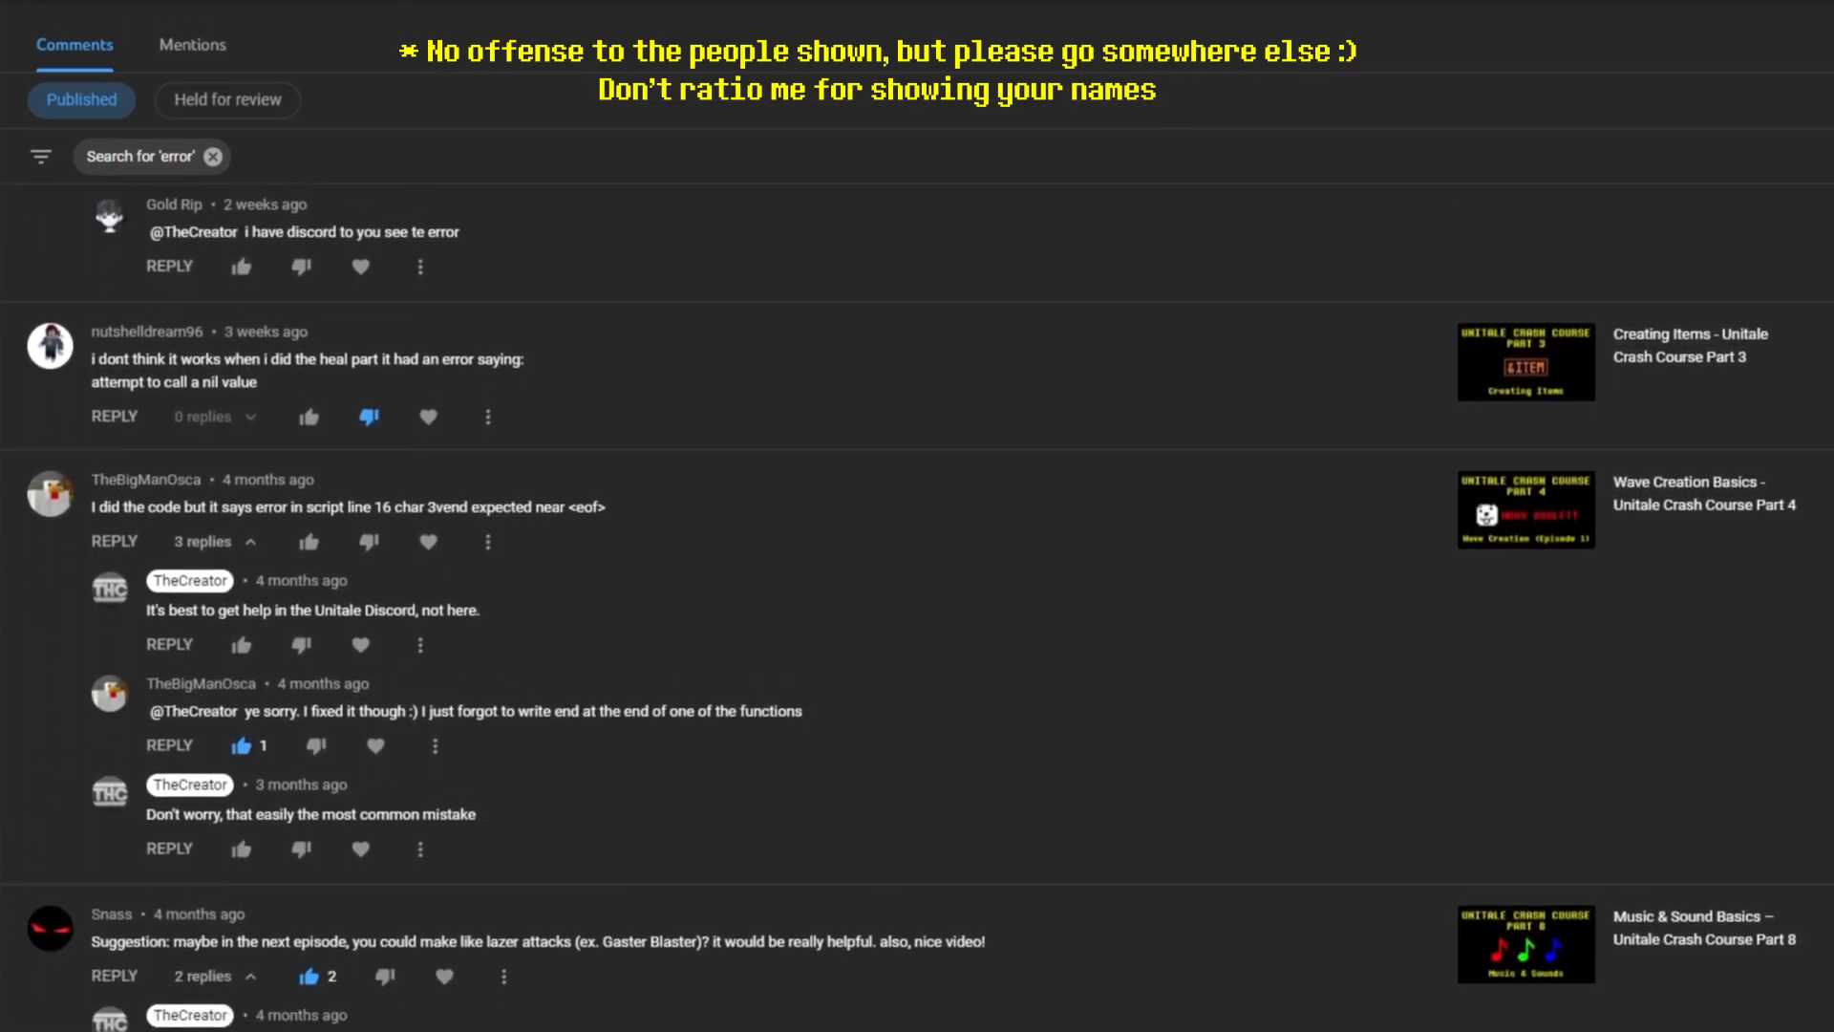
{"action": "scroll", "scroll_direction": "down", "scroll_amount": 3}
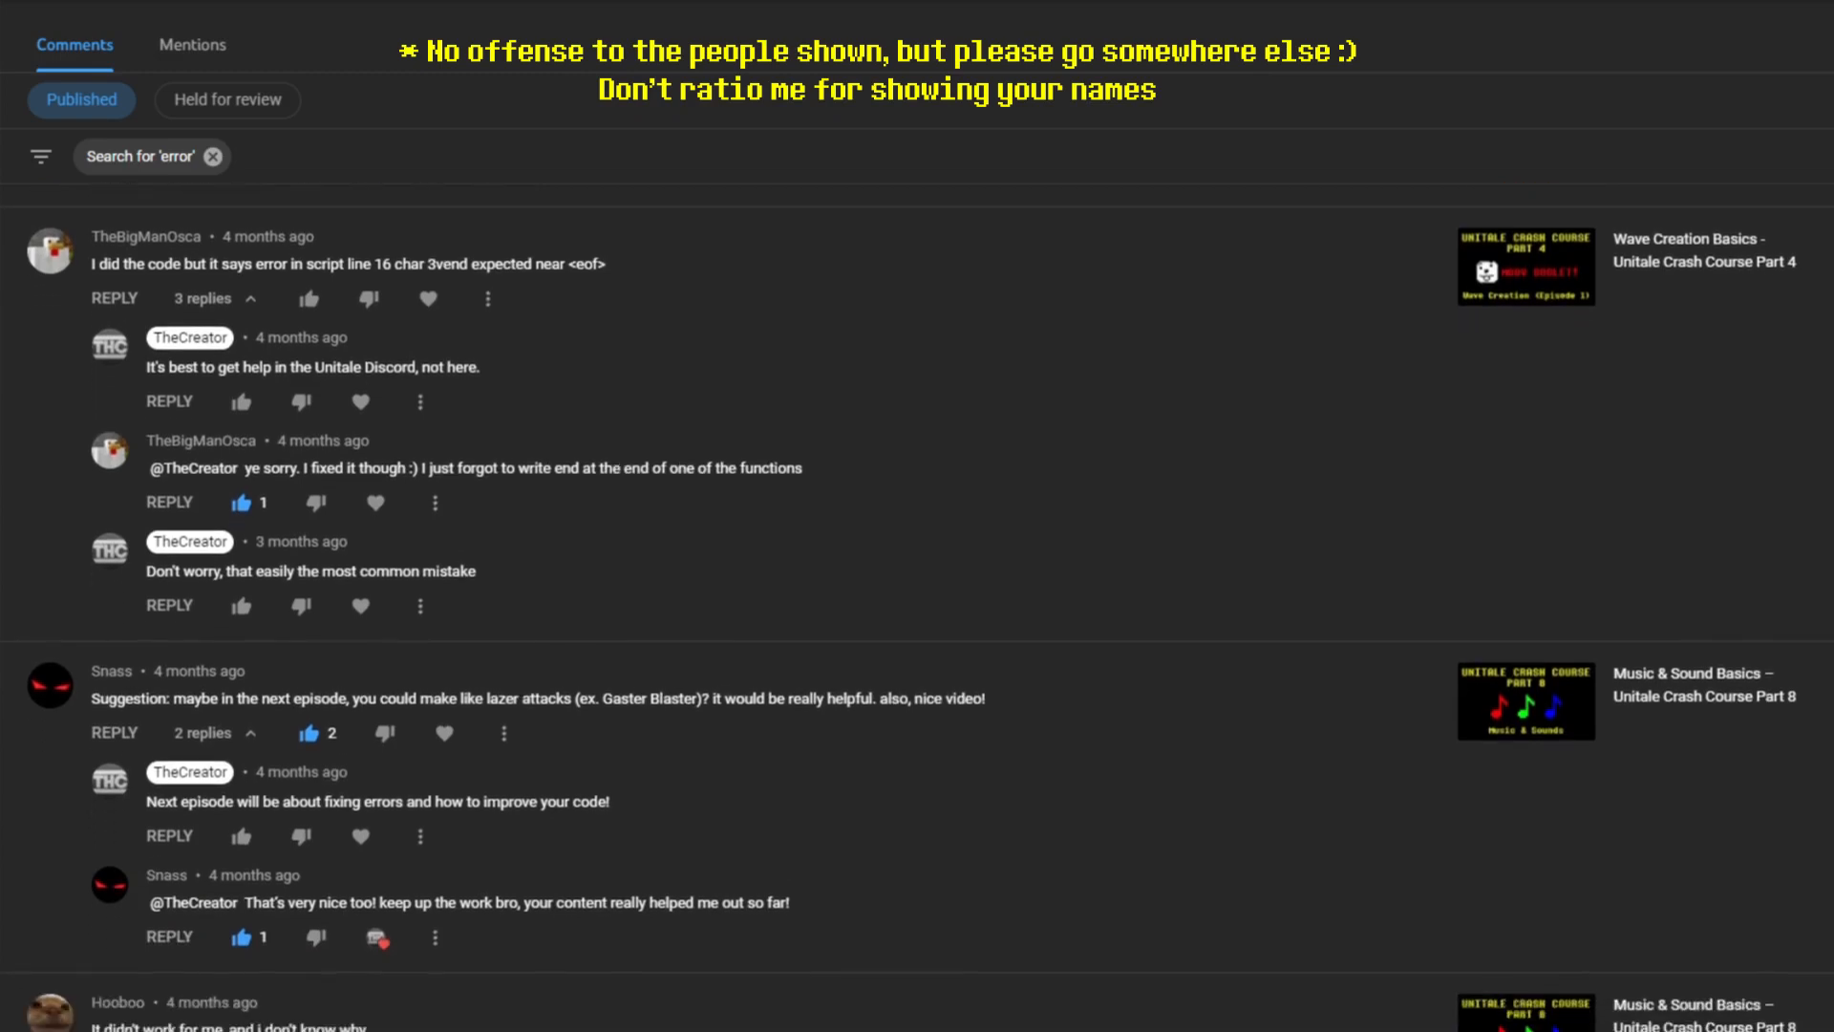
{"action": "scroll", "scroll_direction": "down", "scroll_amount": 3}
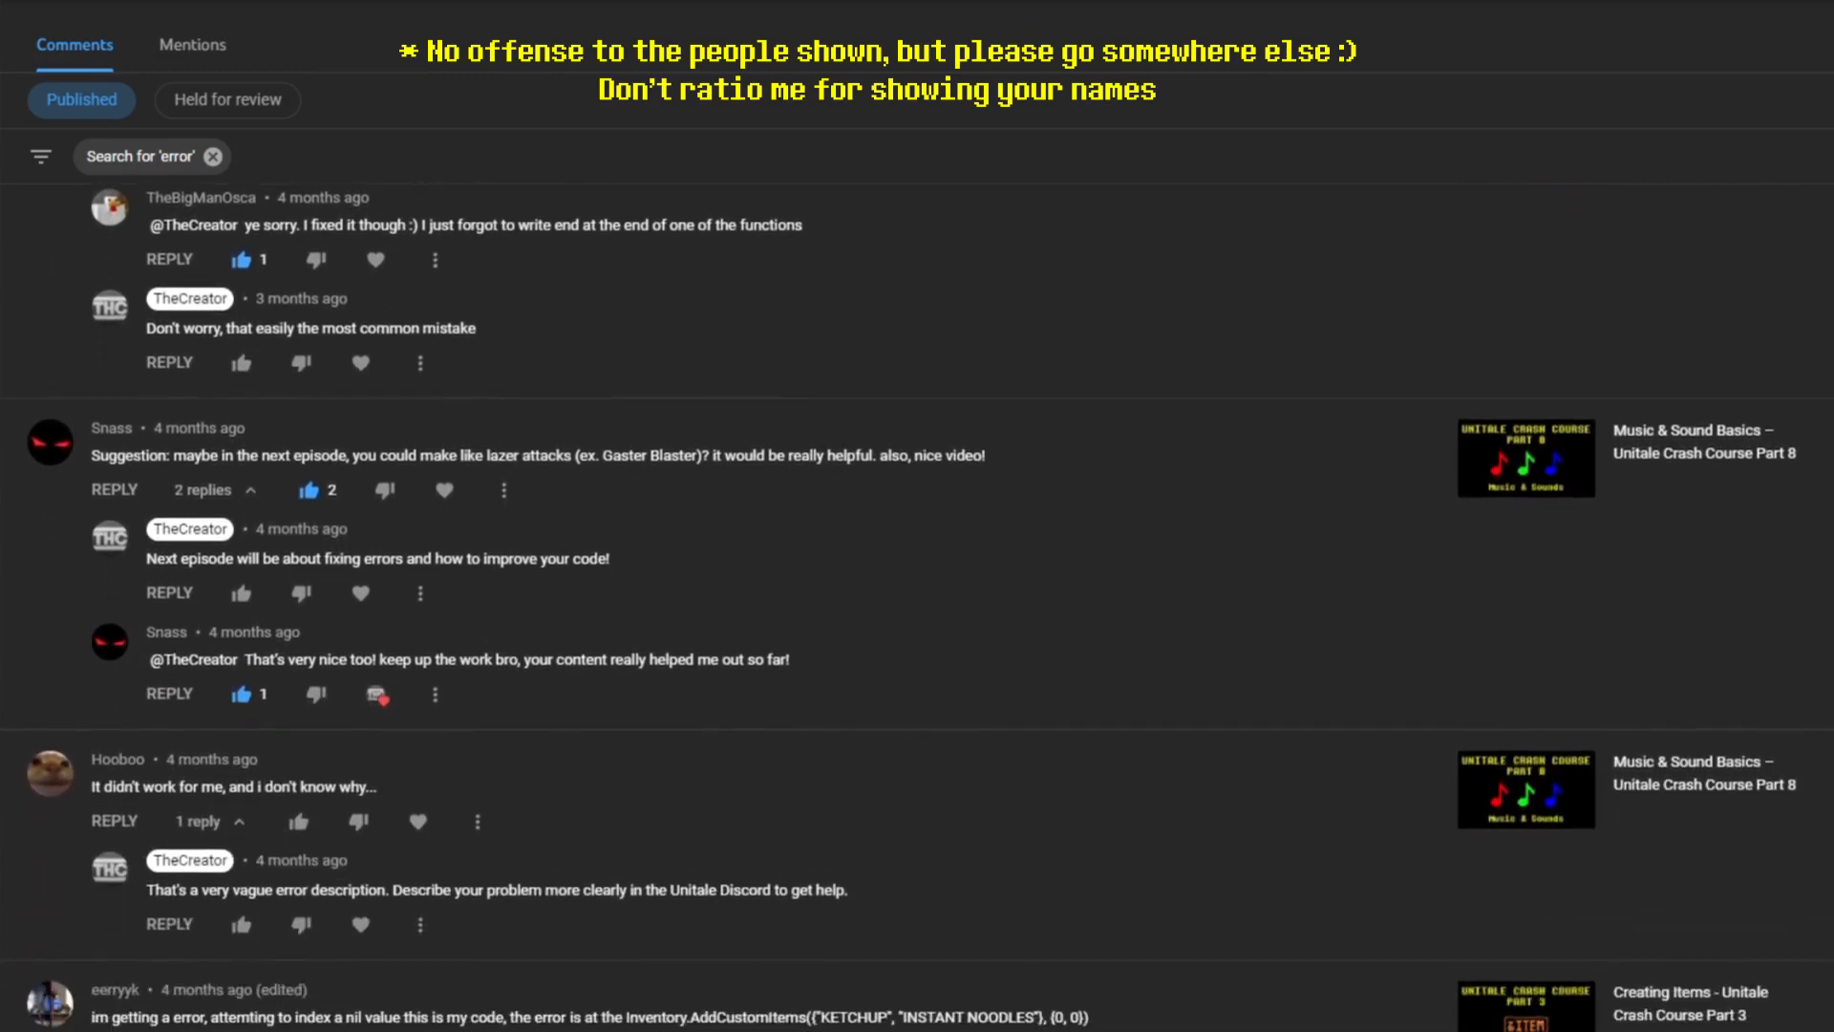
{"action": "scroll", "scroll_direction": "down", "scroll_amount": 3}
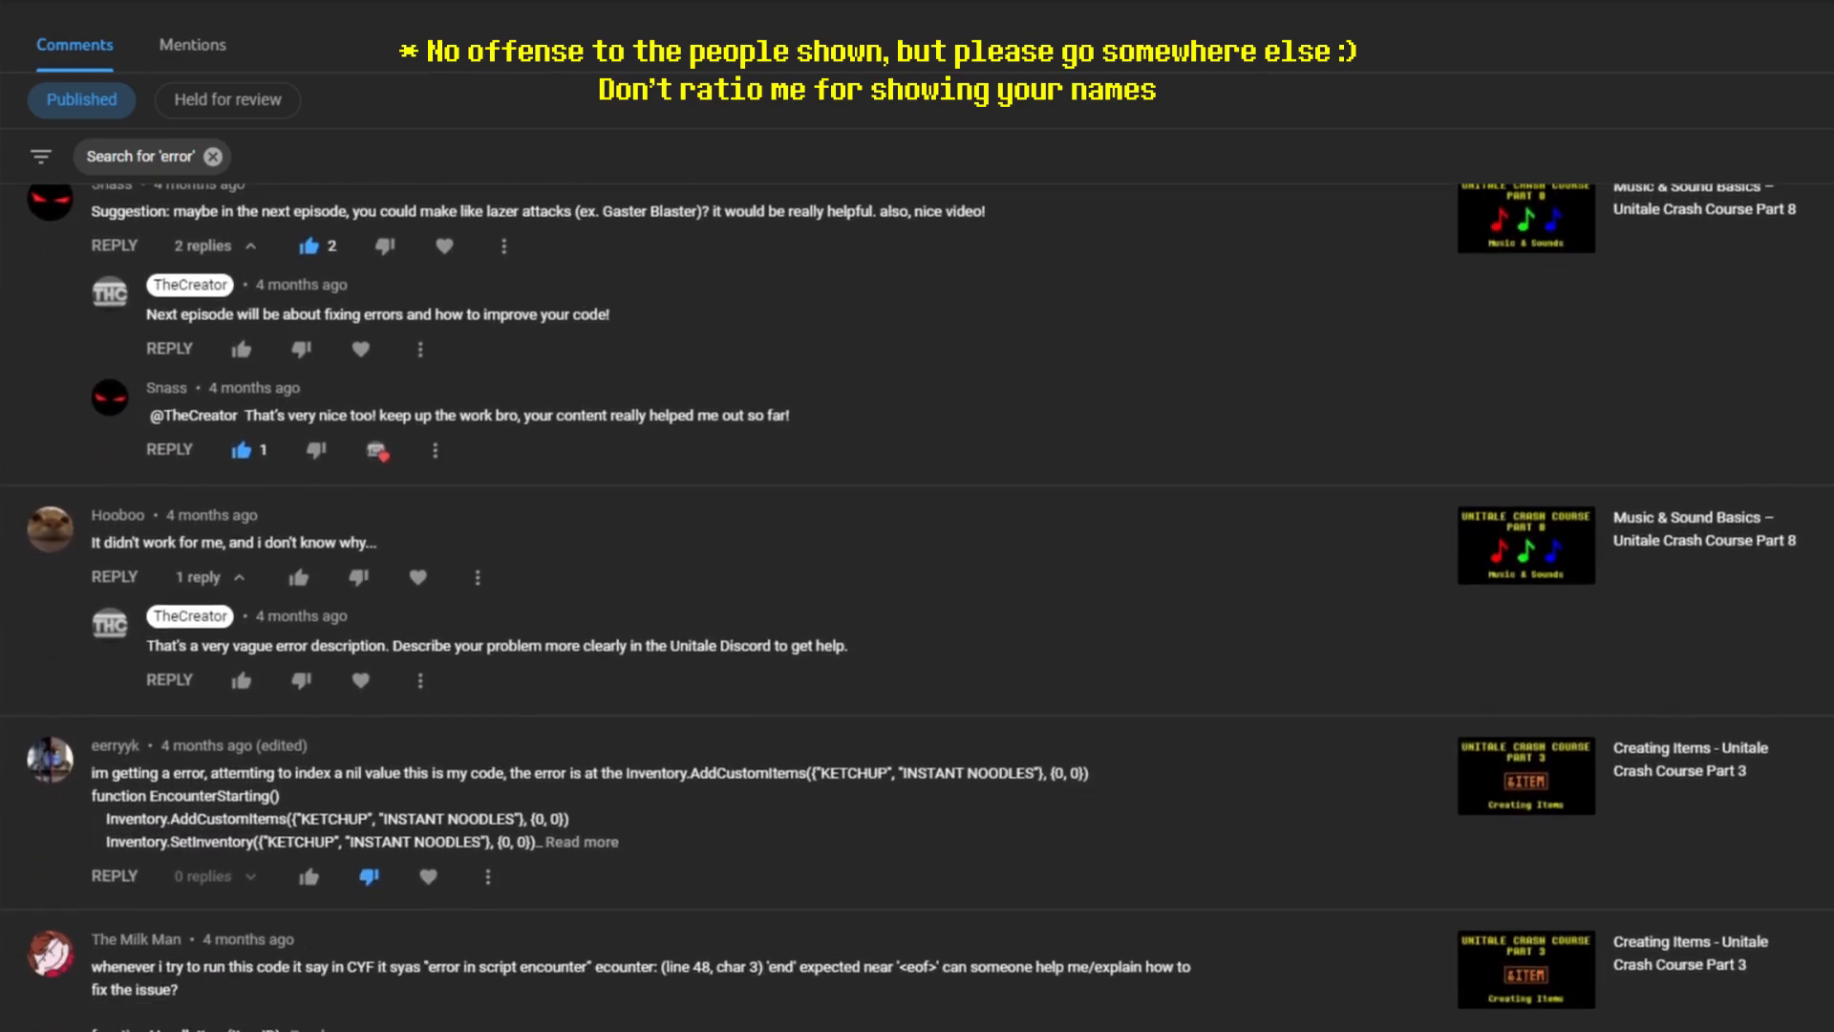
{"action": "scroll", "scroll_direction": "down", "scroll_amount": 3}
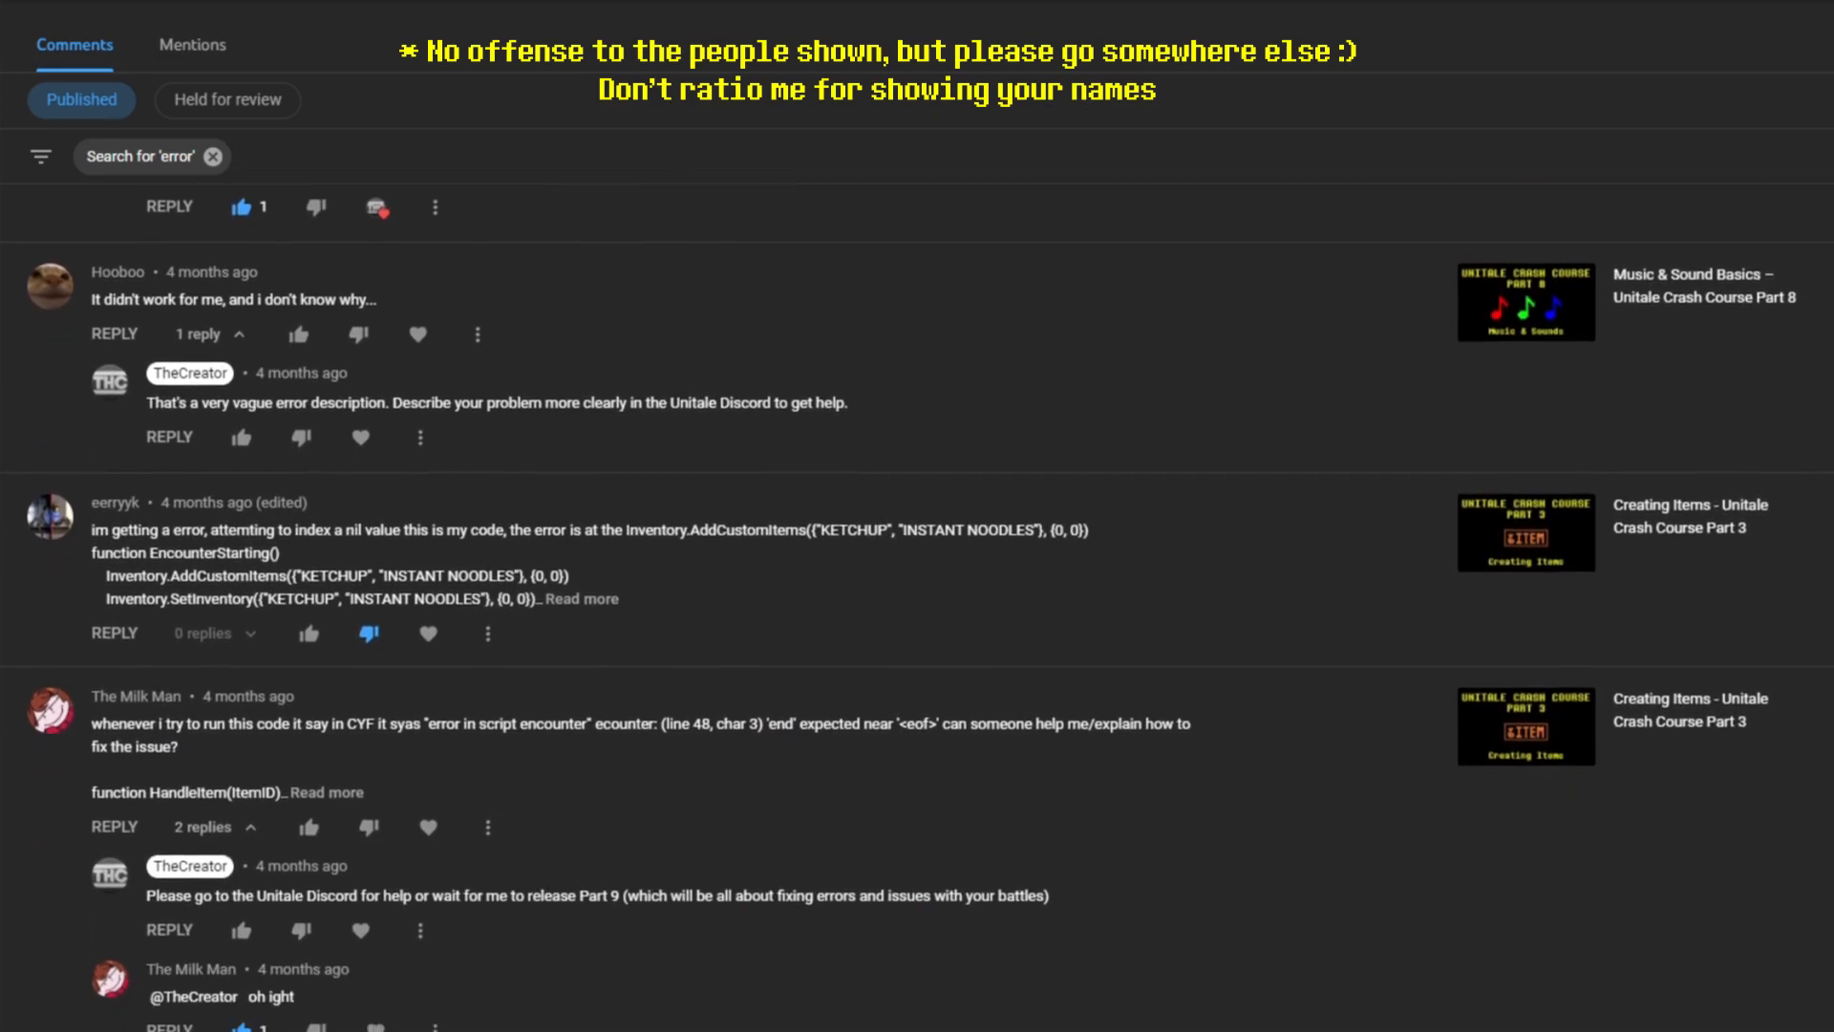
{"action": "scroll", "scroll_direction": "down", "scroll_amount": 3}
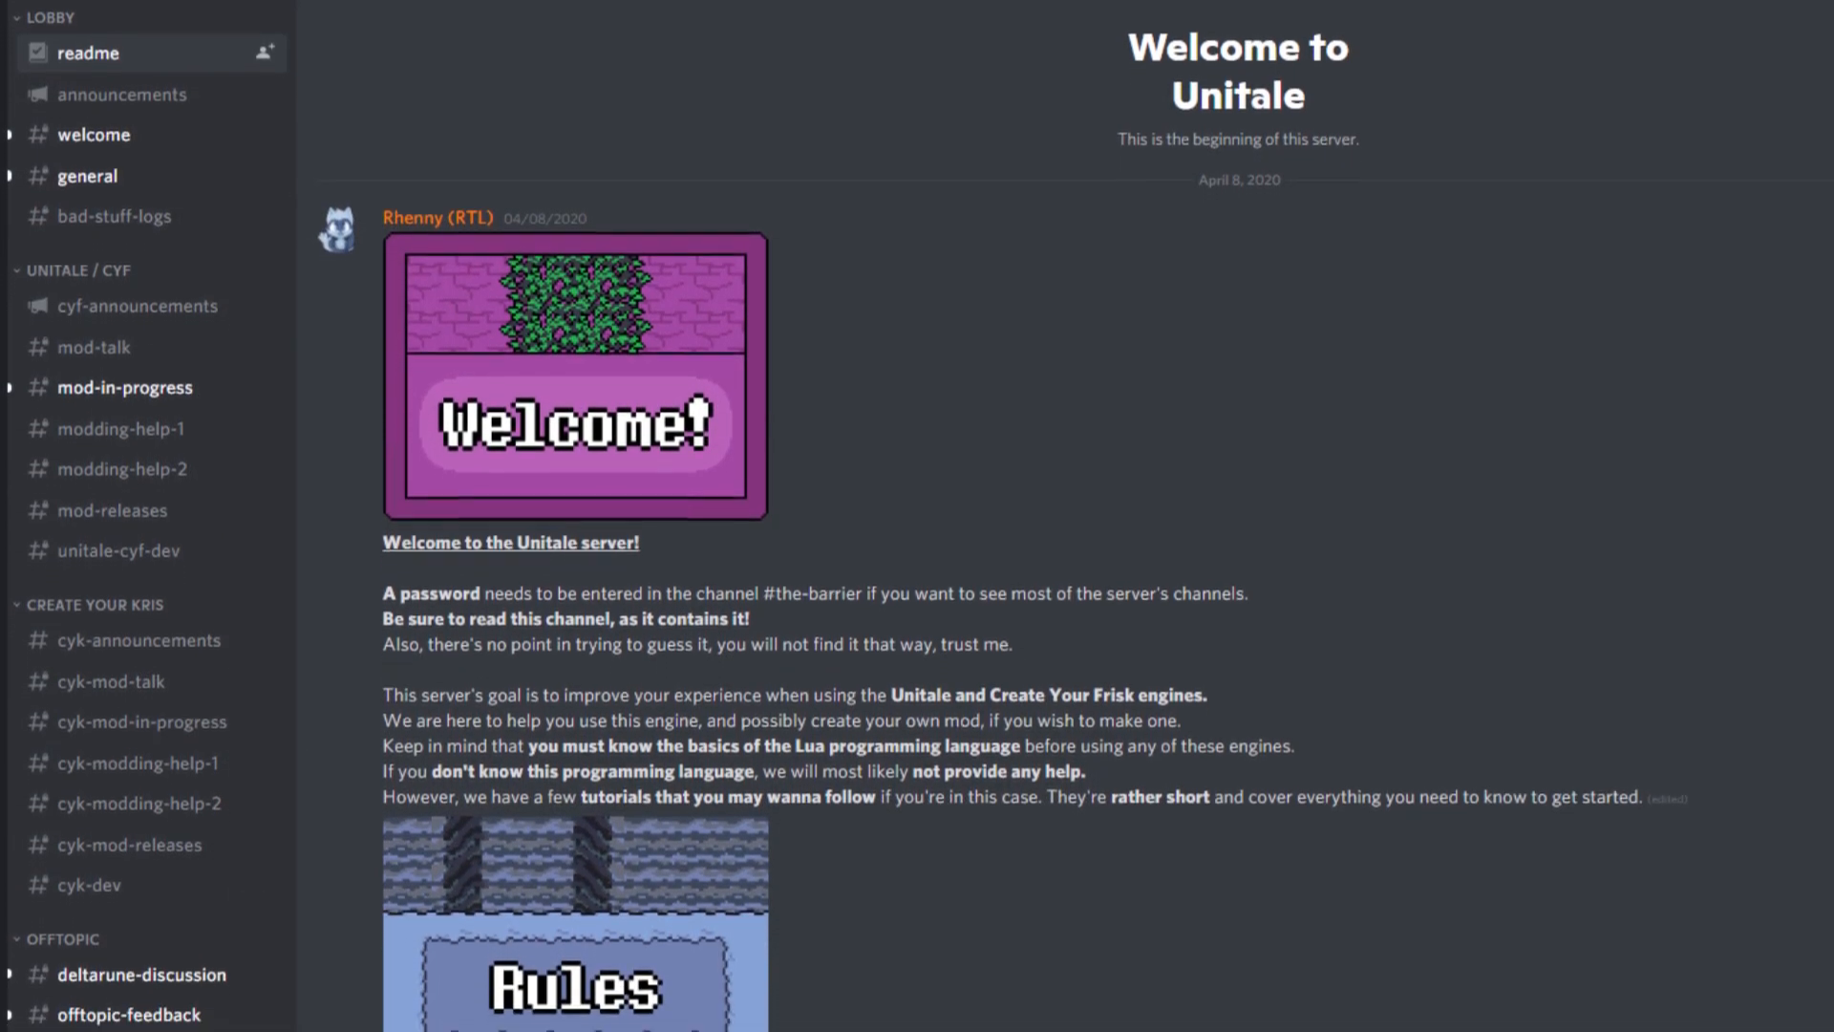
- Scroll the Unitale server's channel list and enter modding-help-1
{"action": "scroll", "scroll_direction": "down", "scroll_amount": 3}
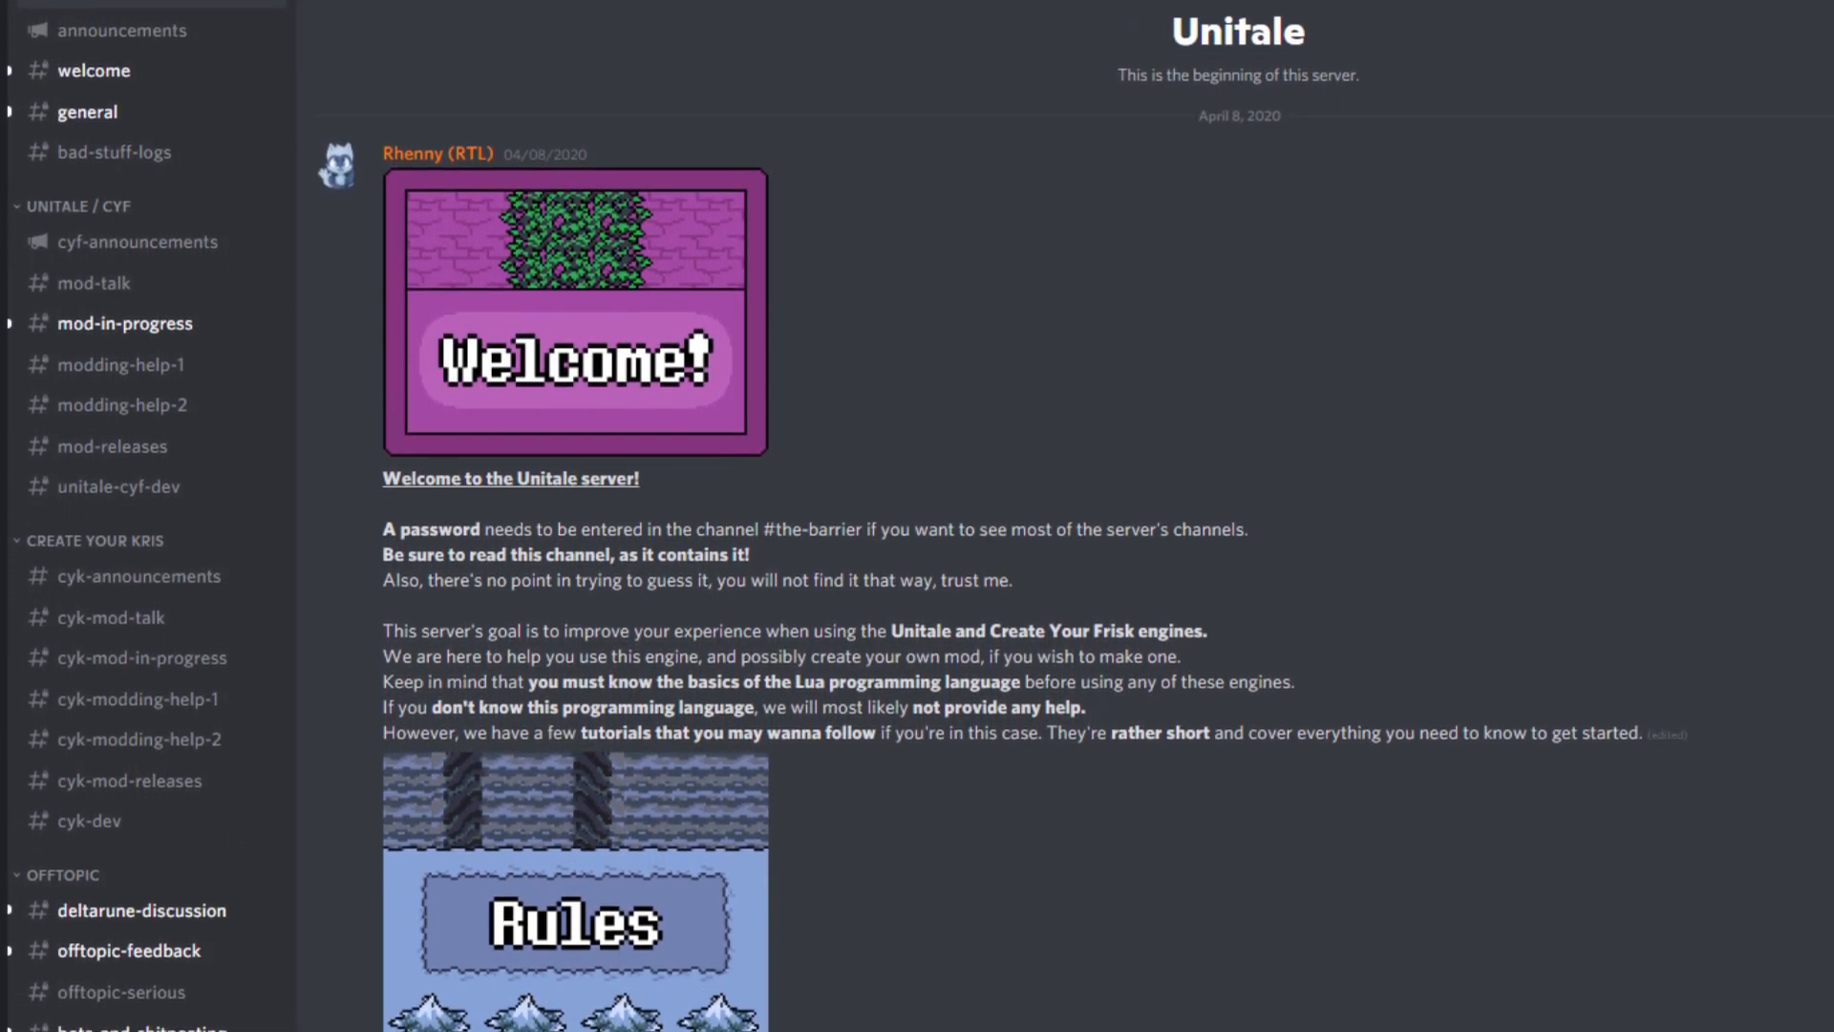
{"action": "scroll", "scroll_direction": "down", "scroll_amount": 3}
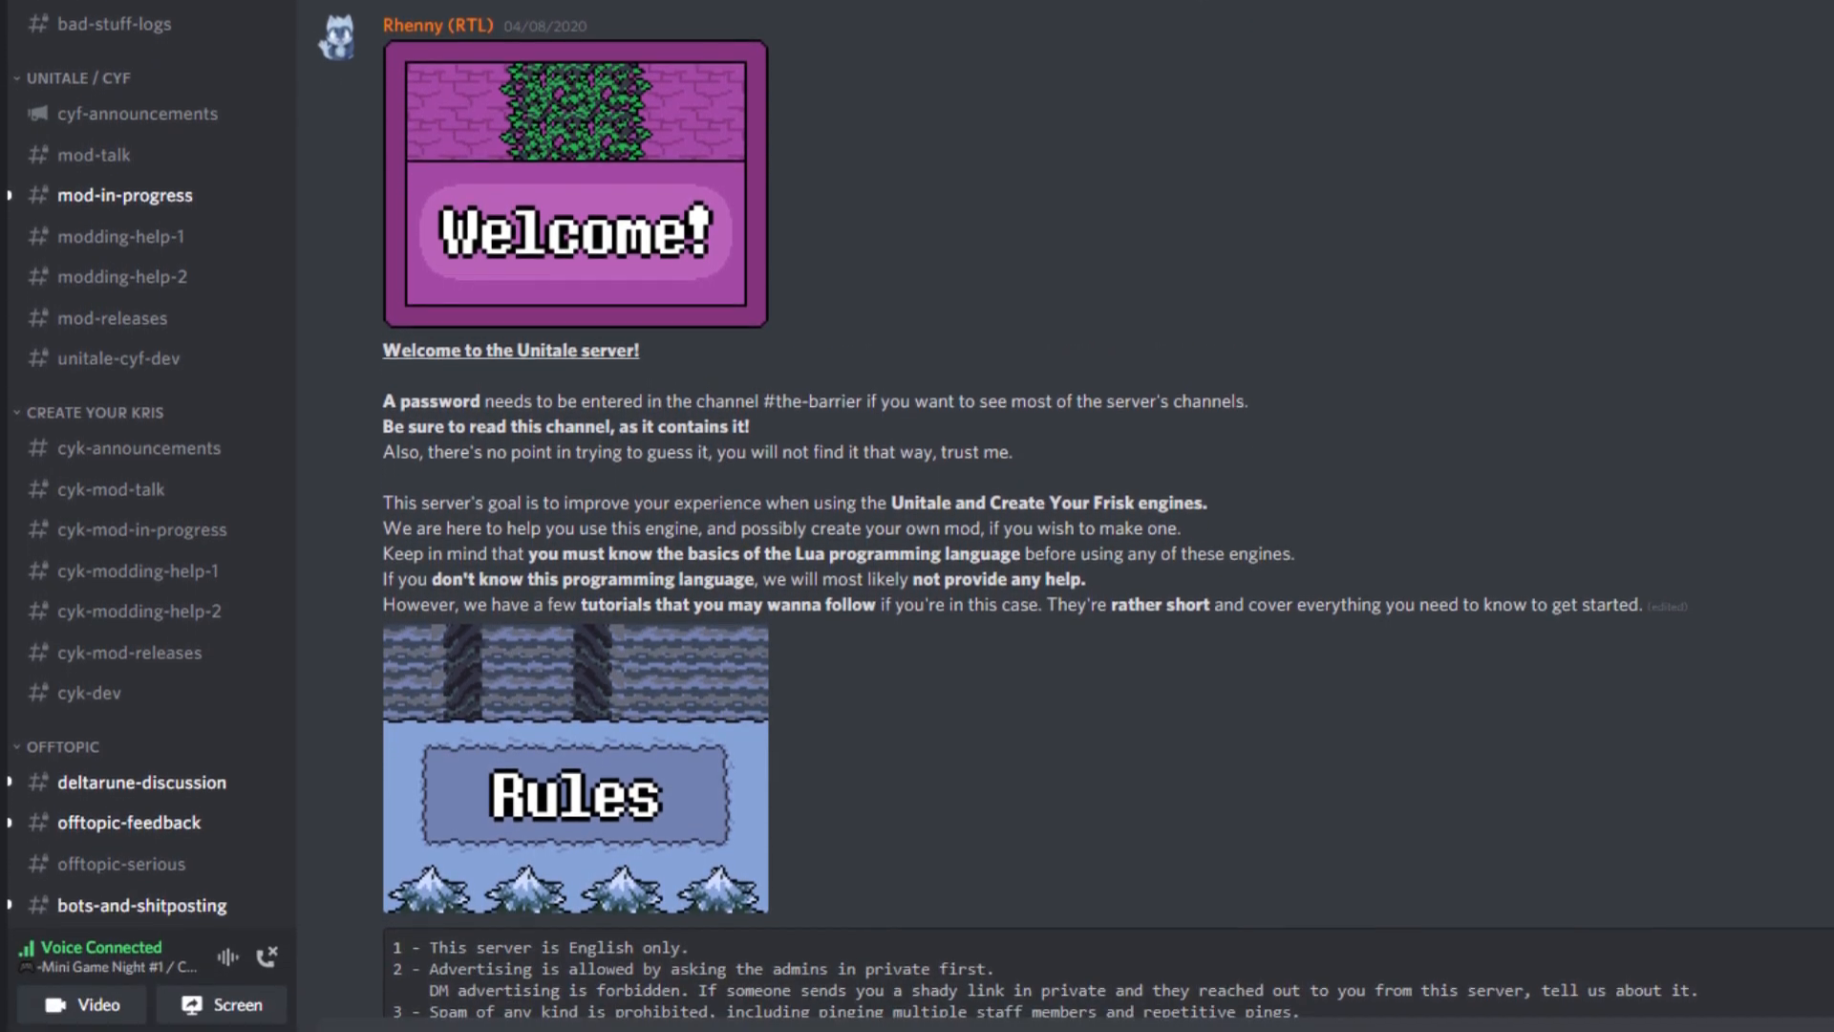
{"action": "left_click", "coordinate": [120, 236]}
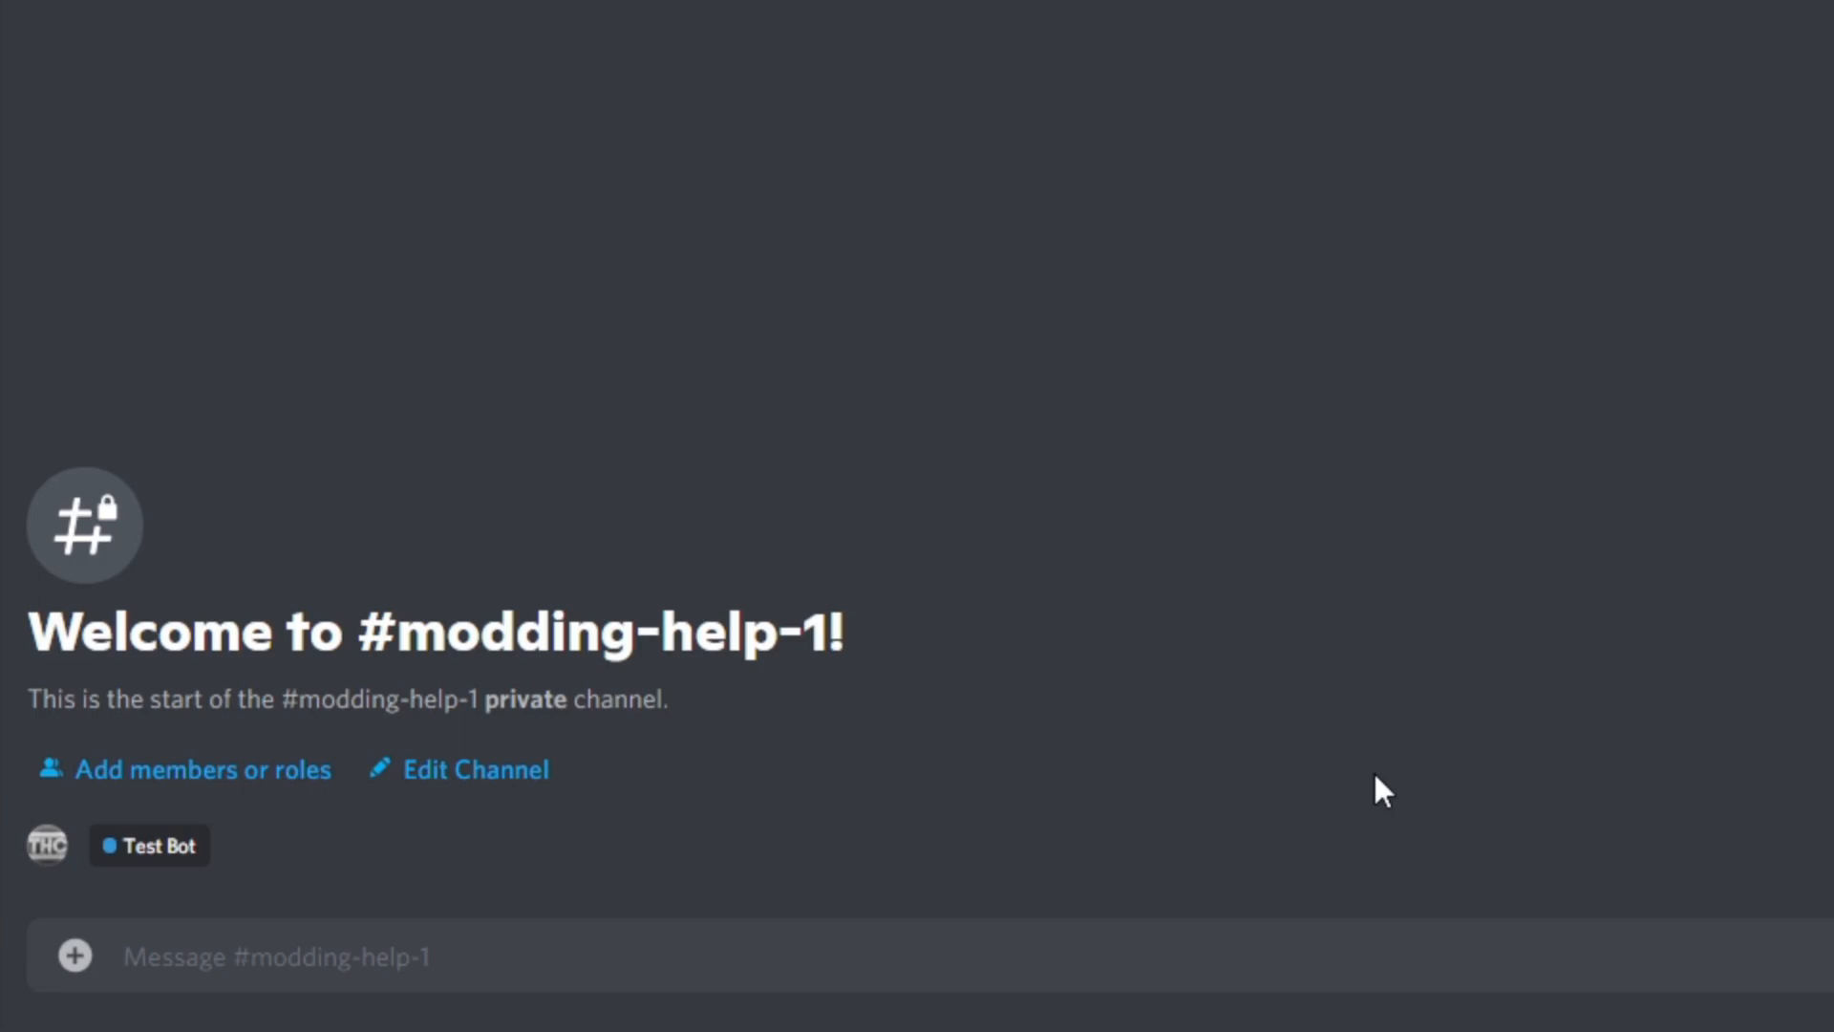
- Post 'help' and 'i has error' with the code in a lua-highlighted code block
{"action": "type", "text": "helpppppppppppppppp"}
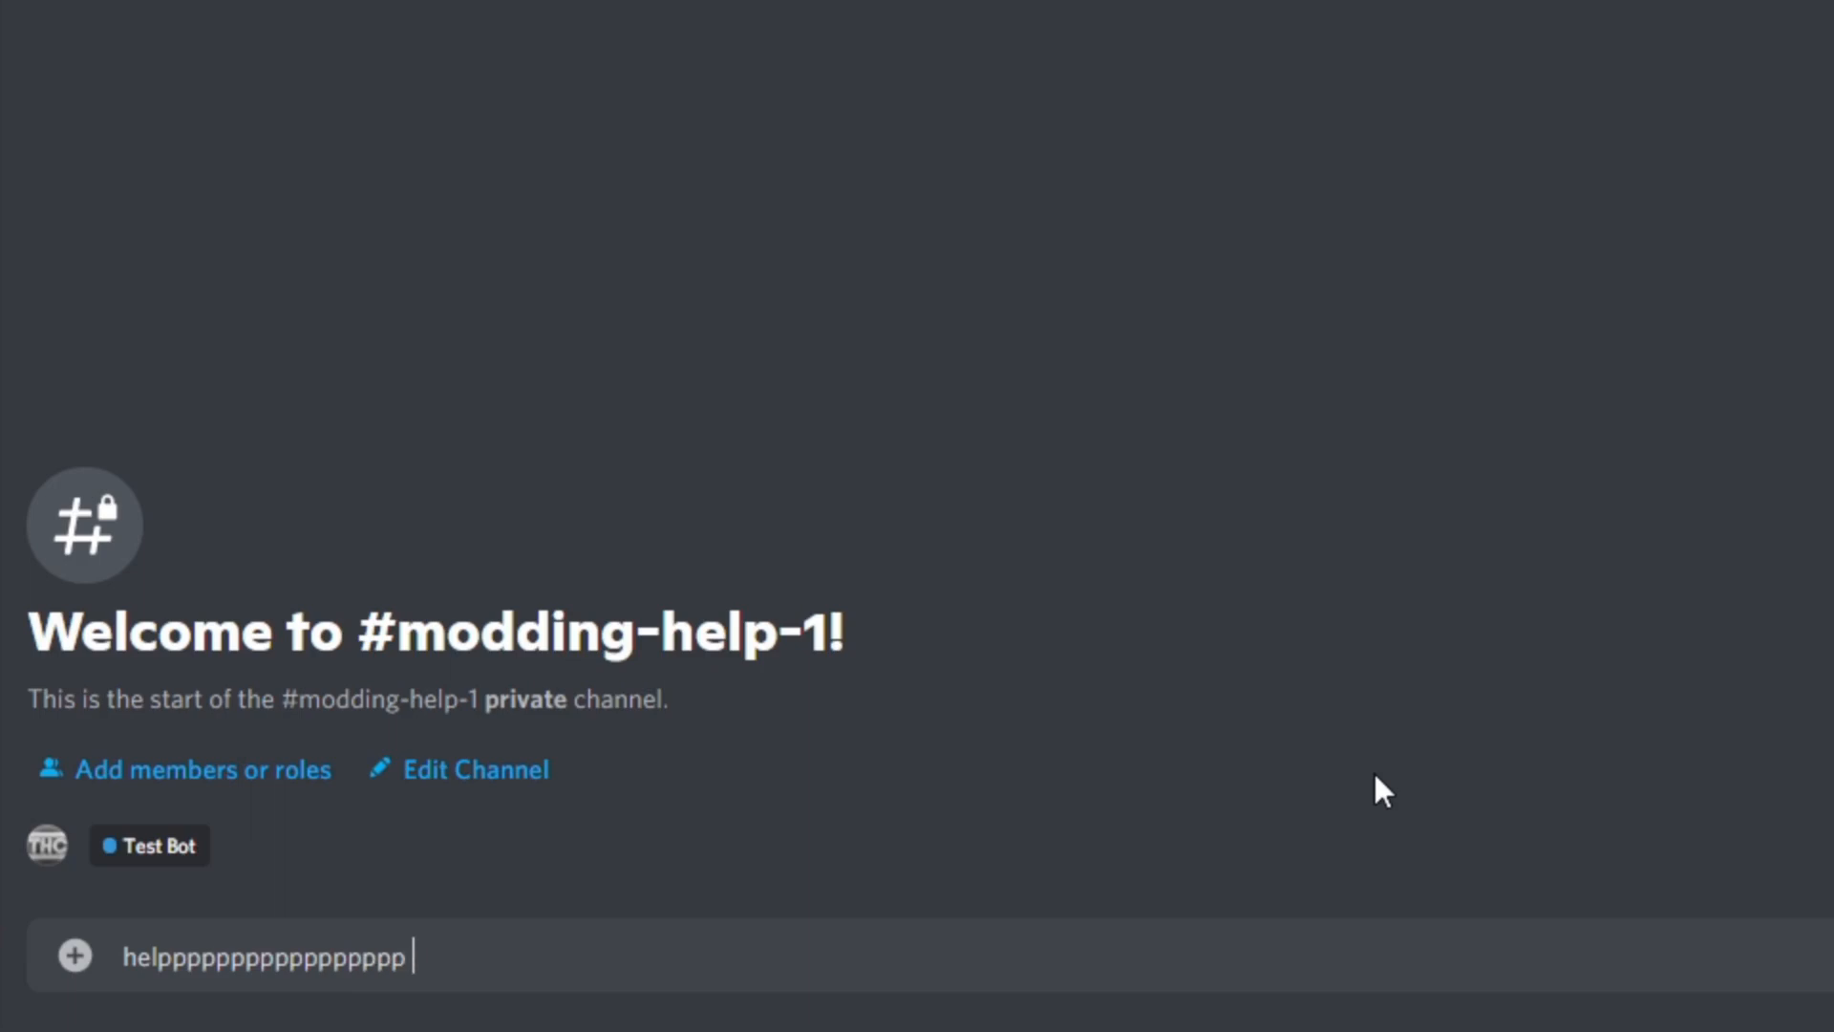
{"action": "type", "text": "i has error"}
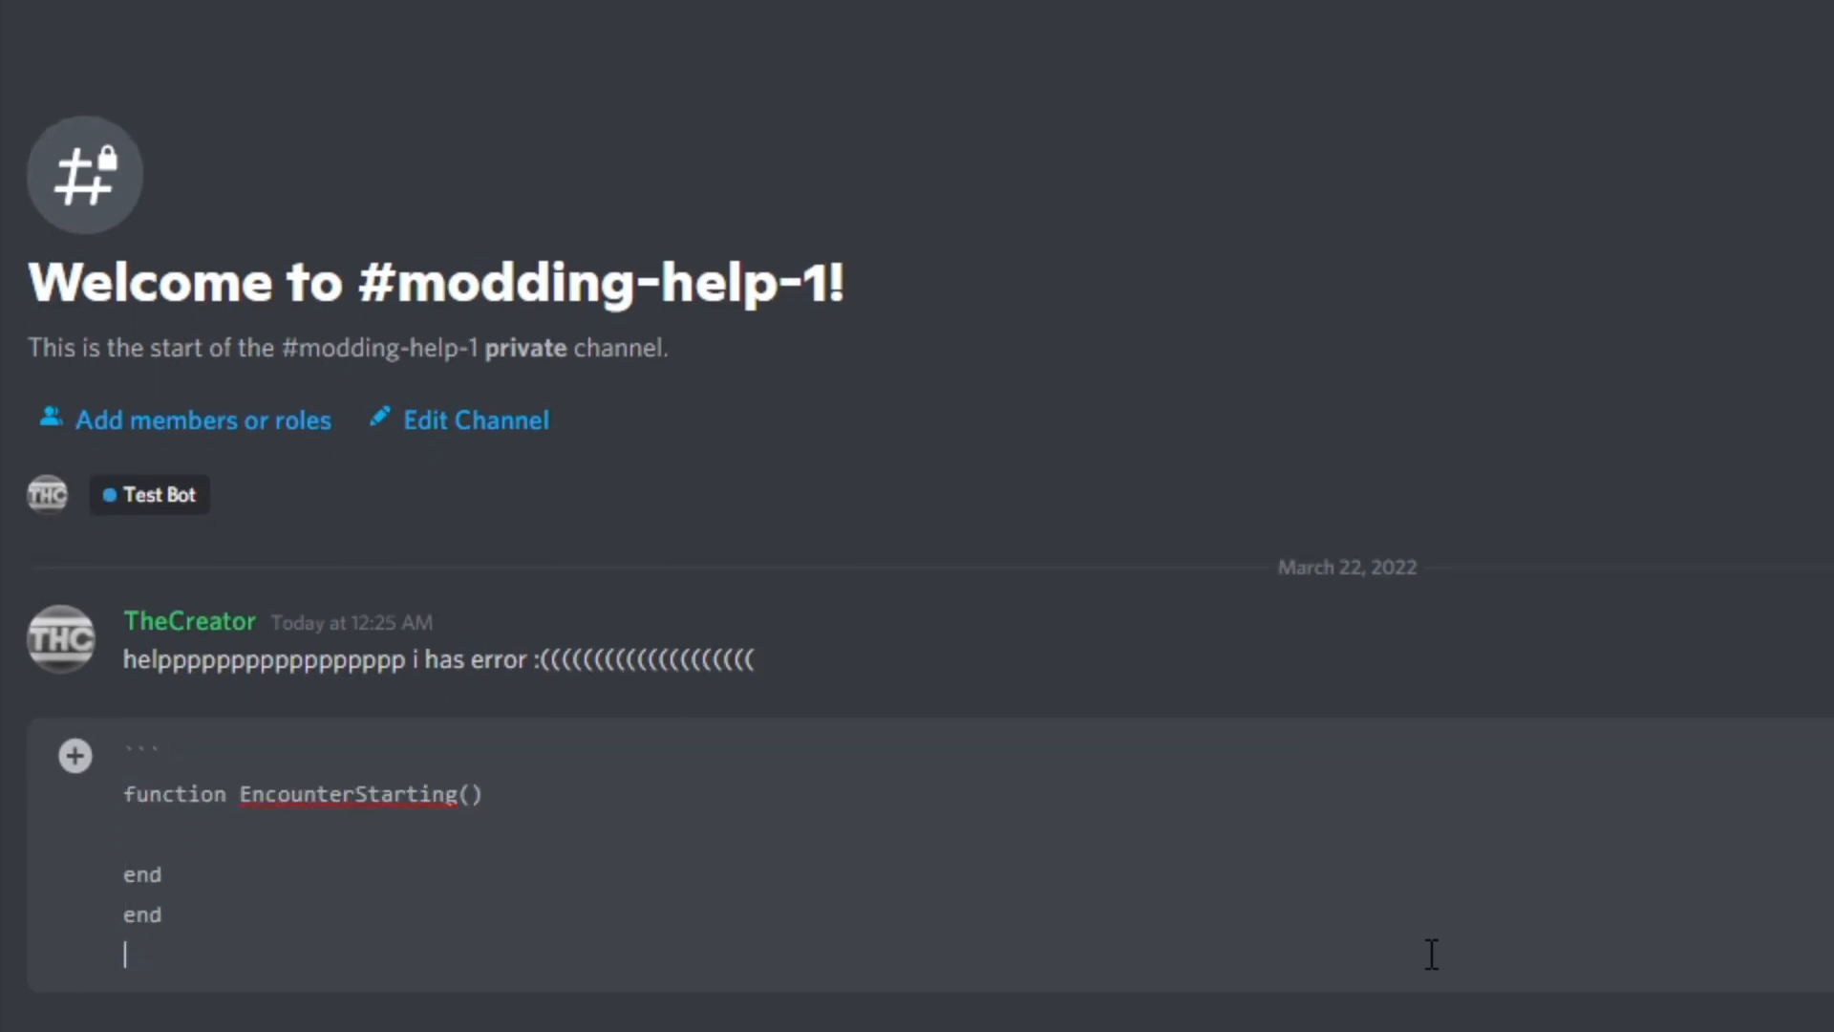
{"action": "type", "text": "lua"}
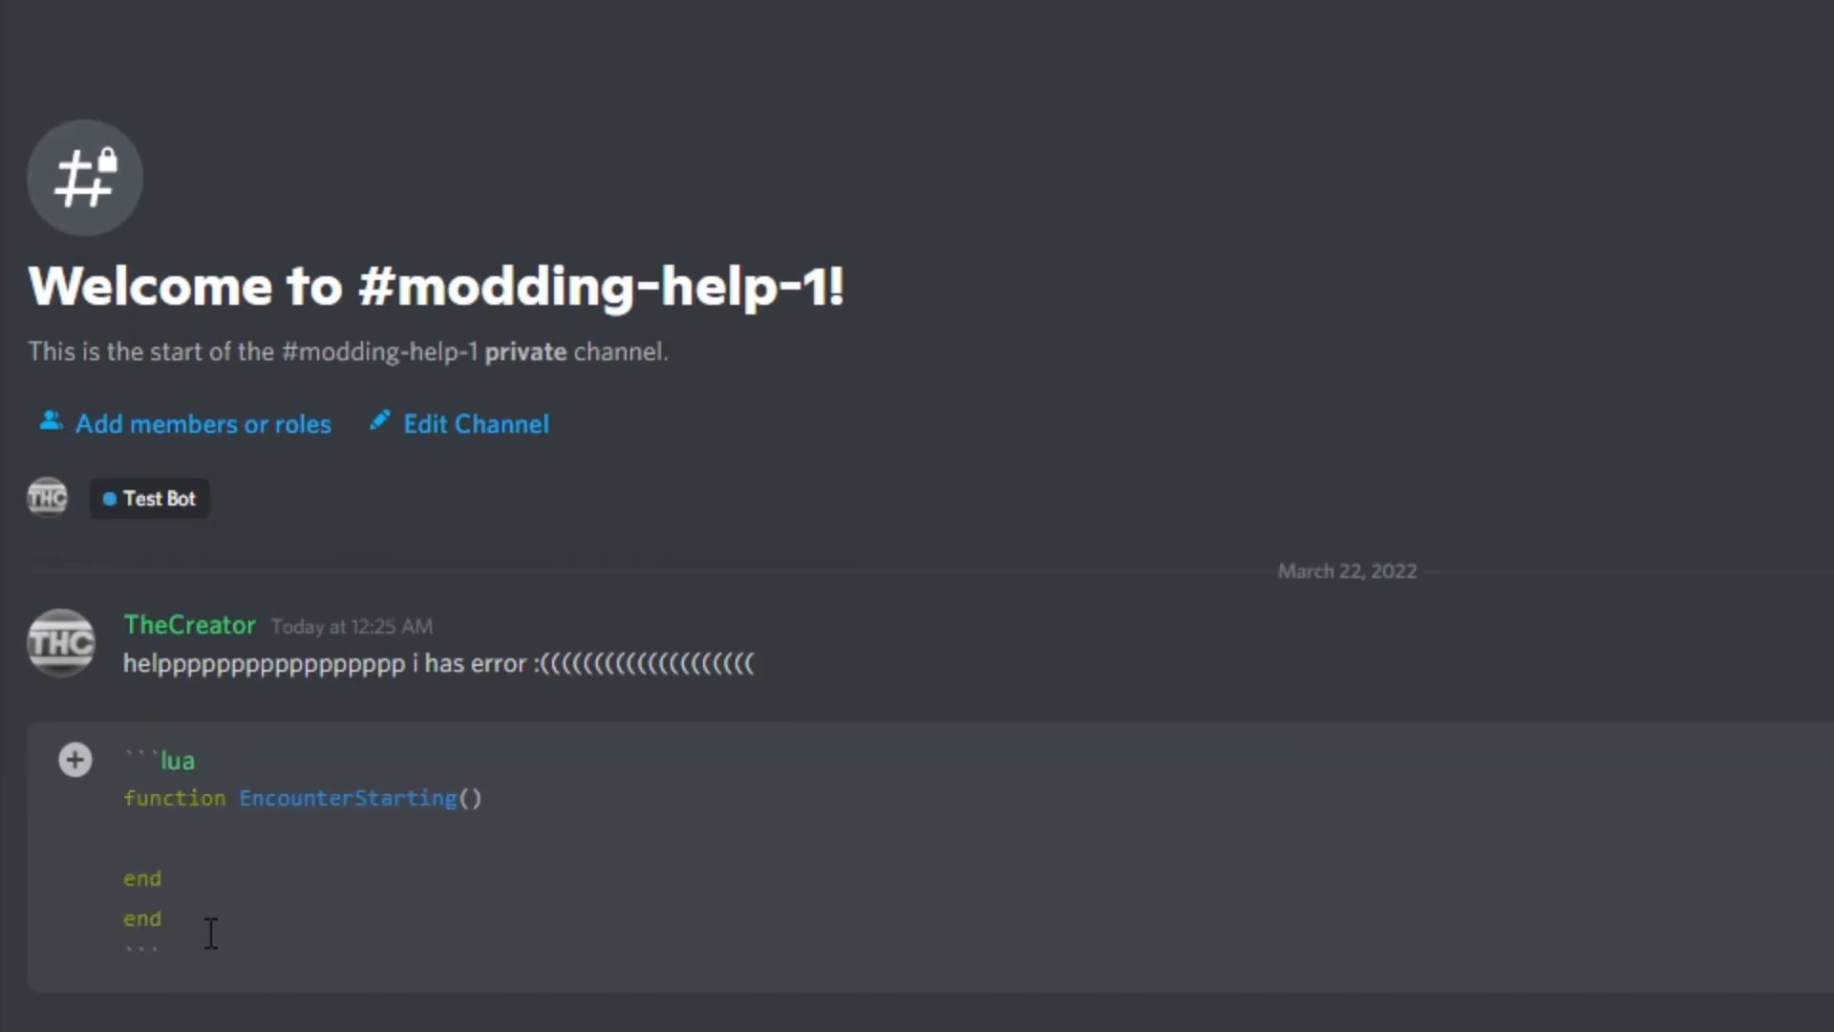
{"action": "scroll", "scroll_direction": "down", "scroll_amount": 3}
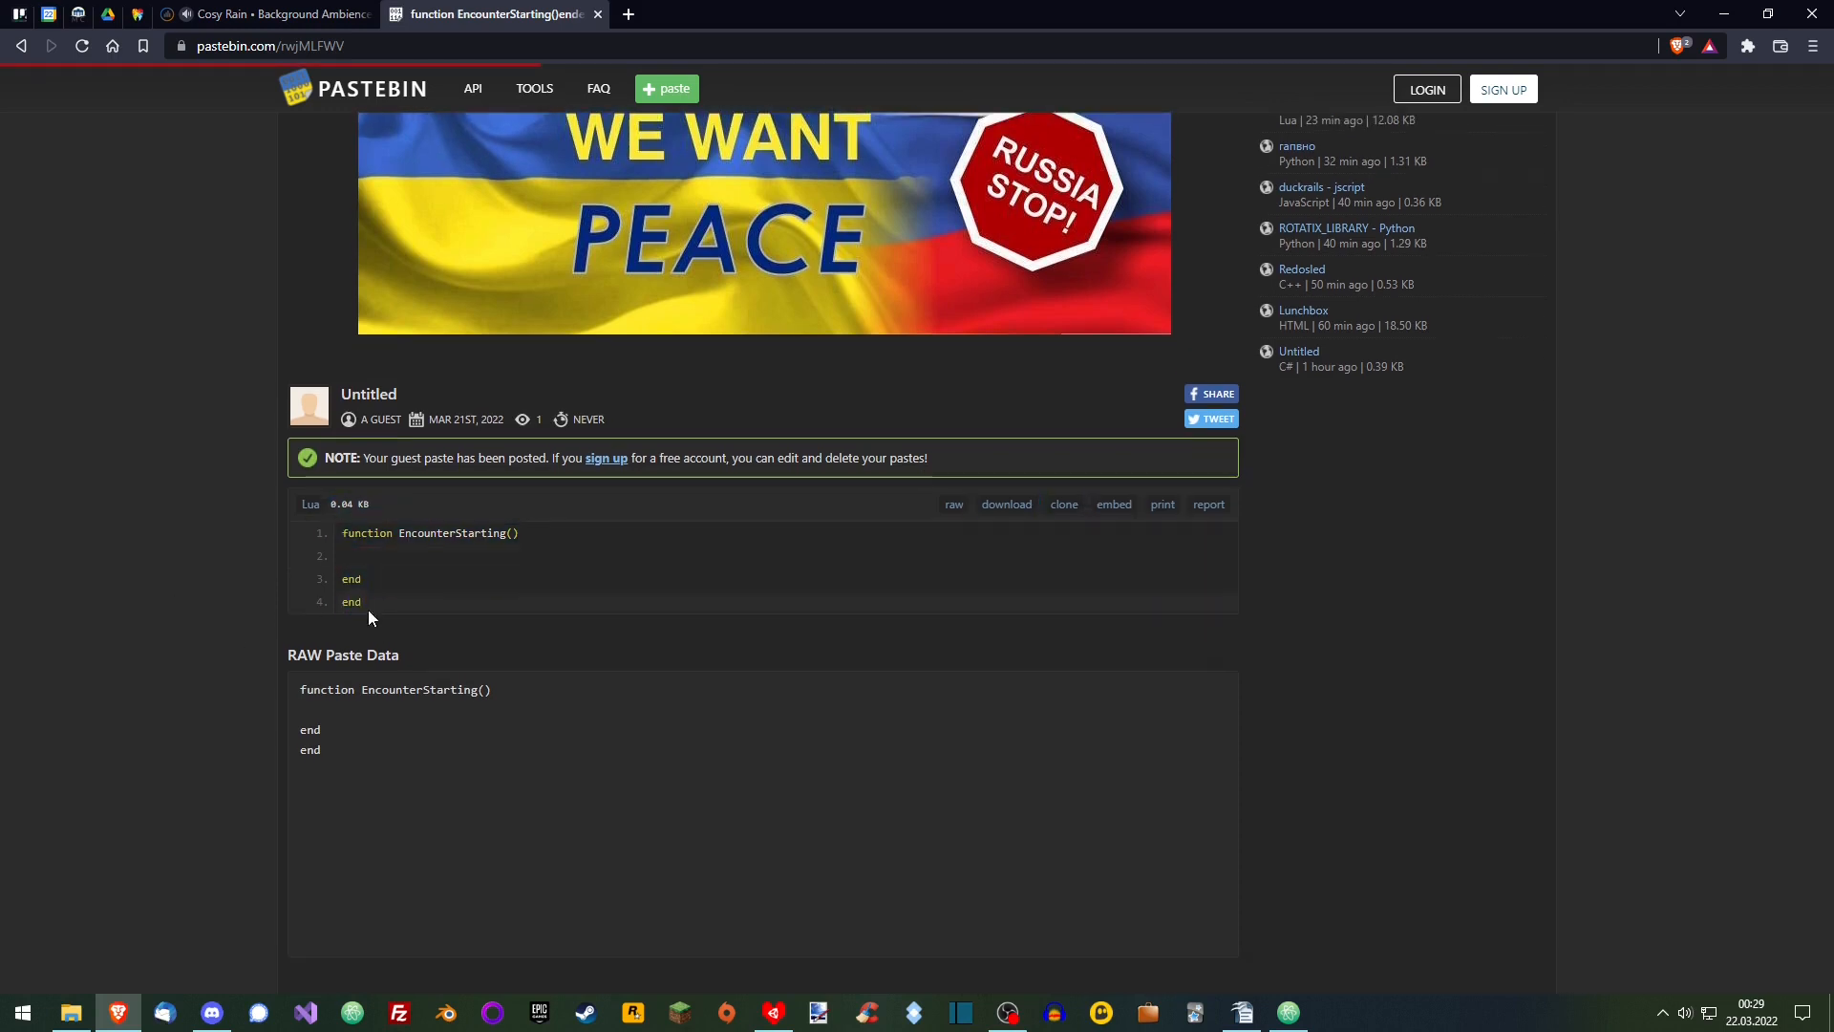
{"action": "mouse_move", "coordinate": [421, 632]}
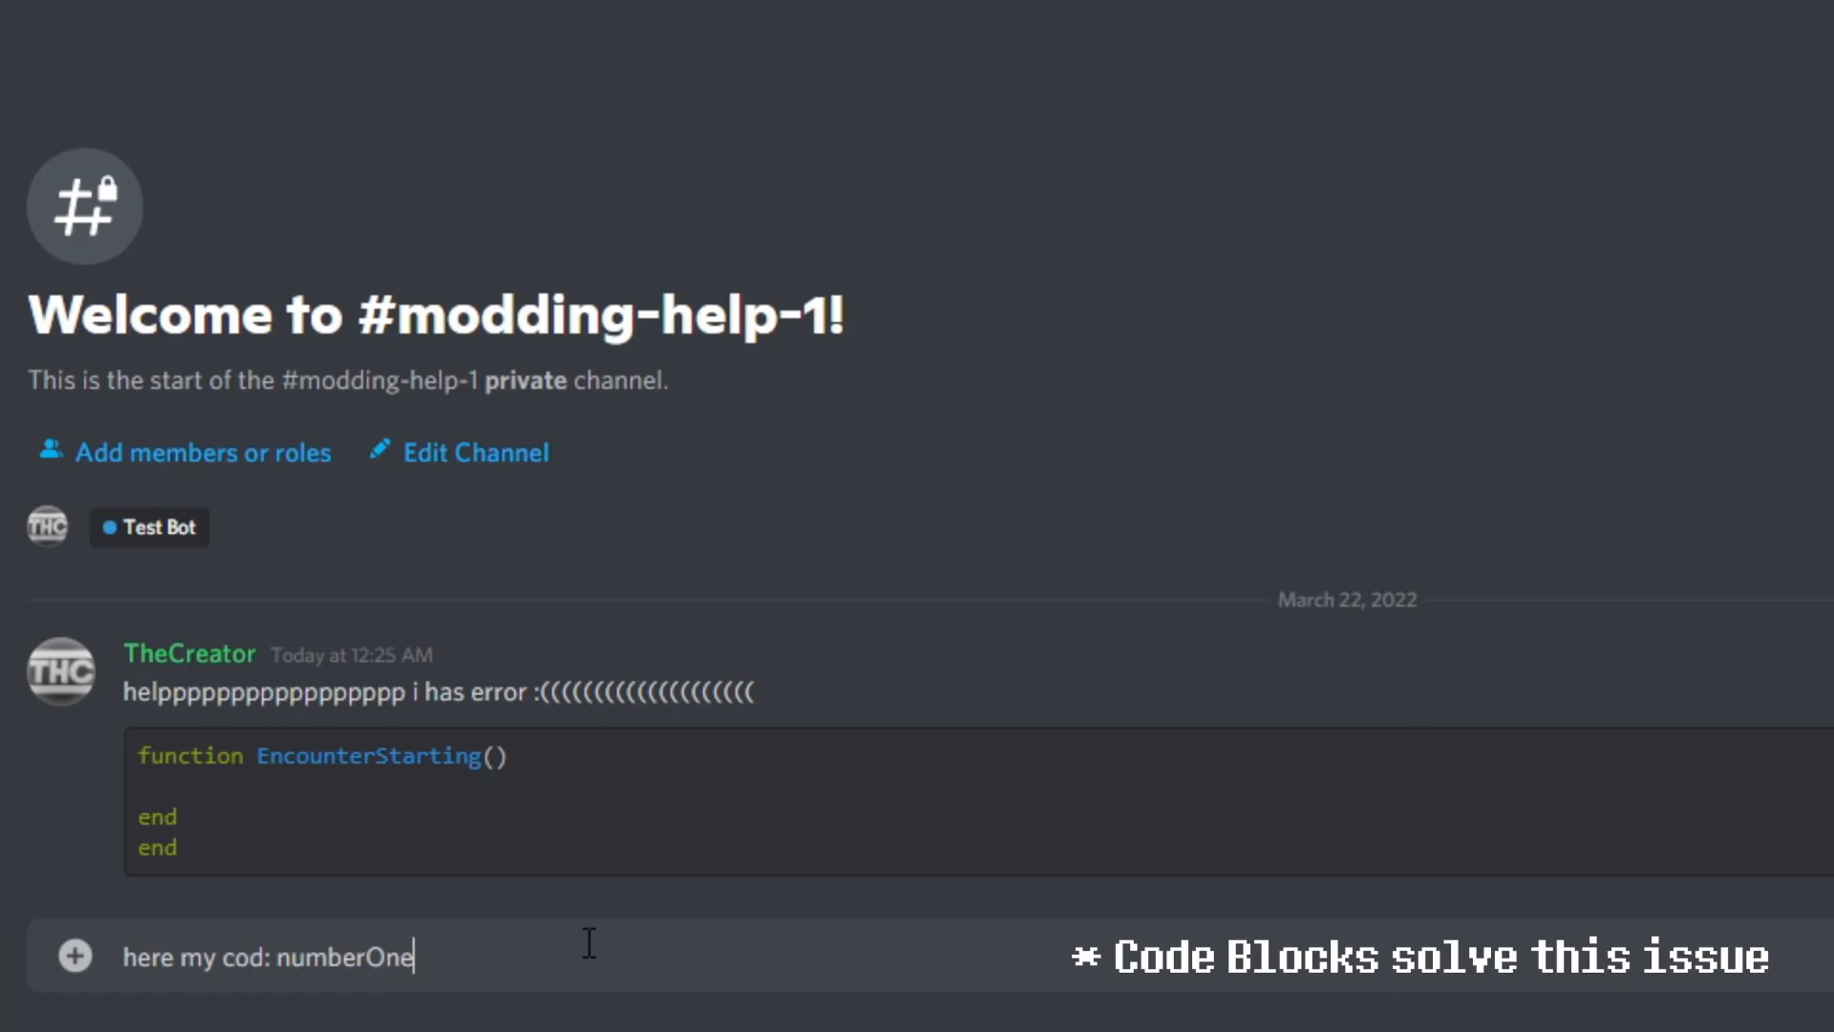
- Send 'numberOne*numberTwo*numberThree' without a code block, then a 'wait what' follow-up
{"action": "type", "text": "*numberTwo"}
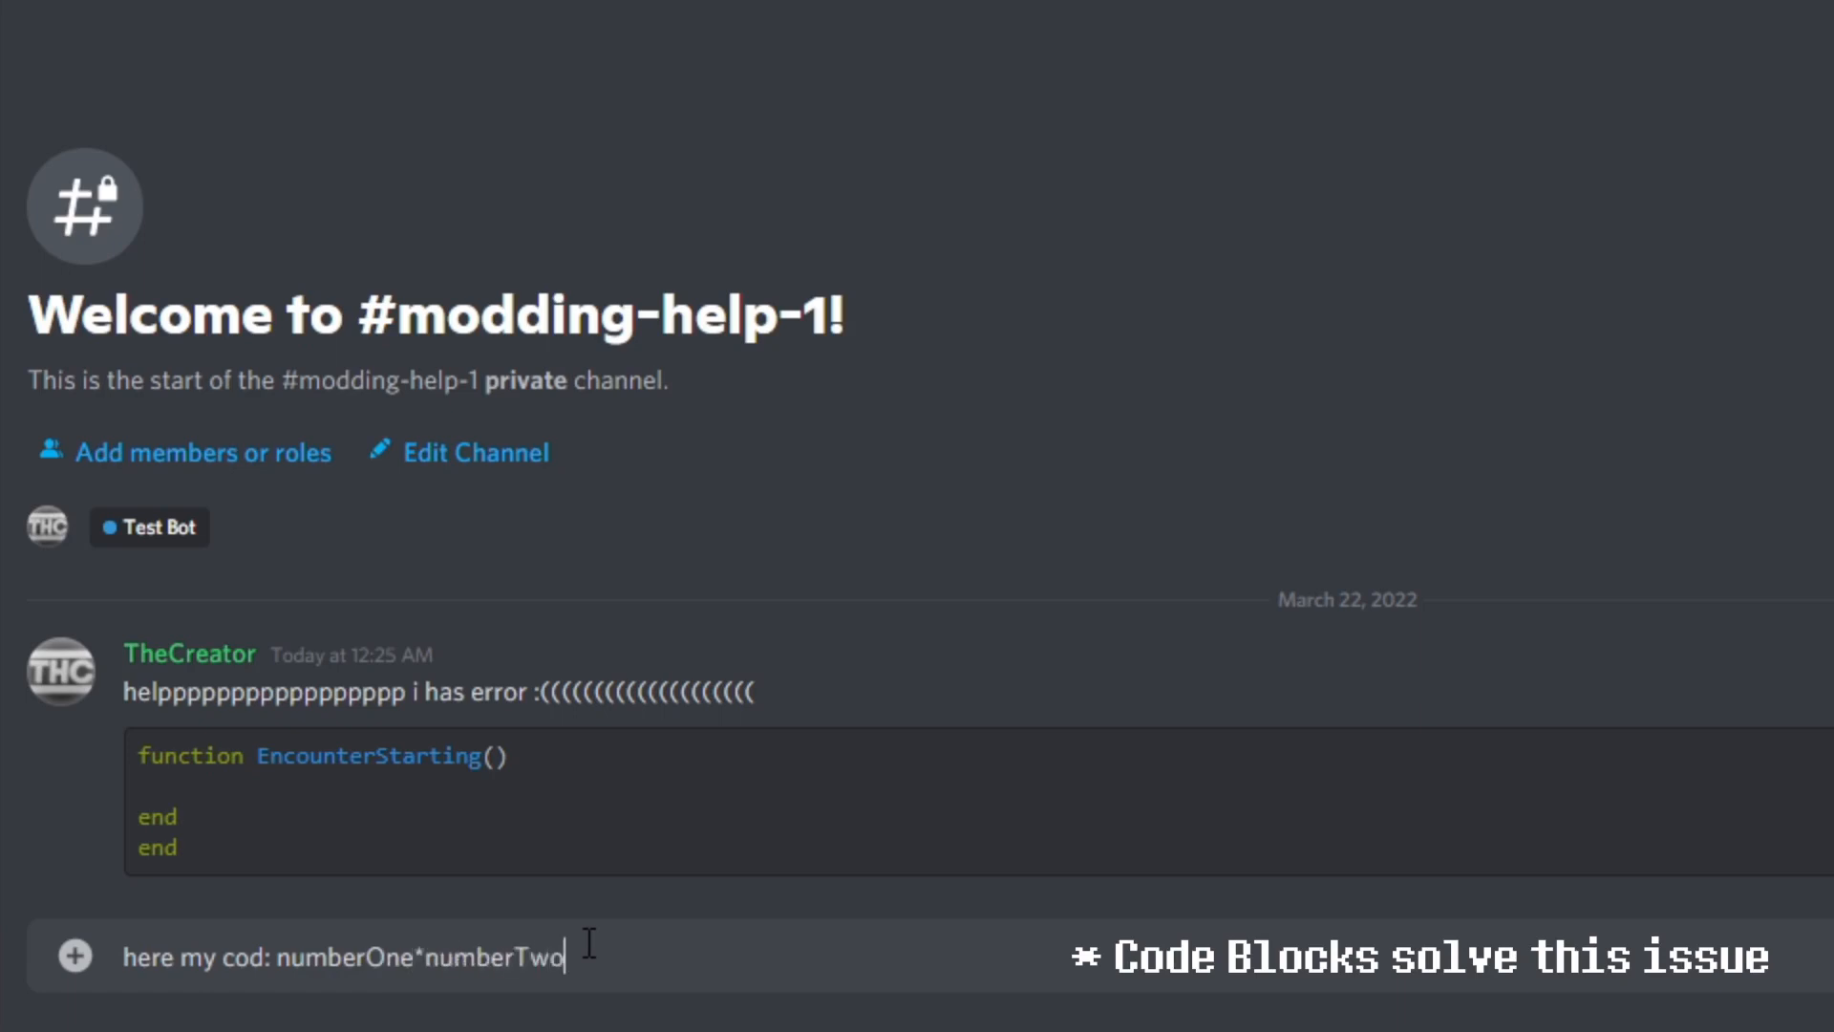
{"action": "type", "text": "*numberThree"}
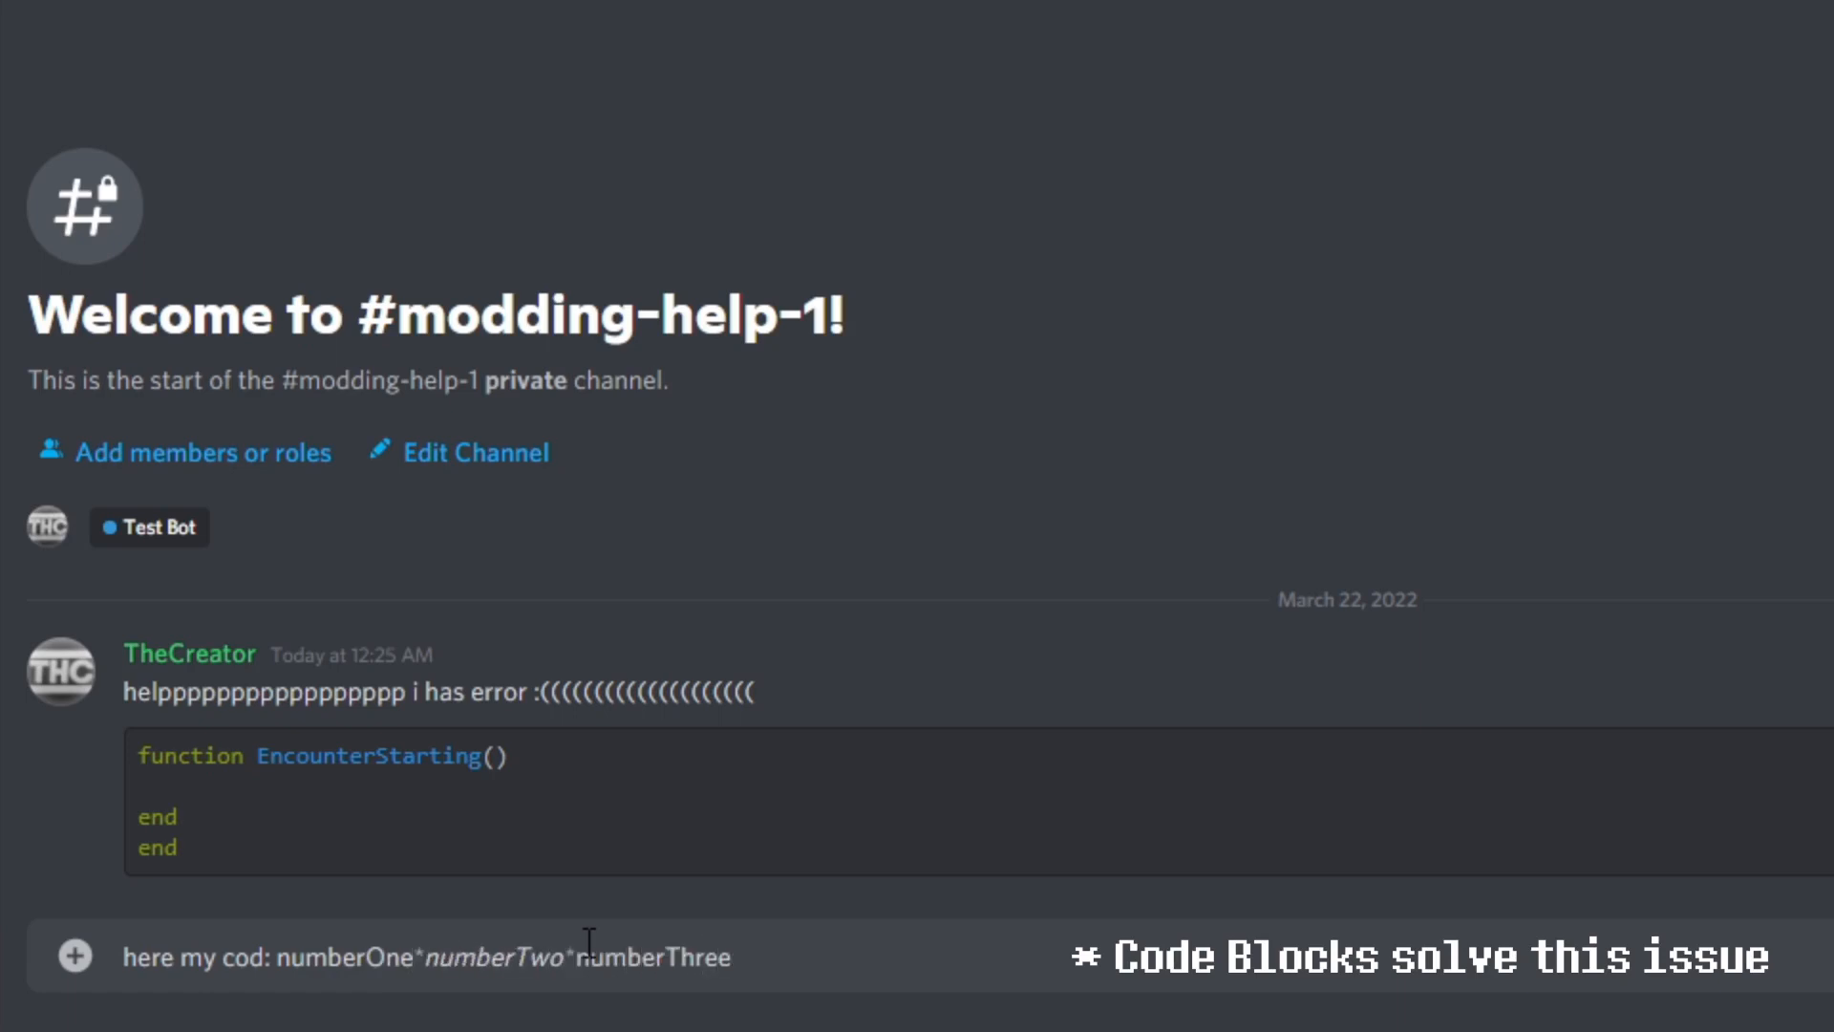
{"action": "type", "text": "wait what a"}
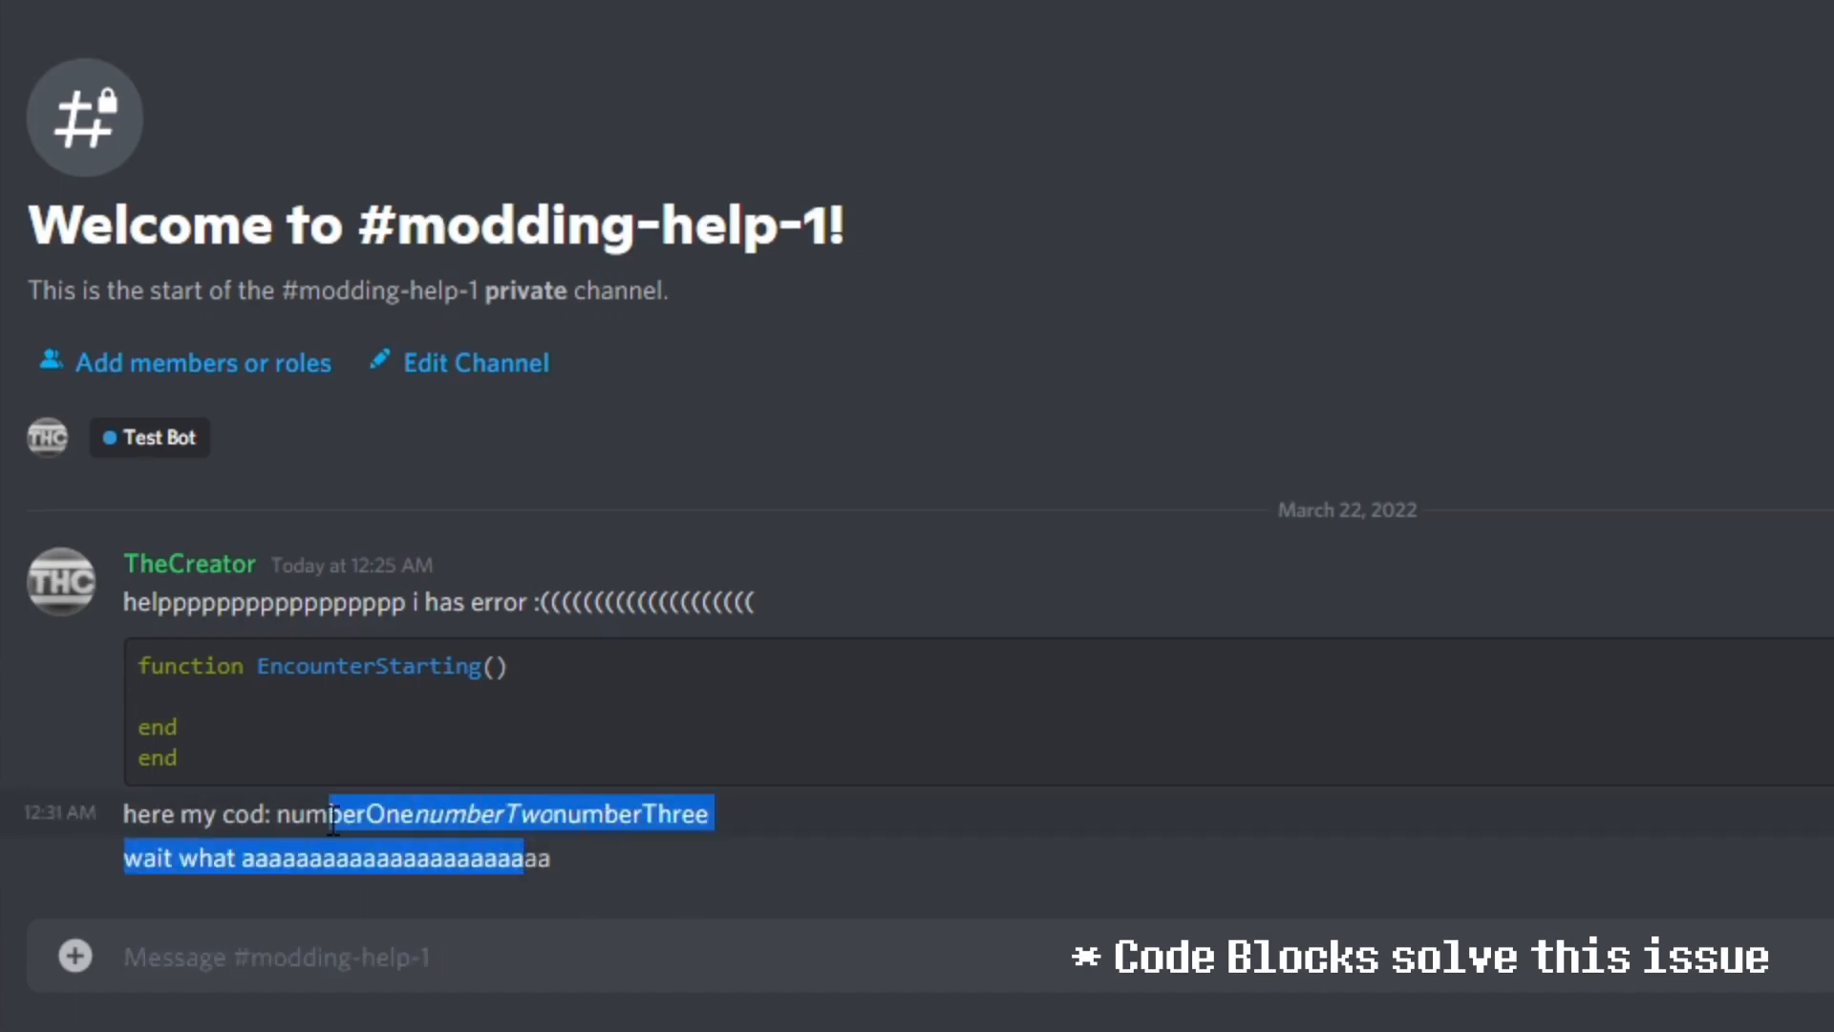
{"action": "left_click", "coordinate": [770, 821]}
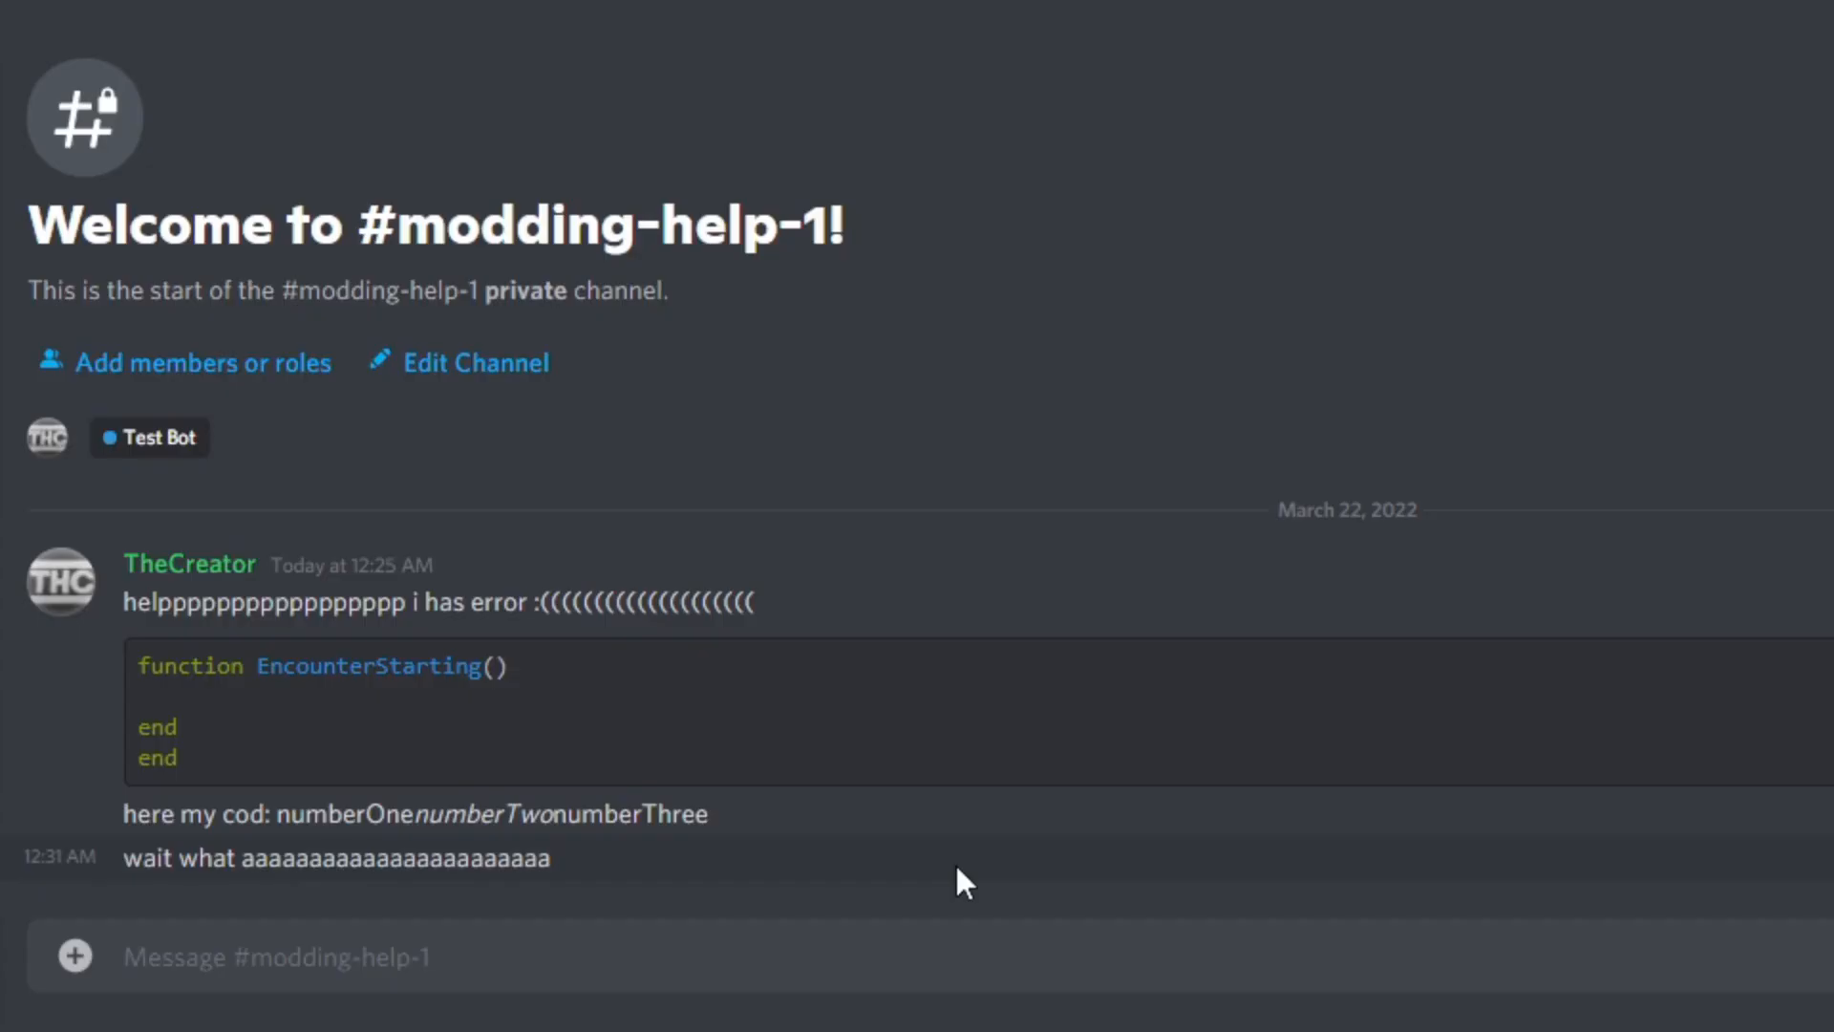
- Type the reply 'you bad i repot you my dad work at discd he will ban you'
{"action": "type", "text": "you bad i rep"}
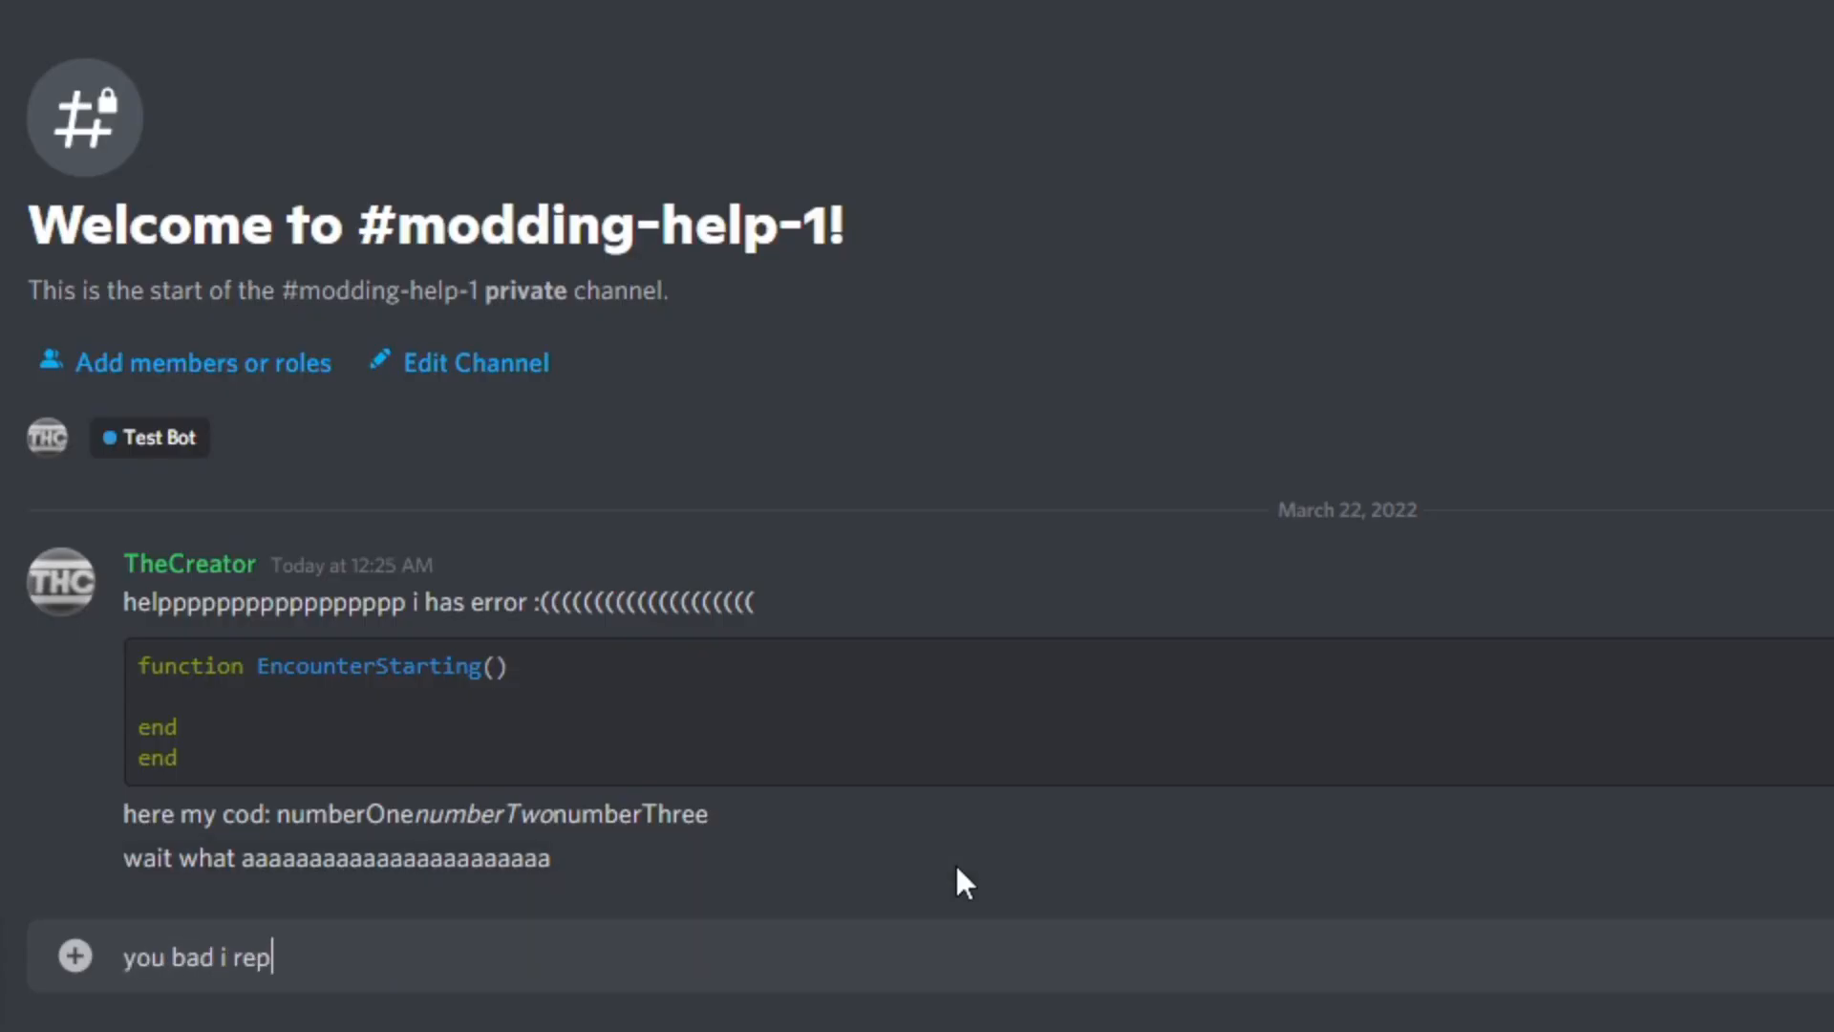
{"action": "type", "text": "ot you my"}
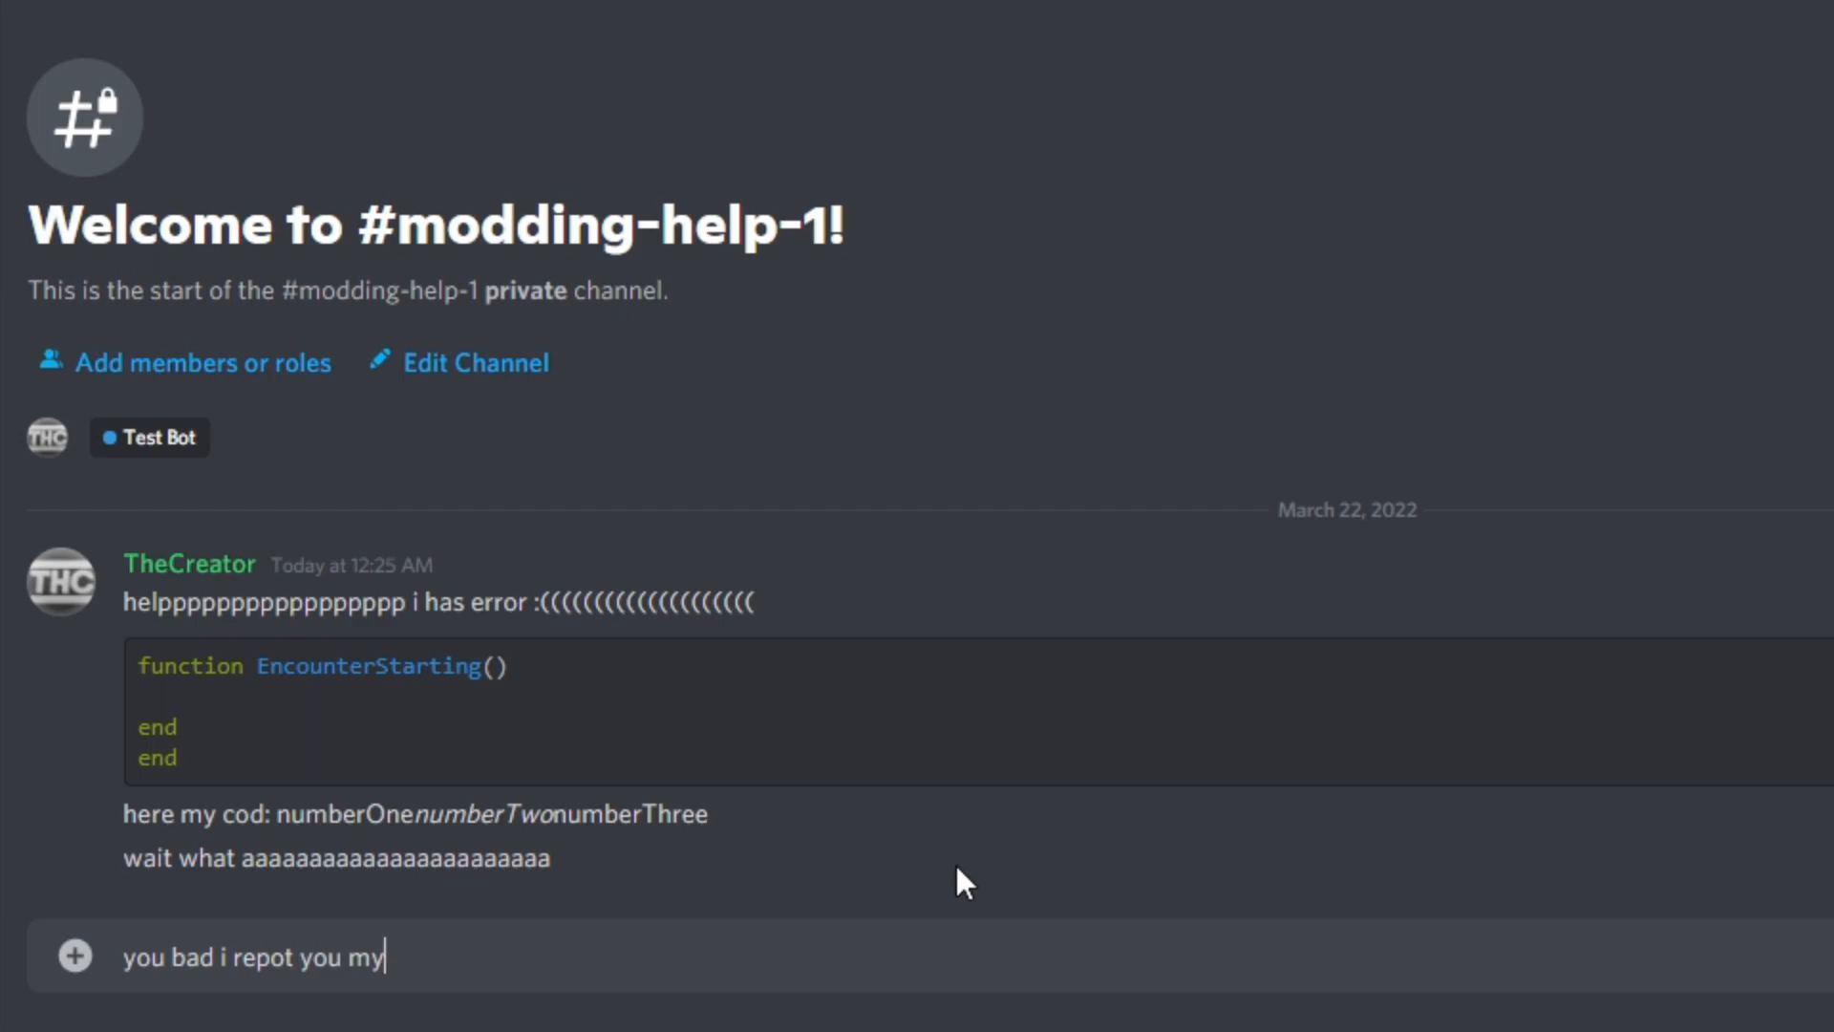
{"action": "type", "text": "dad work at disc"}
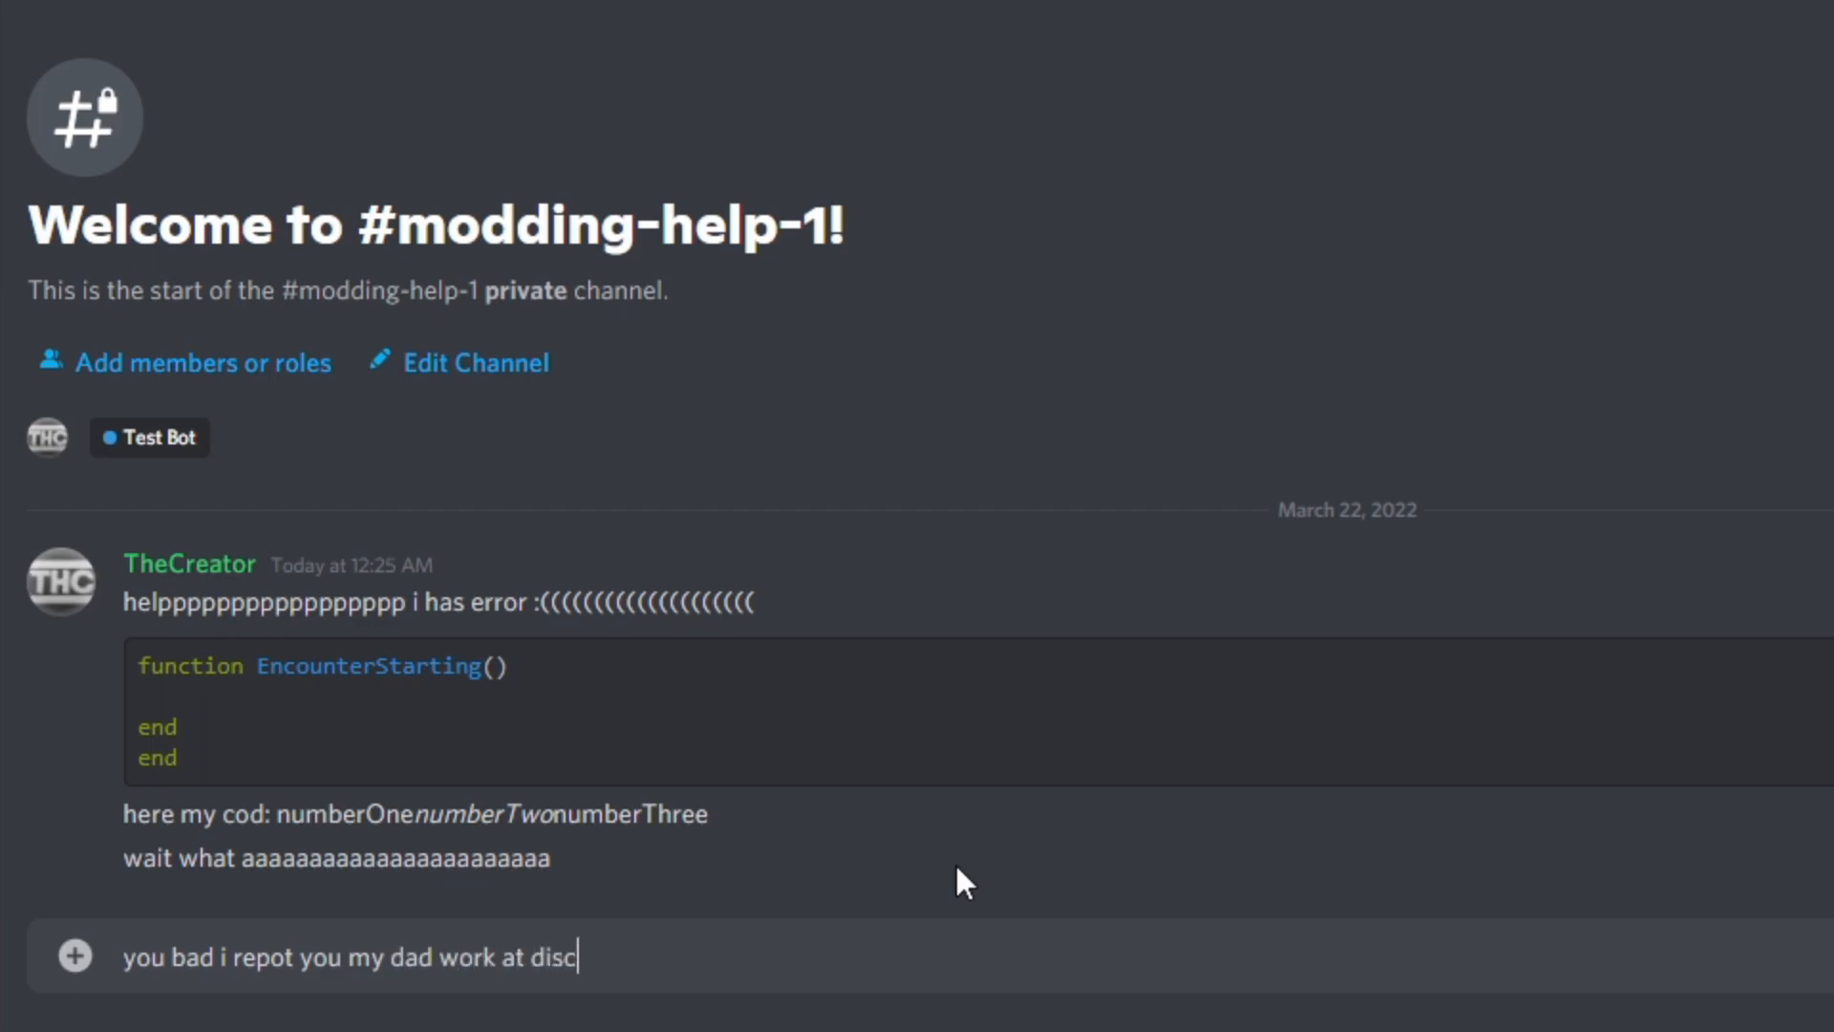
{"action": "type", "text": "d he wi"}
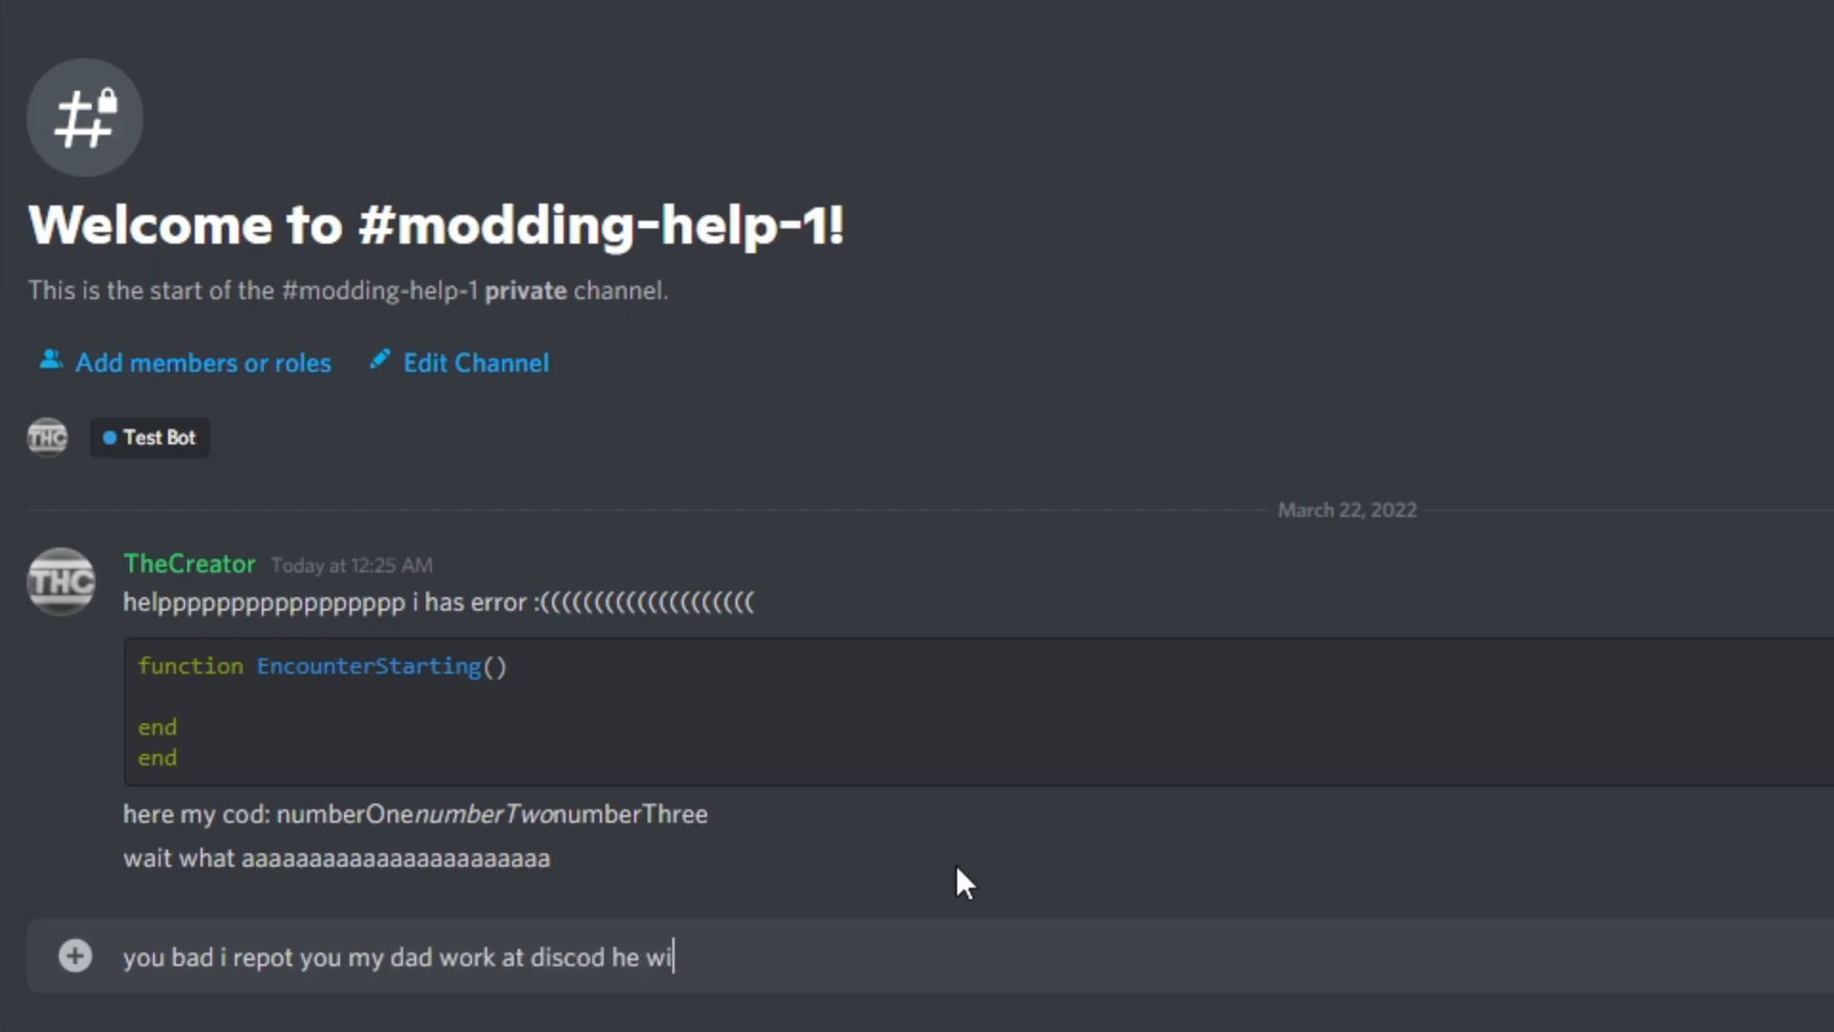
{"action": "type", "text": "ll ban you"}
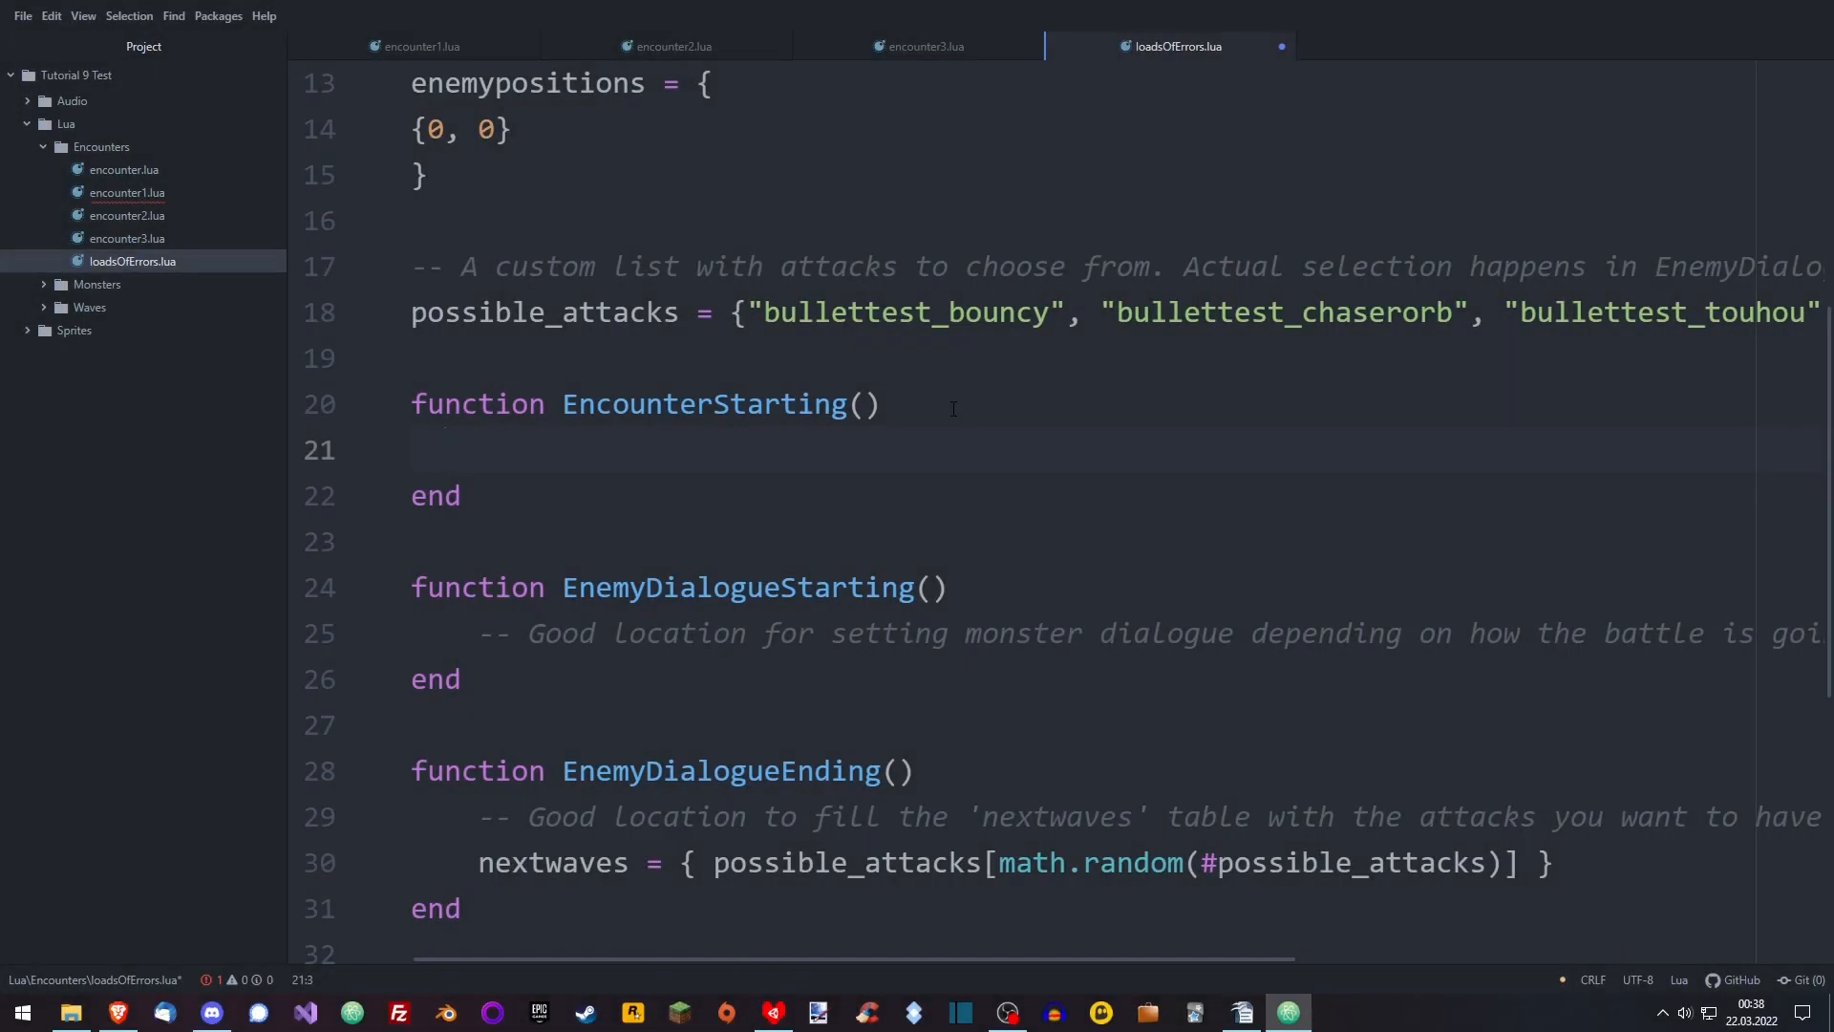
- Add an if block calling doStuffEtc() closed with end, then select the function
{"action": "type", "text": "if stuff then"}
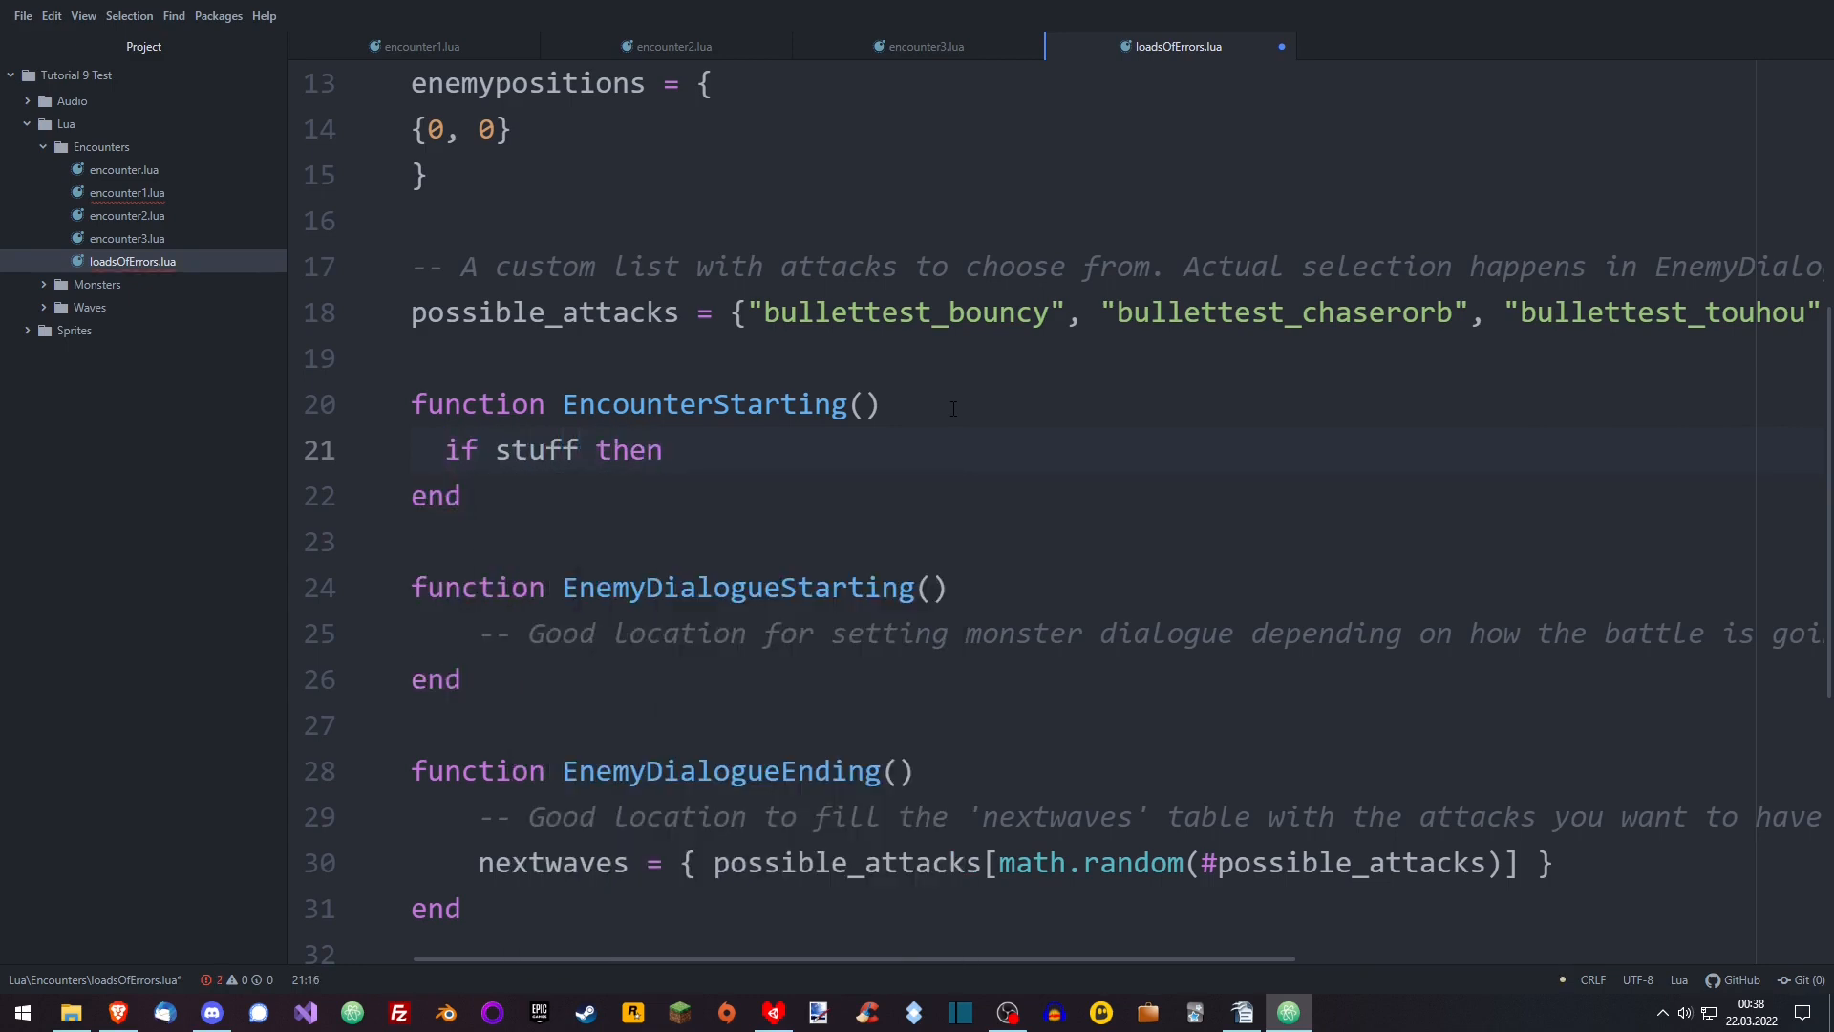
{"action": "key", "text": "enter"}
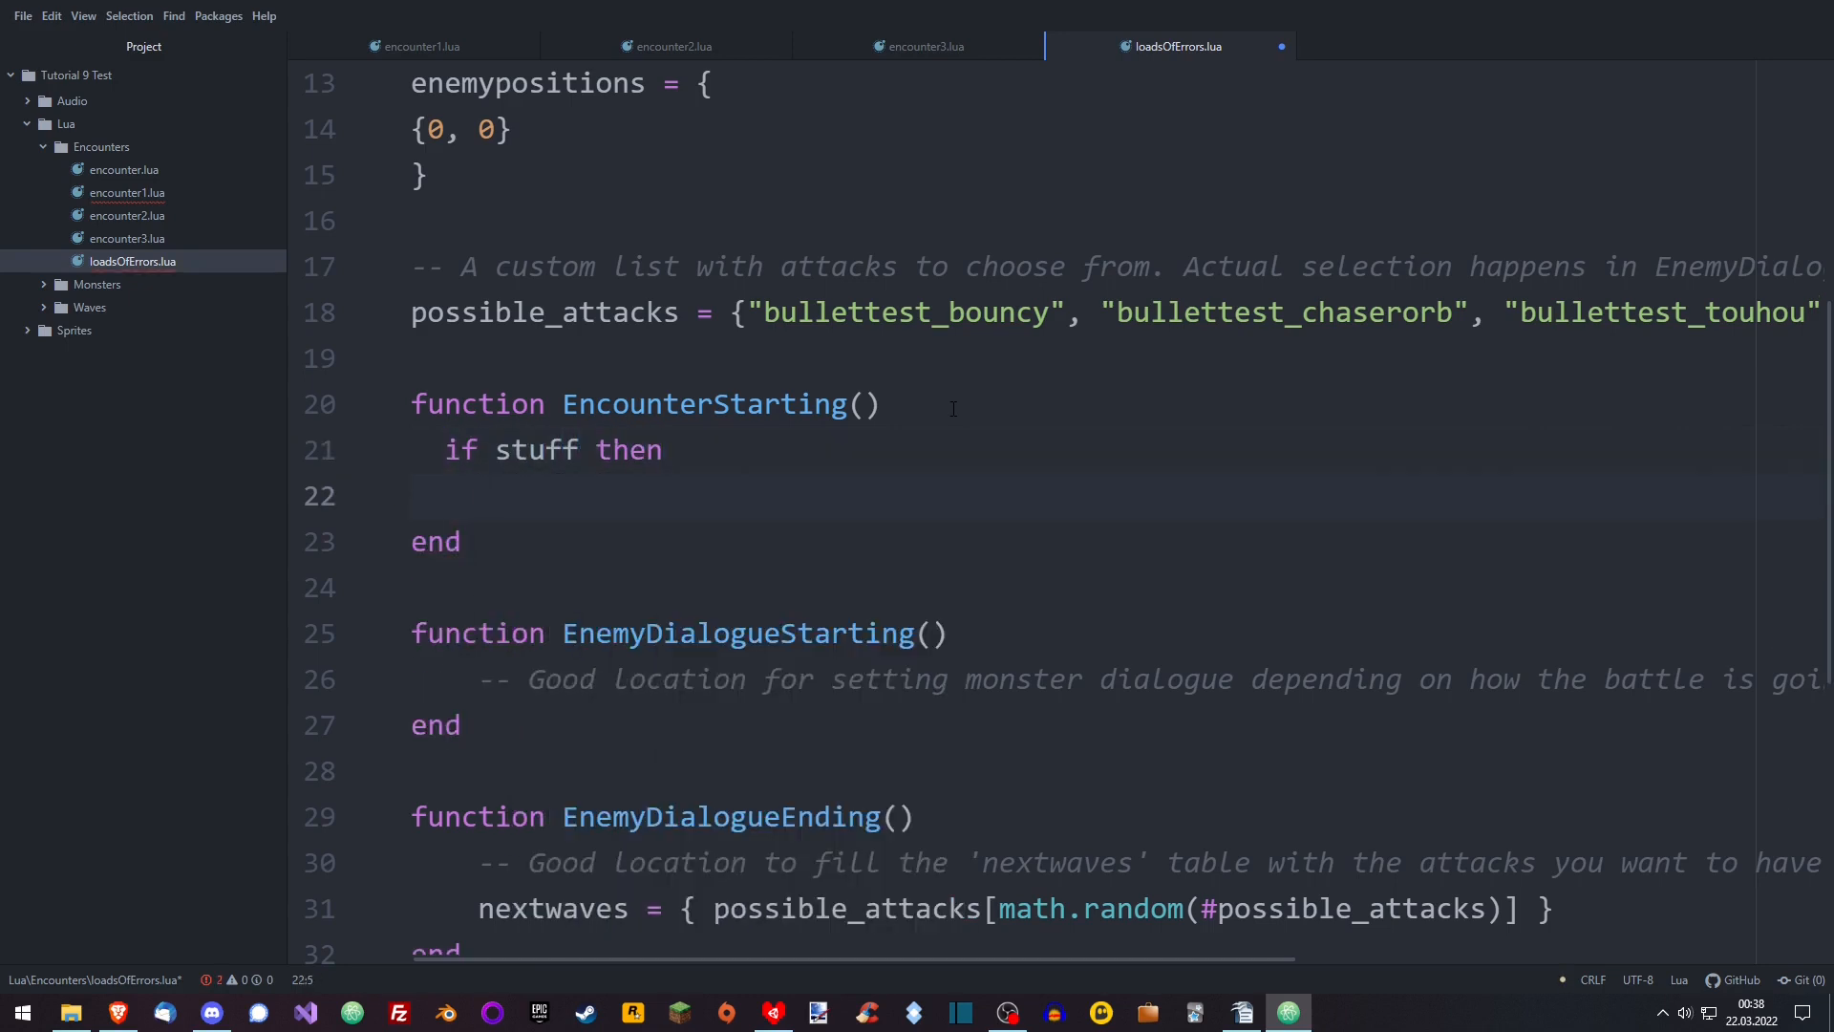
{"action": "type", "text": "doSt"}
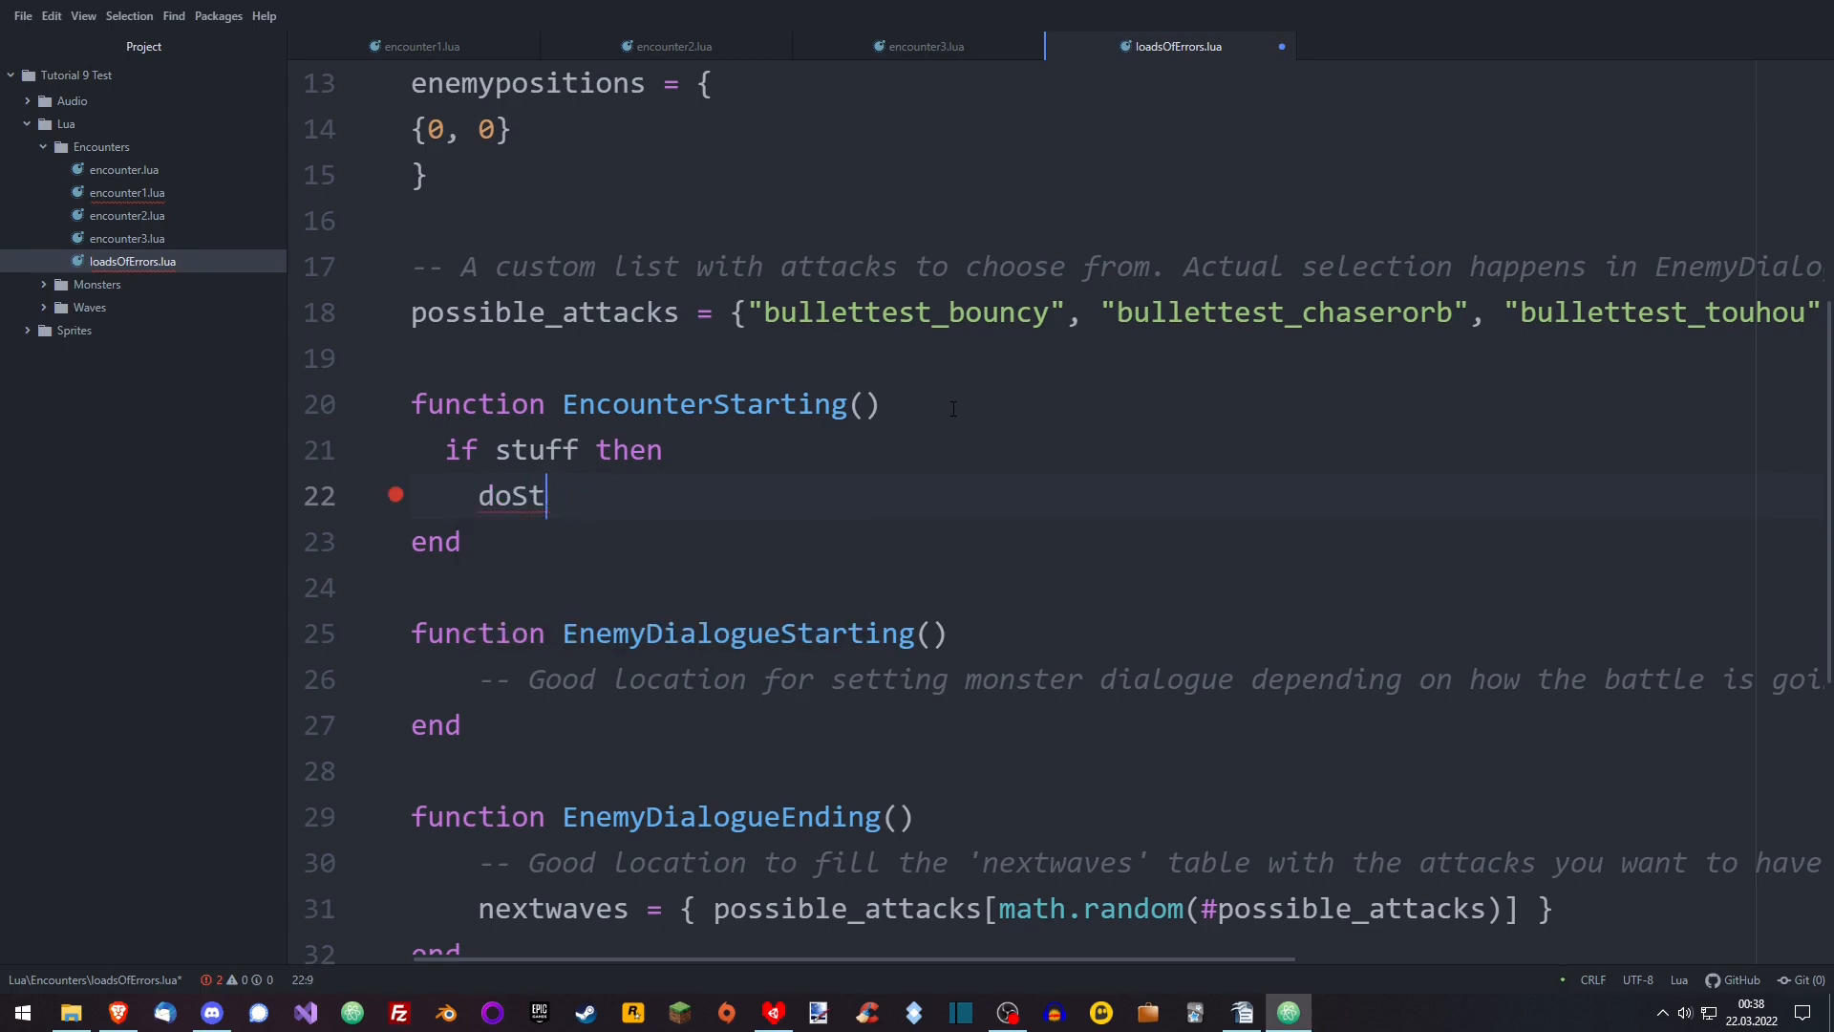
{"action": "type", "text": "uffEt"}
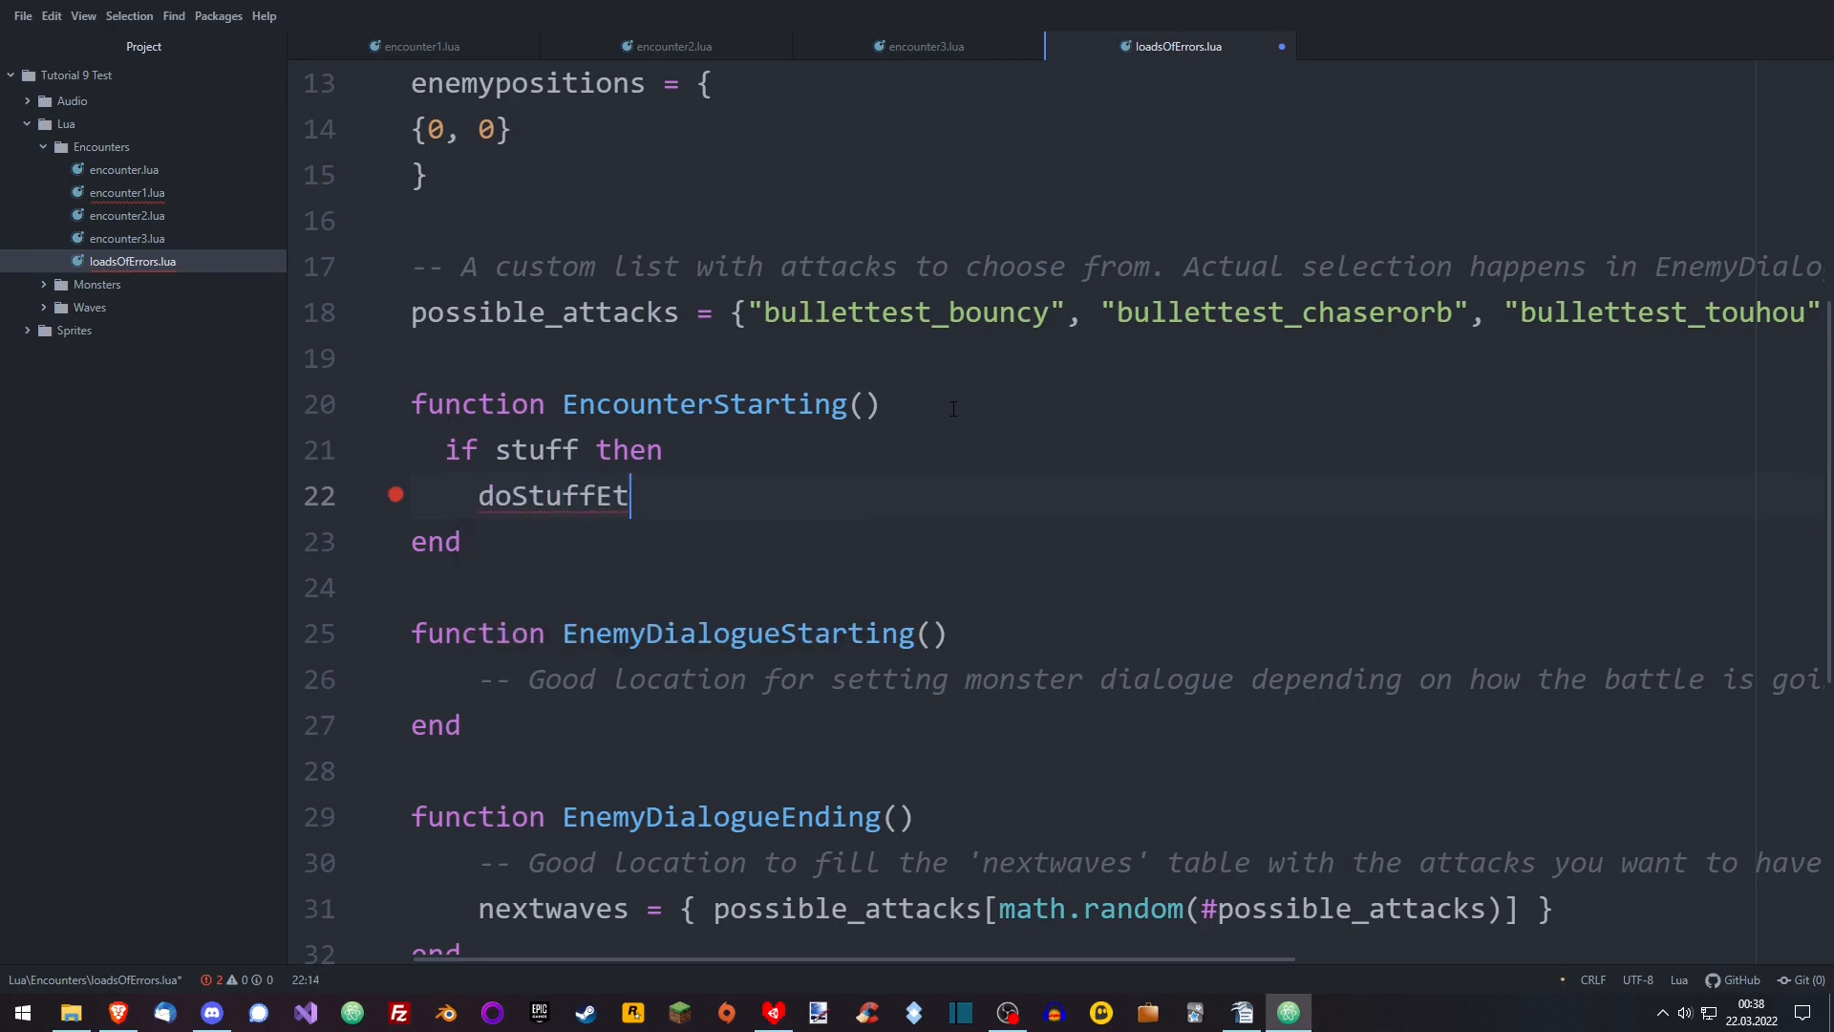
{"action": "type", "text": "c("}
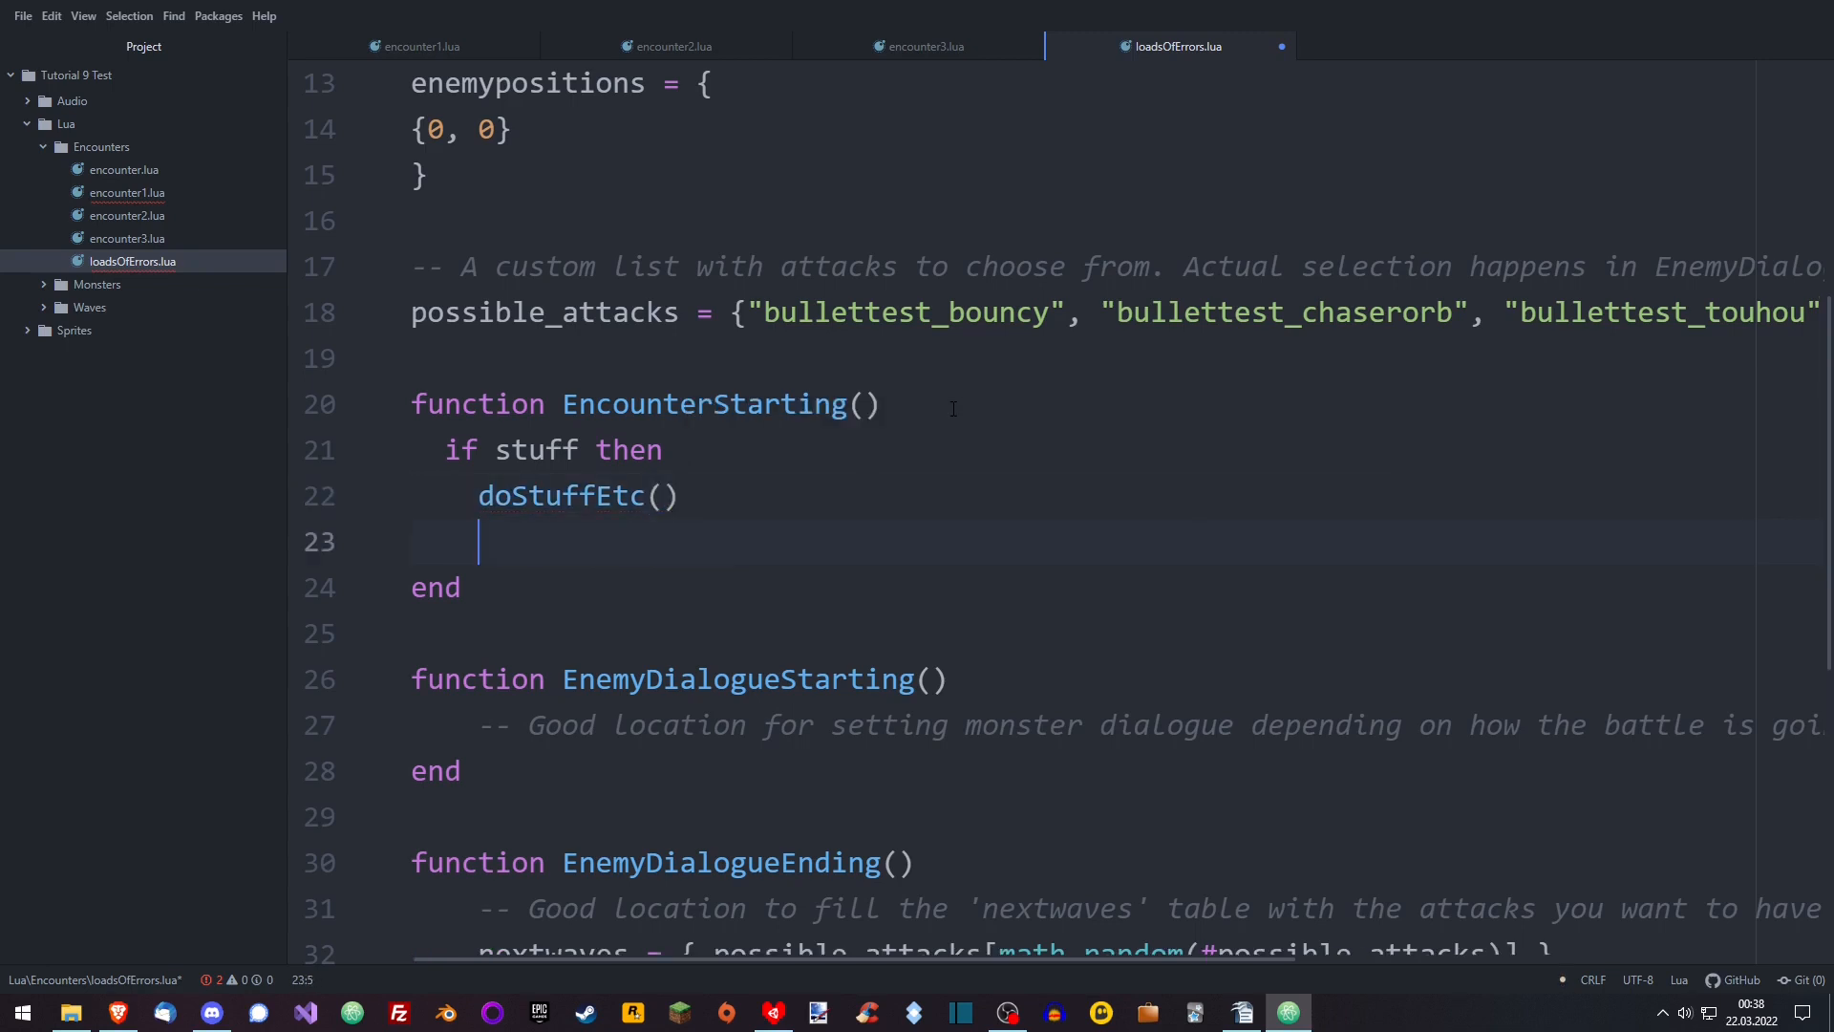
{"action": "type", "text": "end"}
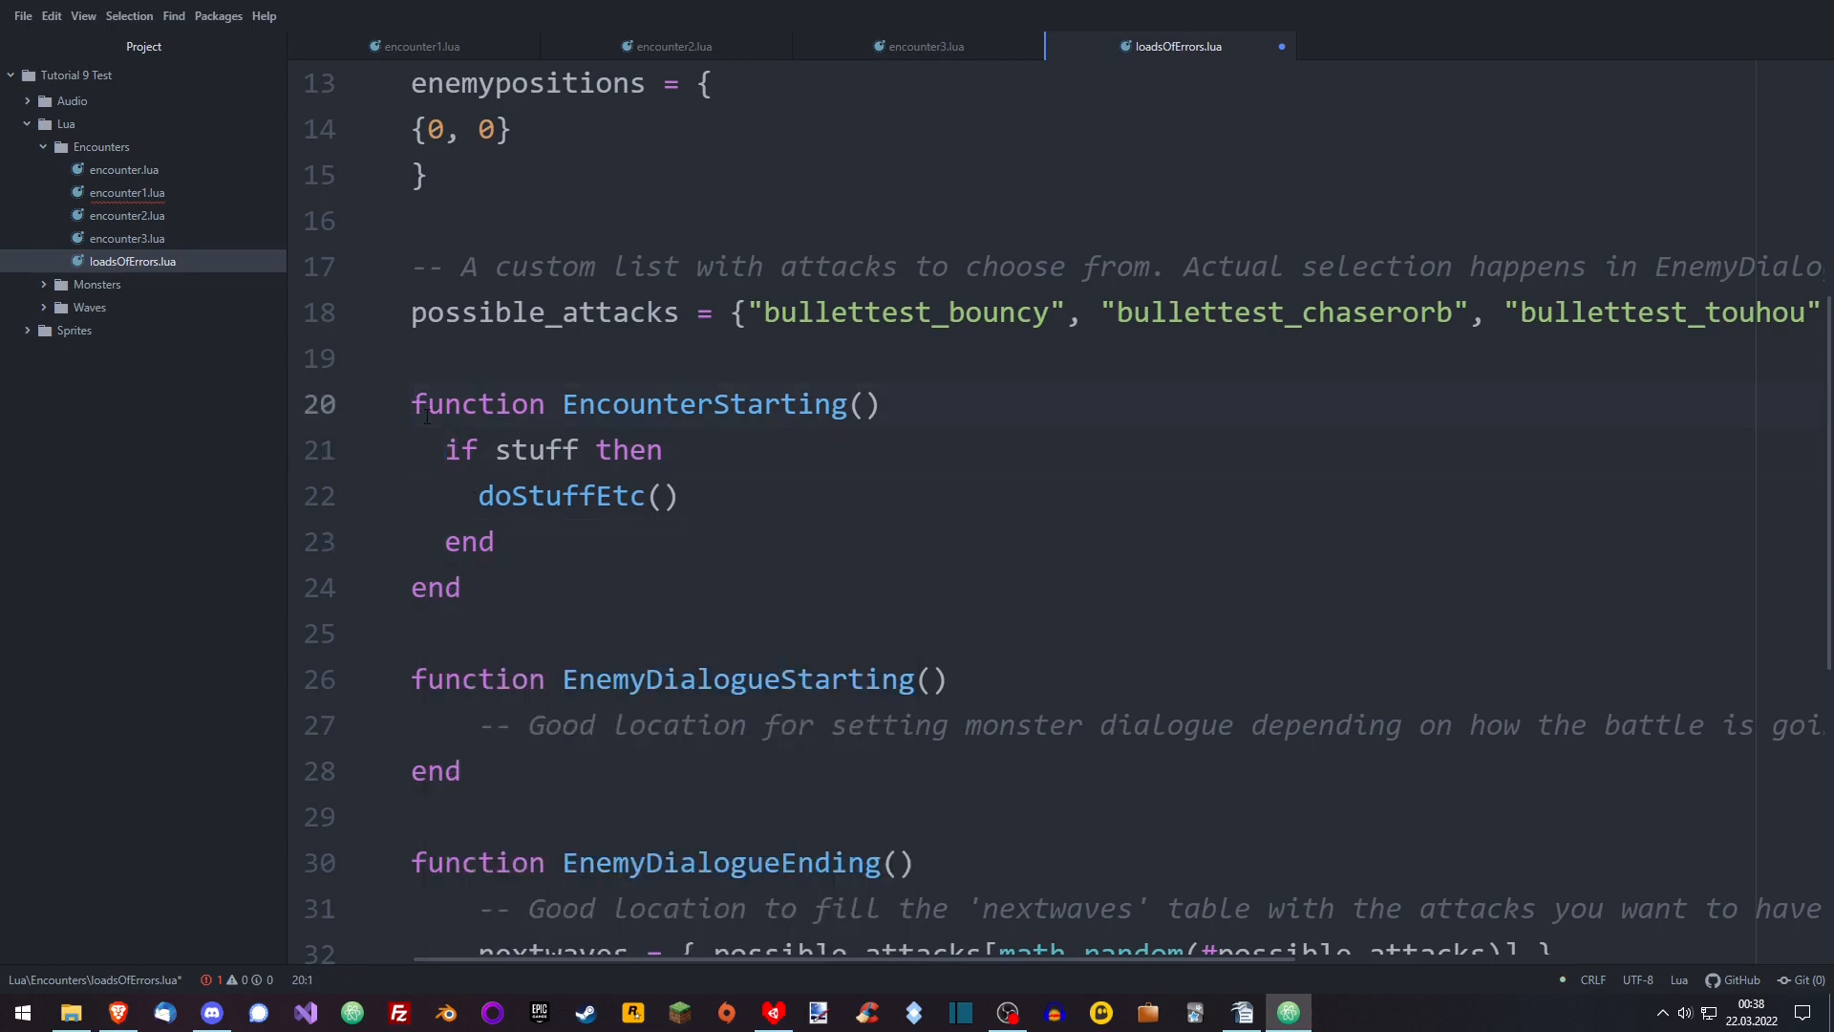
{"action": "left_click", "coordinate": [446, 542]}
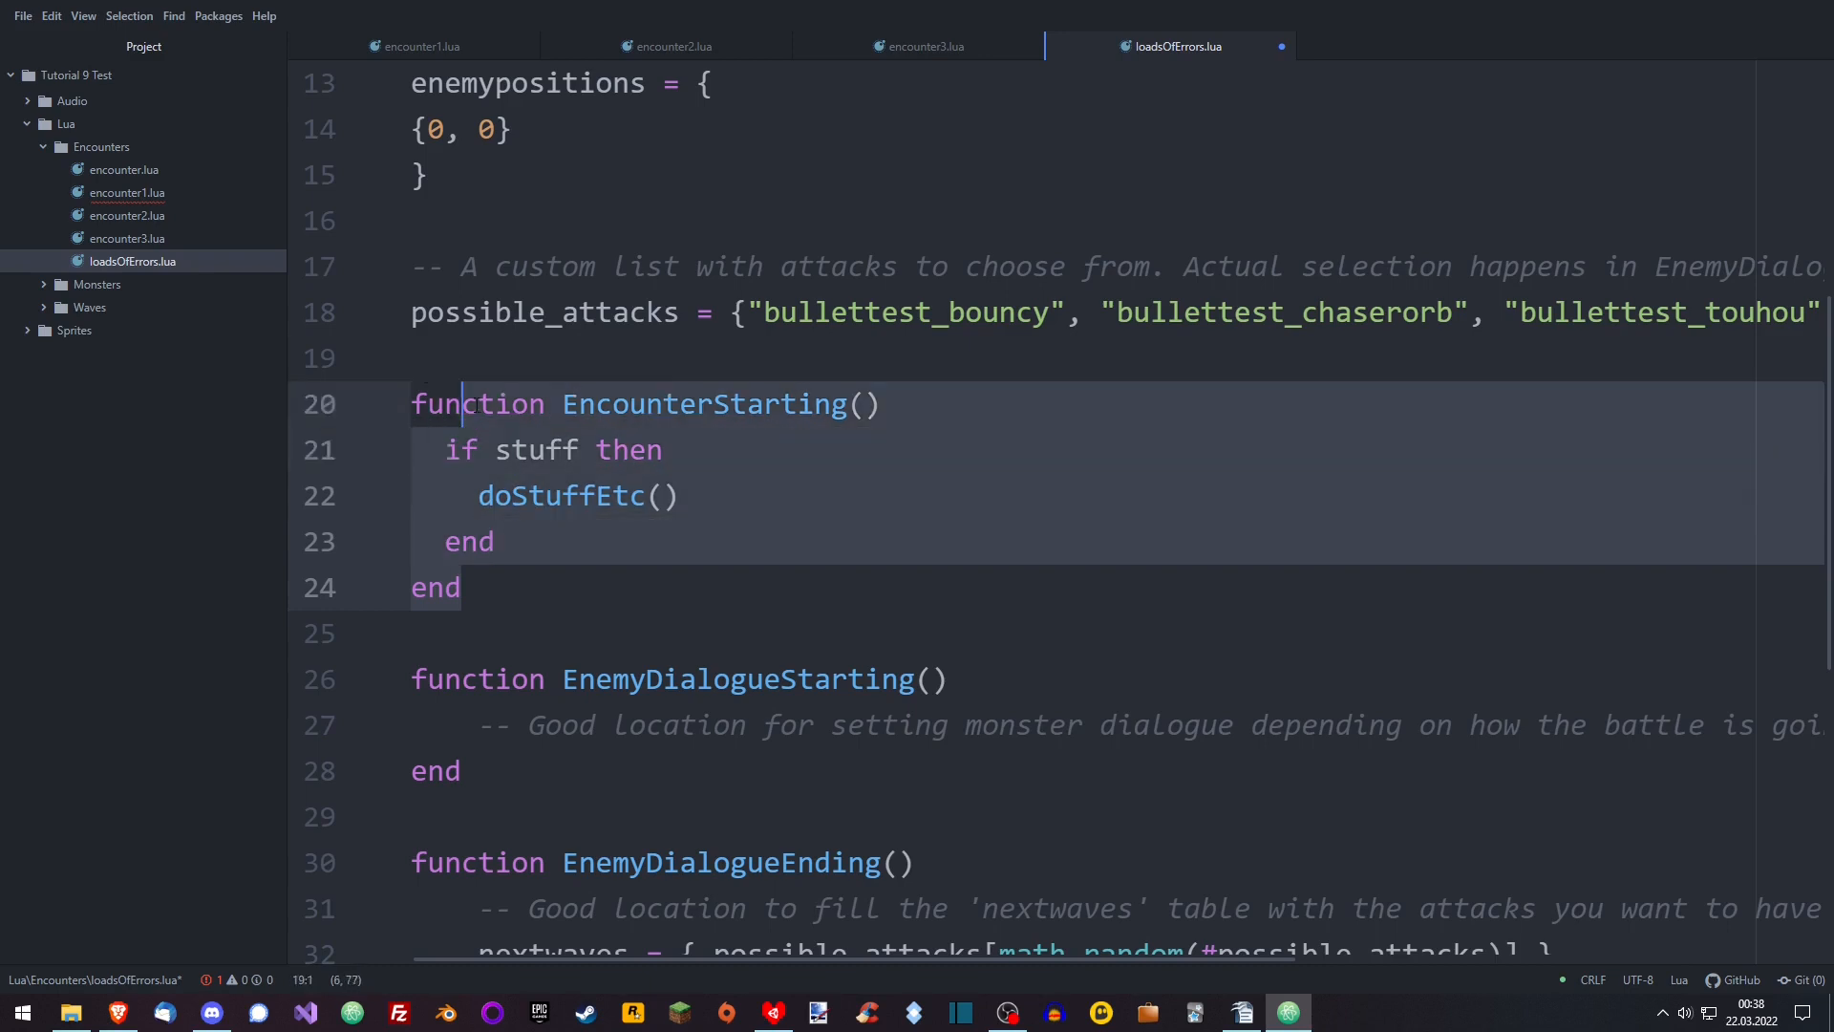
{"action": "left_click", "coordinate": [464, 588]}
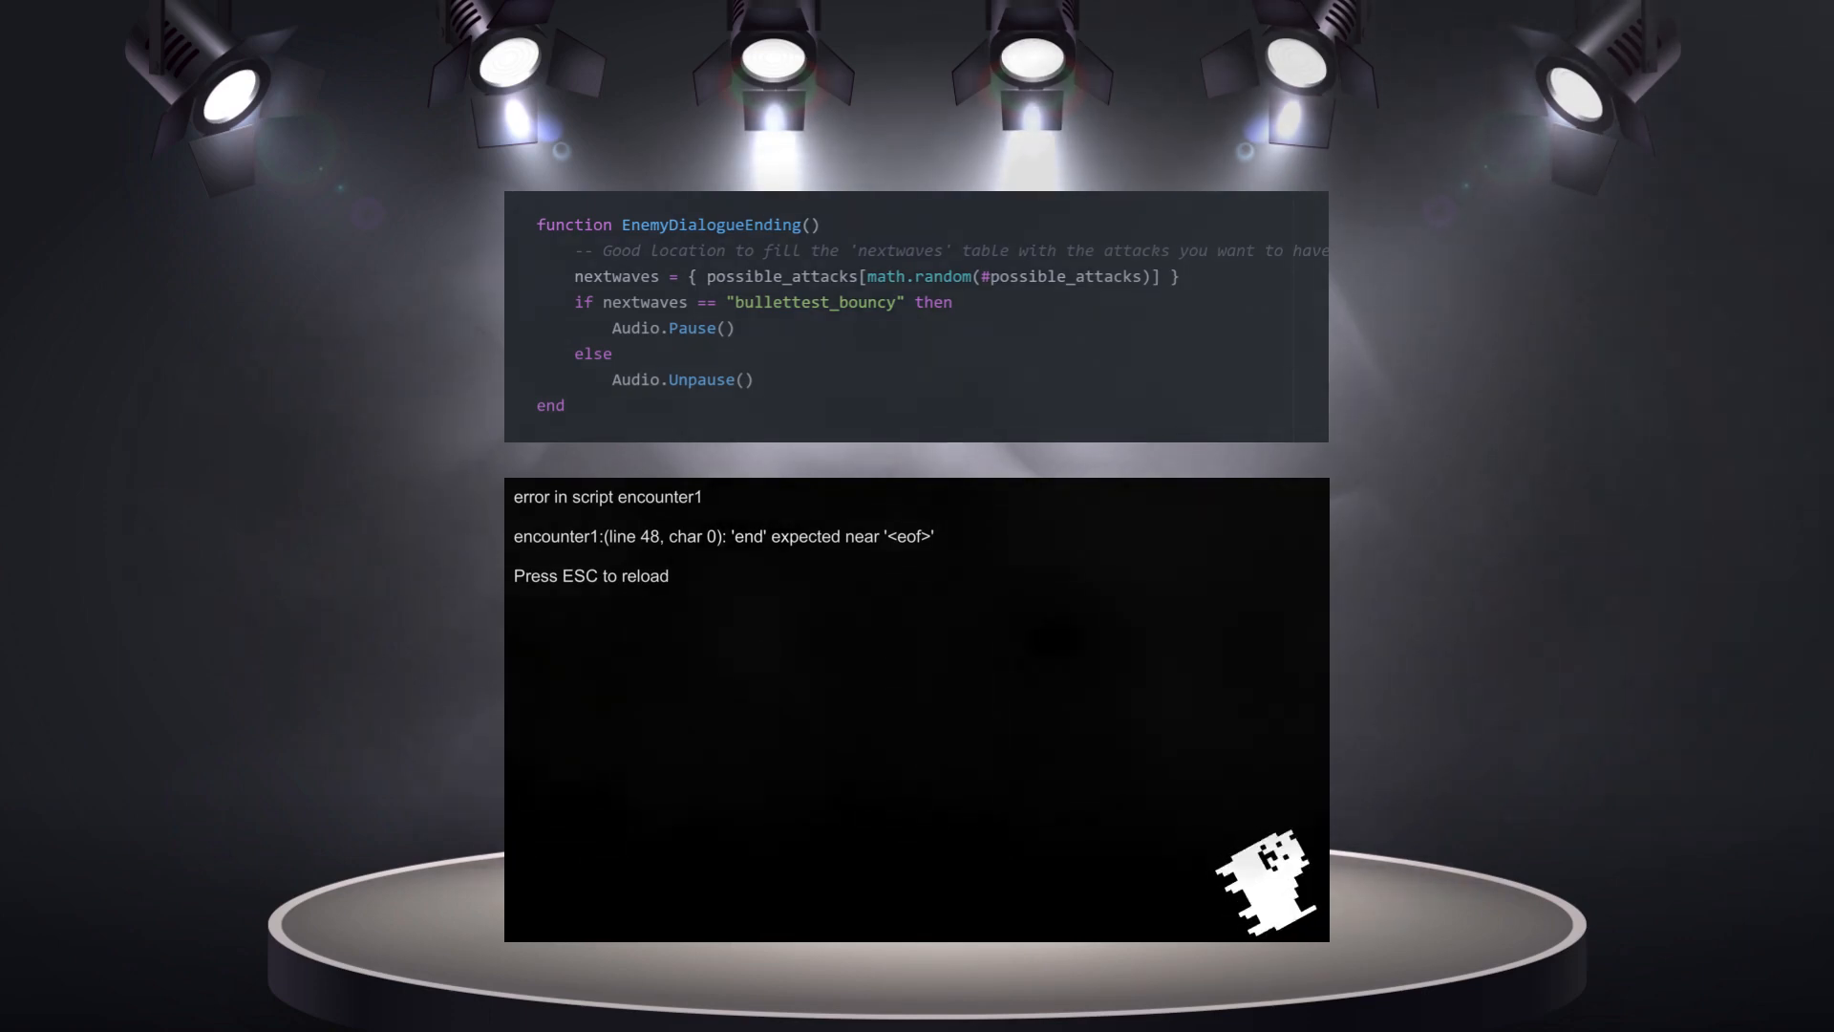
- Bring up the EnemyDialogueEnding 'end expected near eof' quiz slide
{"action": "key", "text": "Escape"}
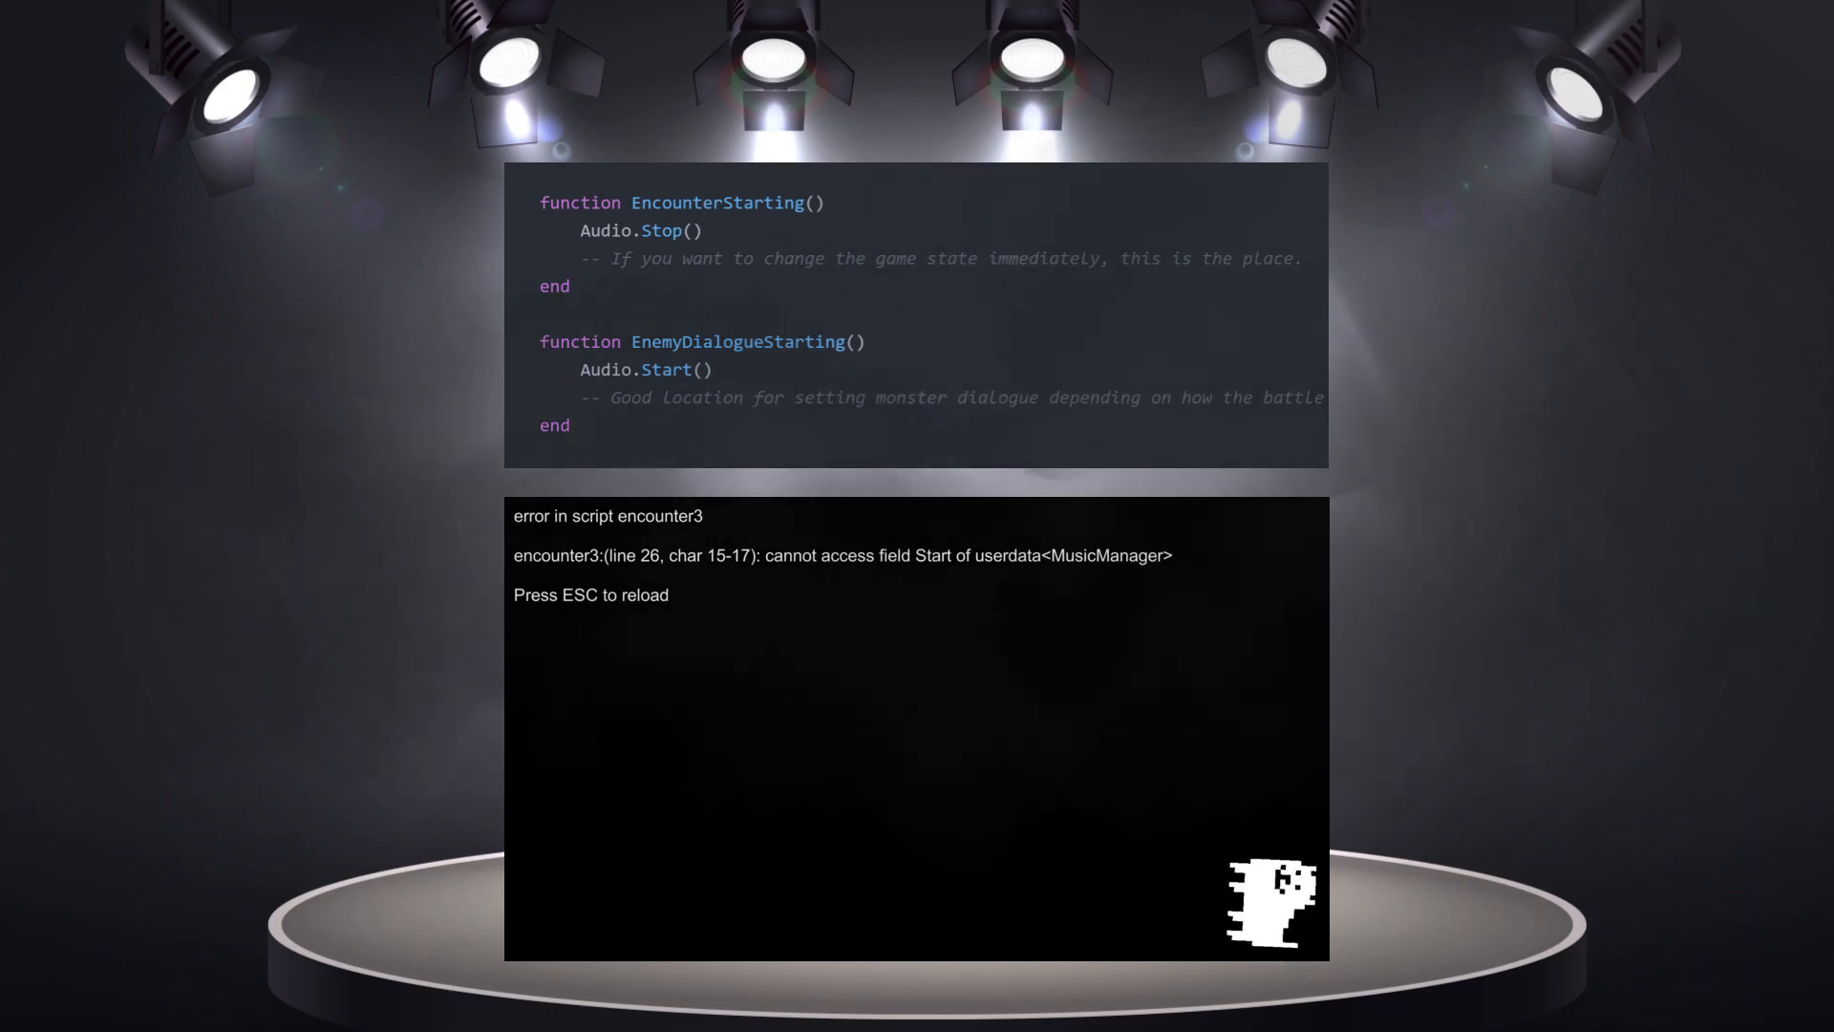
- Hide the MusicManager error so only the Audio.Stop/Audio.Start code shows
{"action": "key", "text": "Escape"}
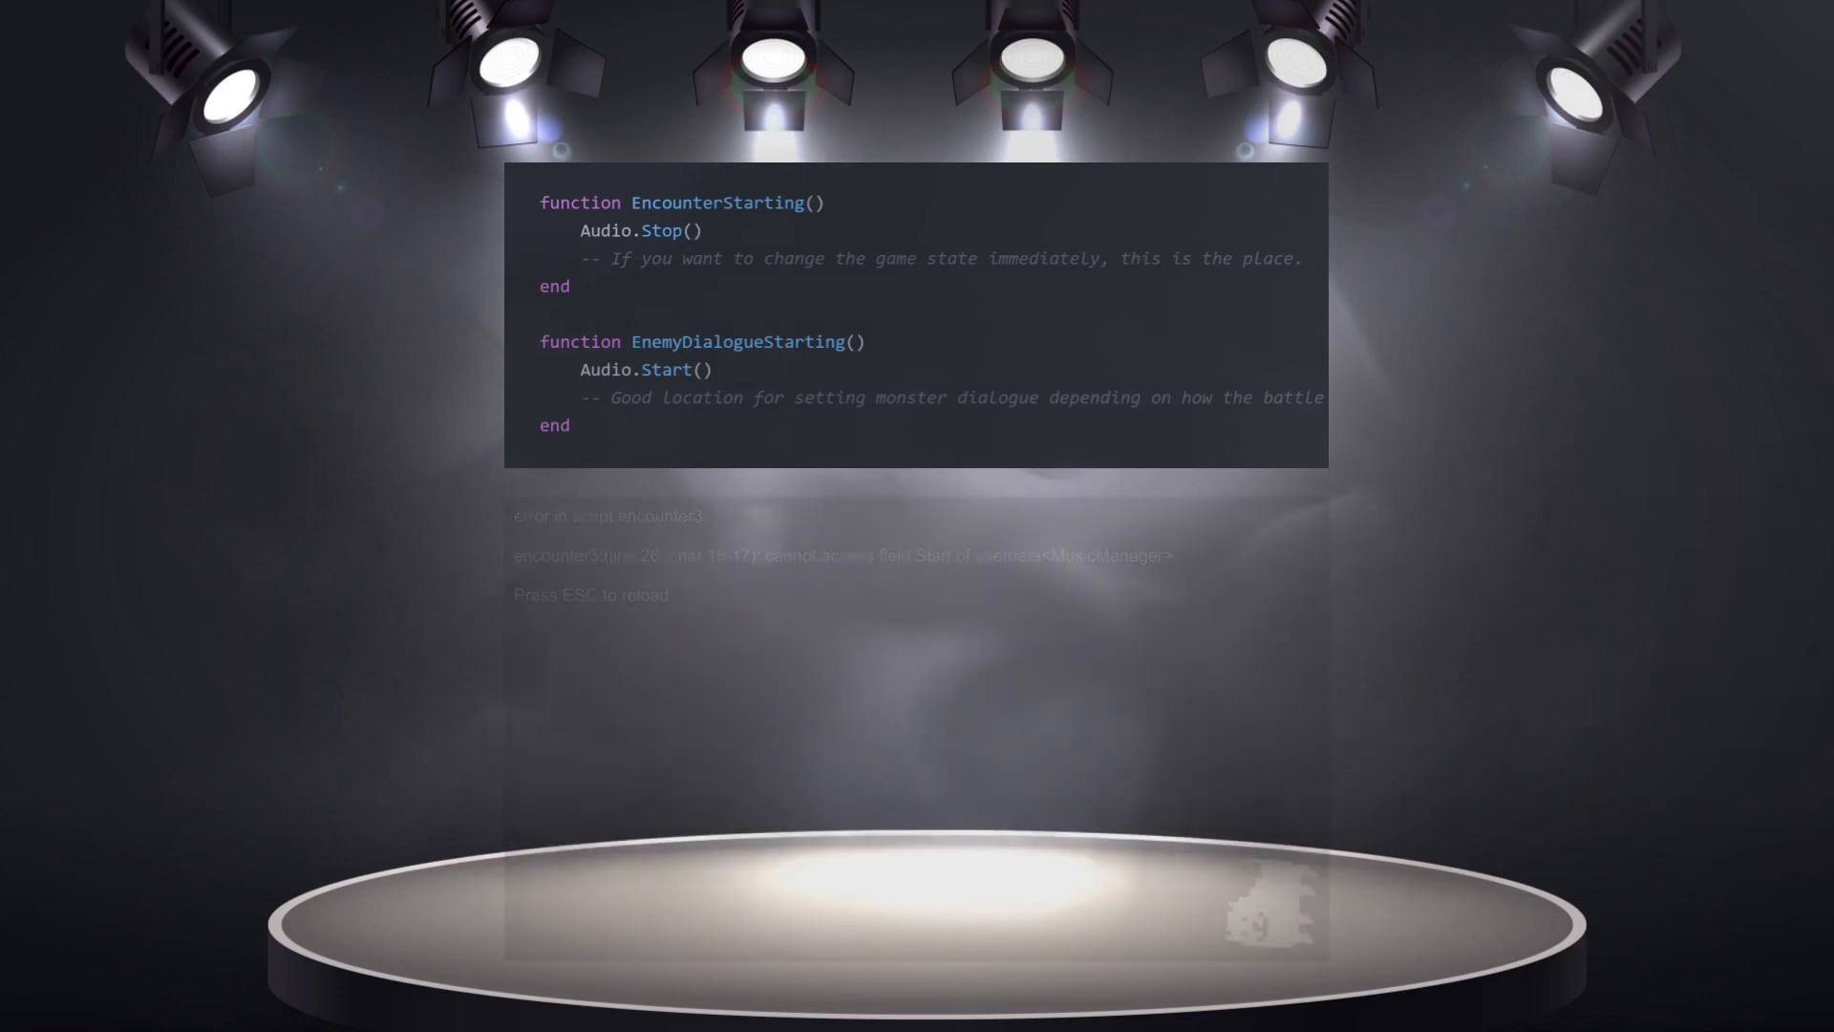